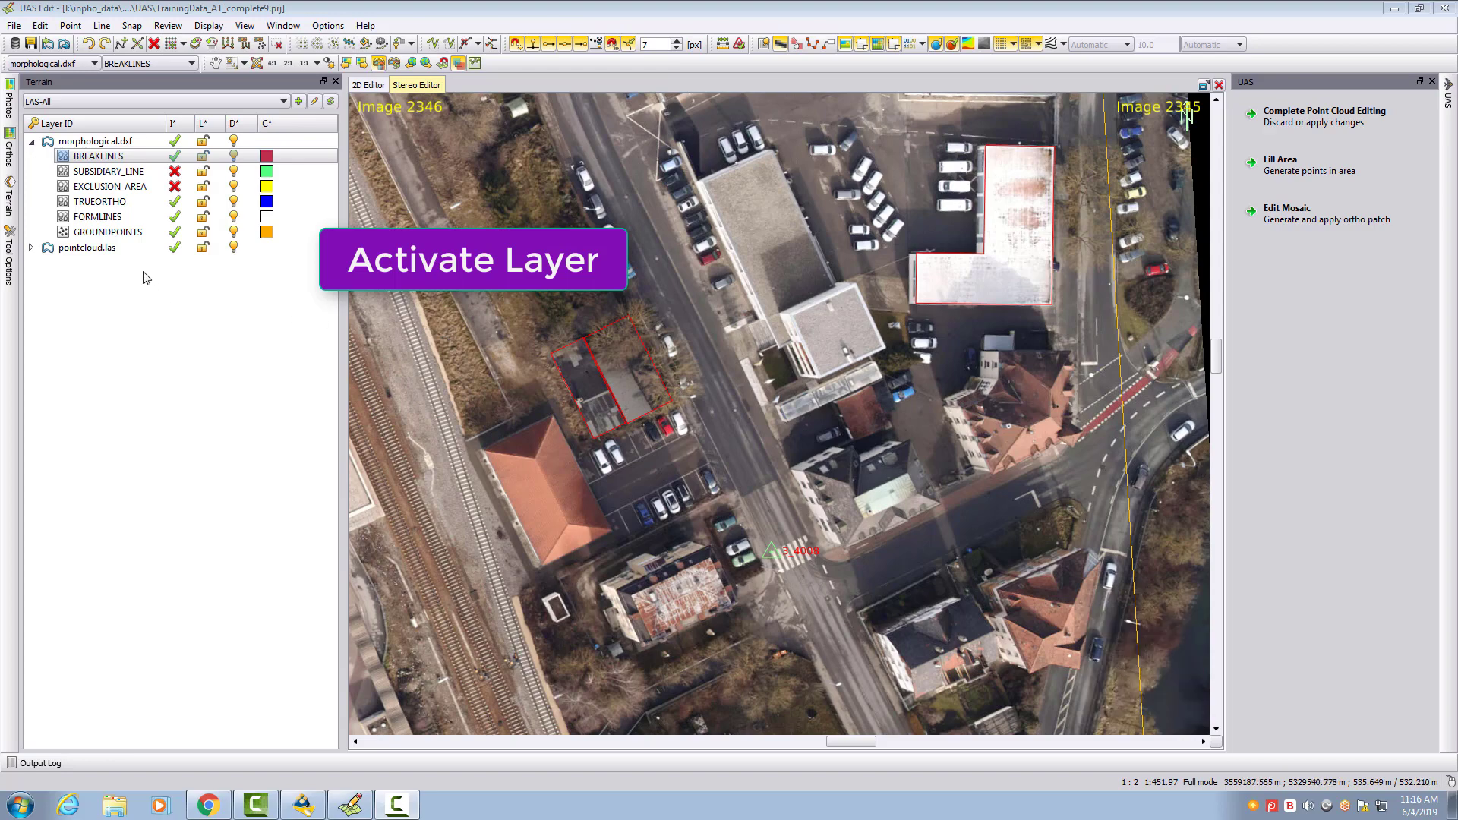
- Set FORMLINES as the active layer in the Terrain layer tree, replacing BREAKLINES
left_click(99, 217)
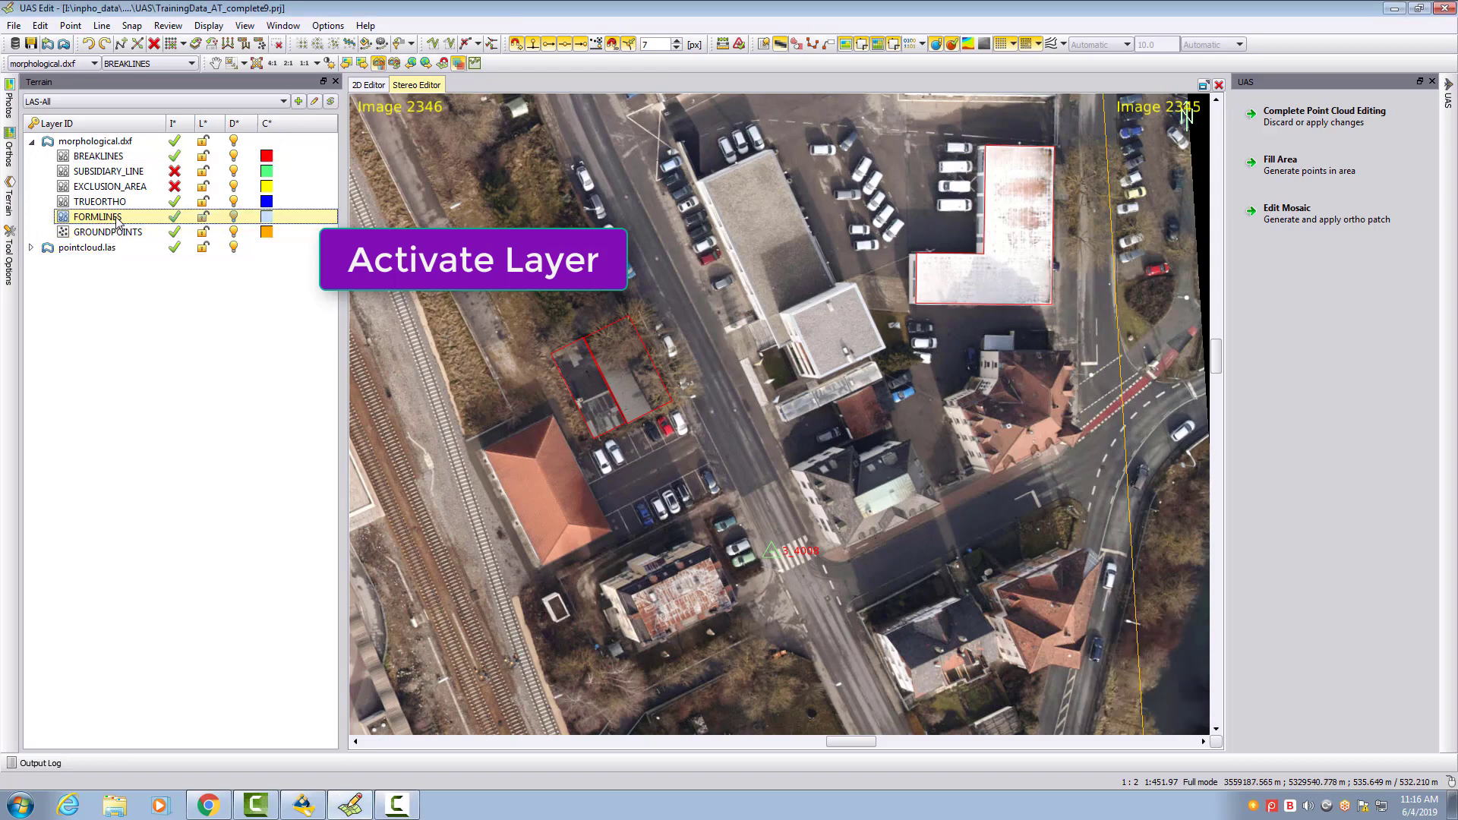
right_click(98, 216)
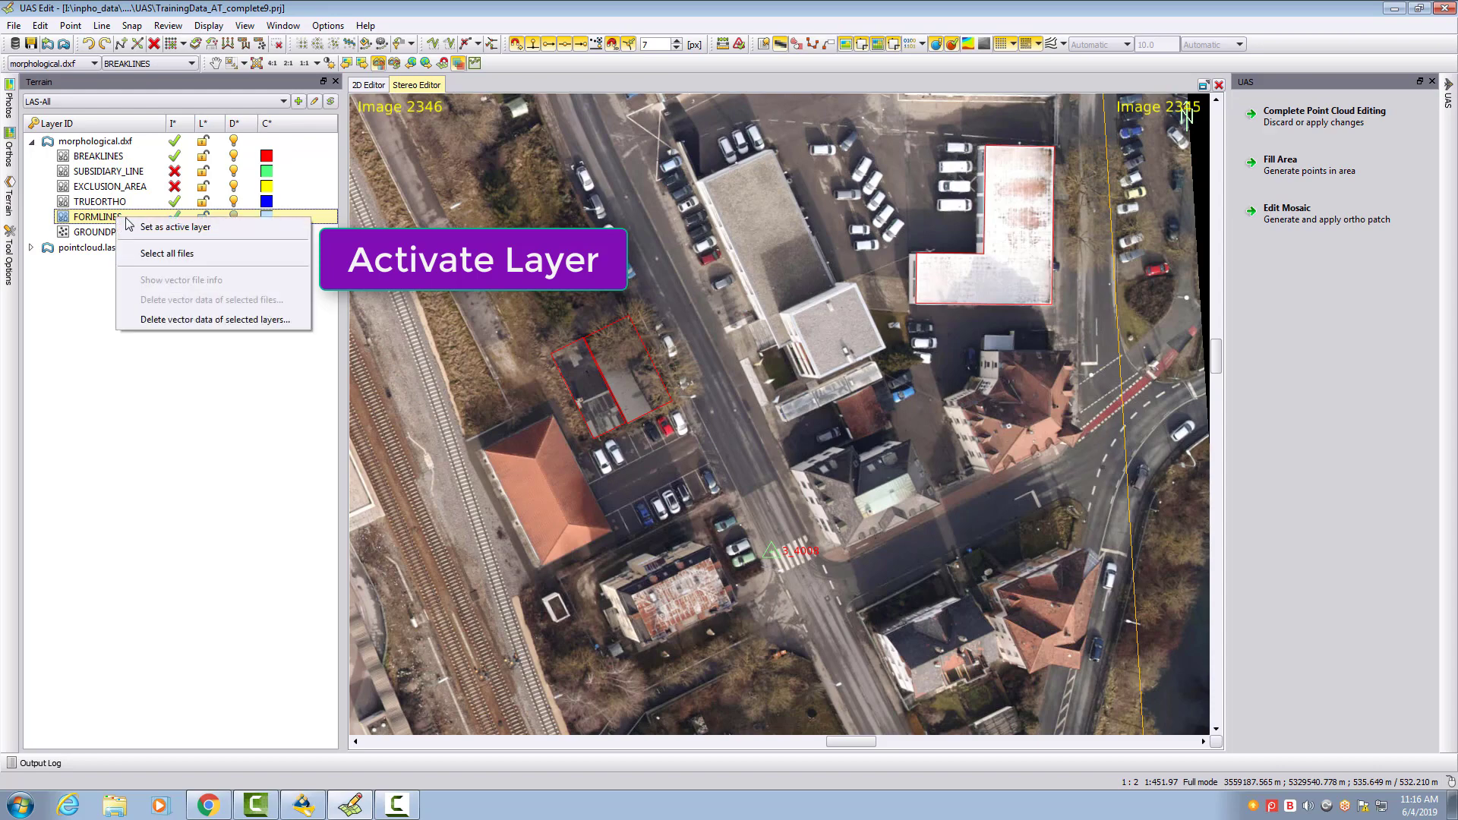
left_click(174, 227)
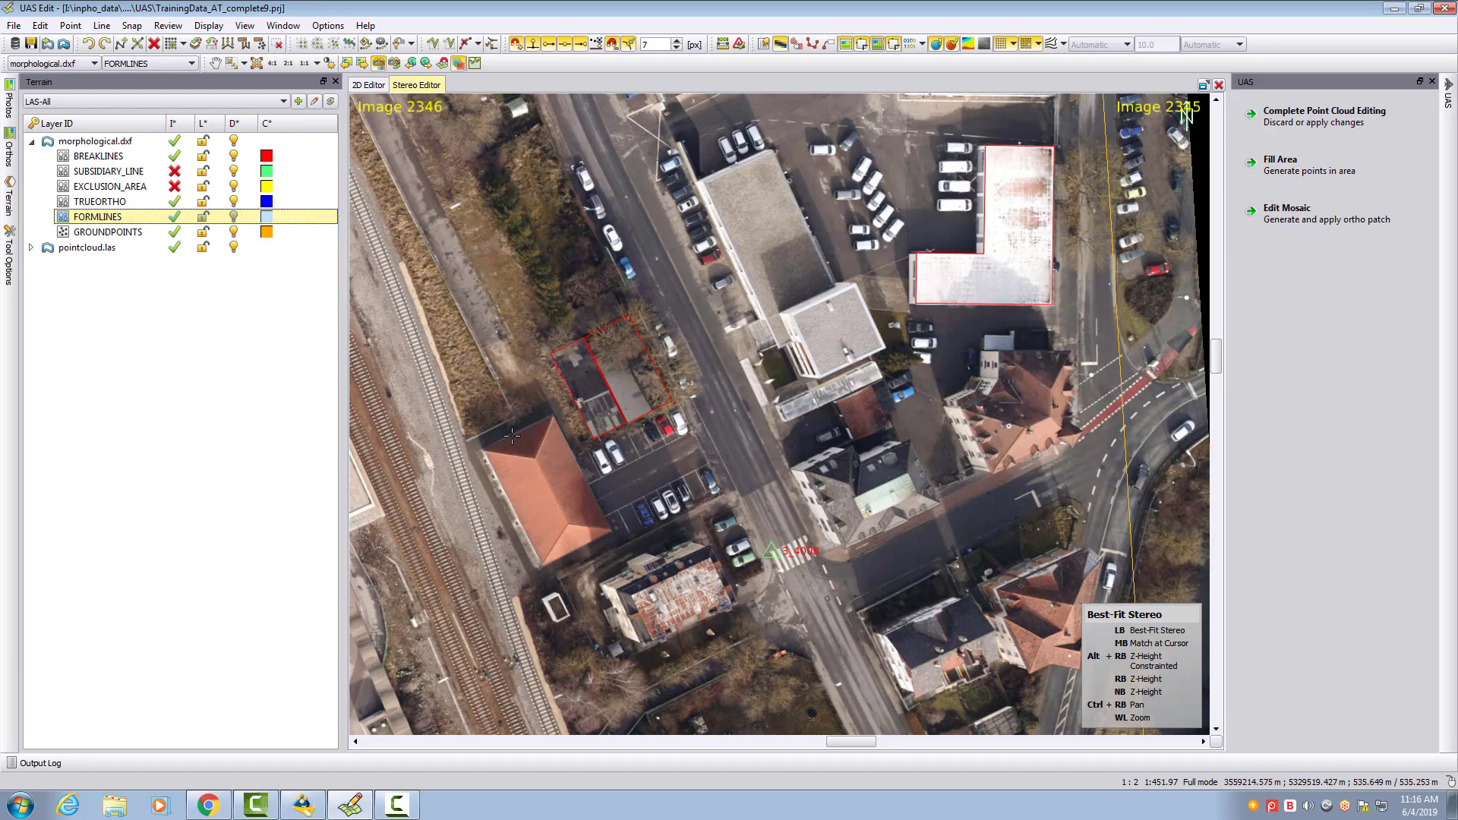
mouse_move(739, 510)
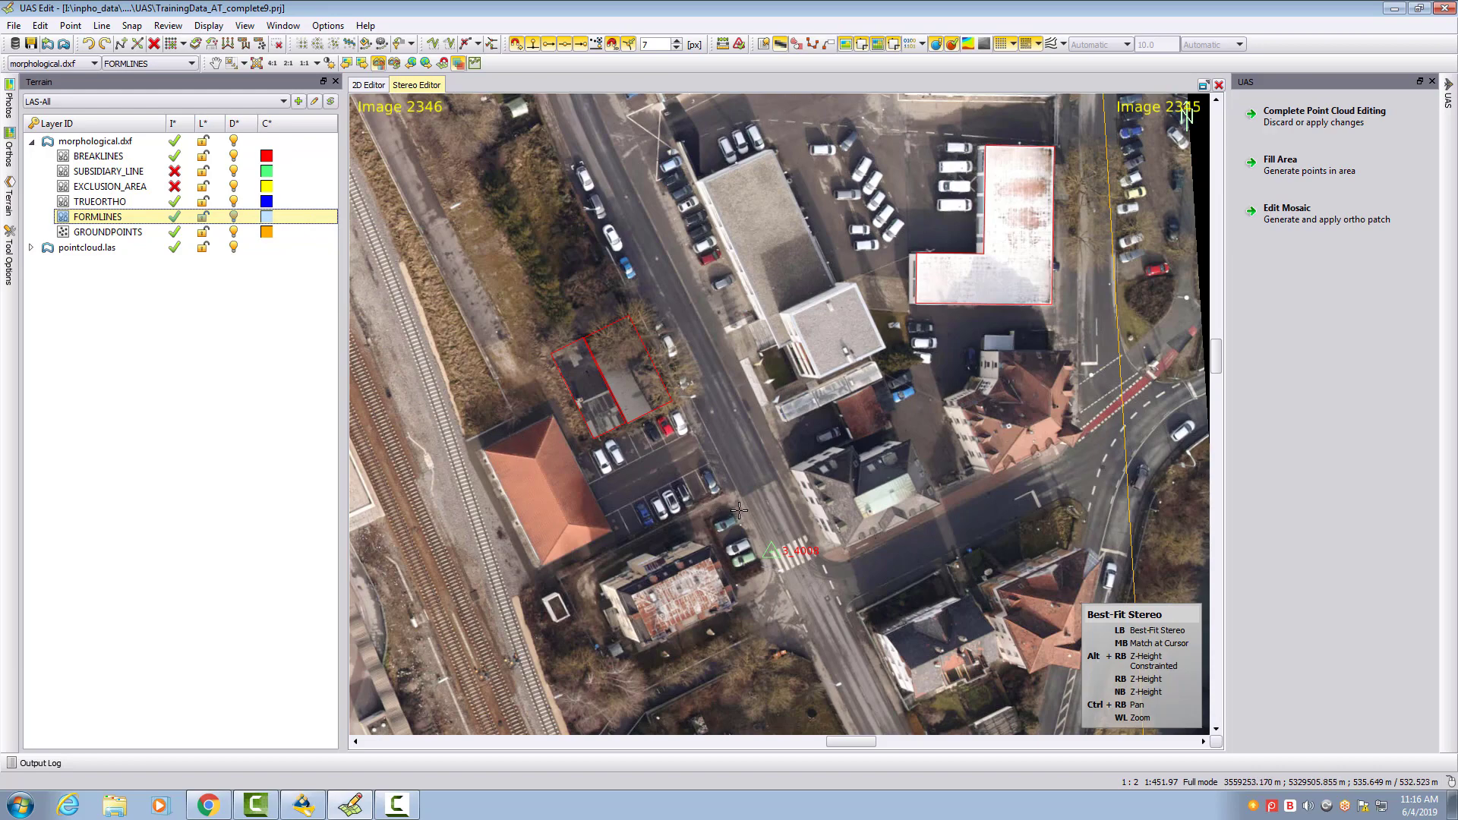
mouse_move(740, 510)
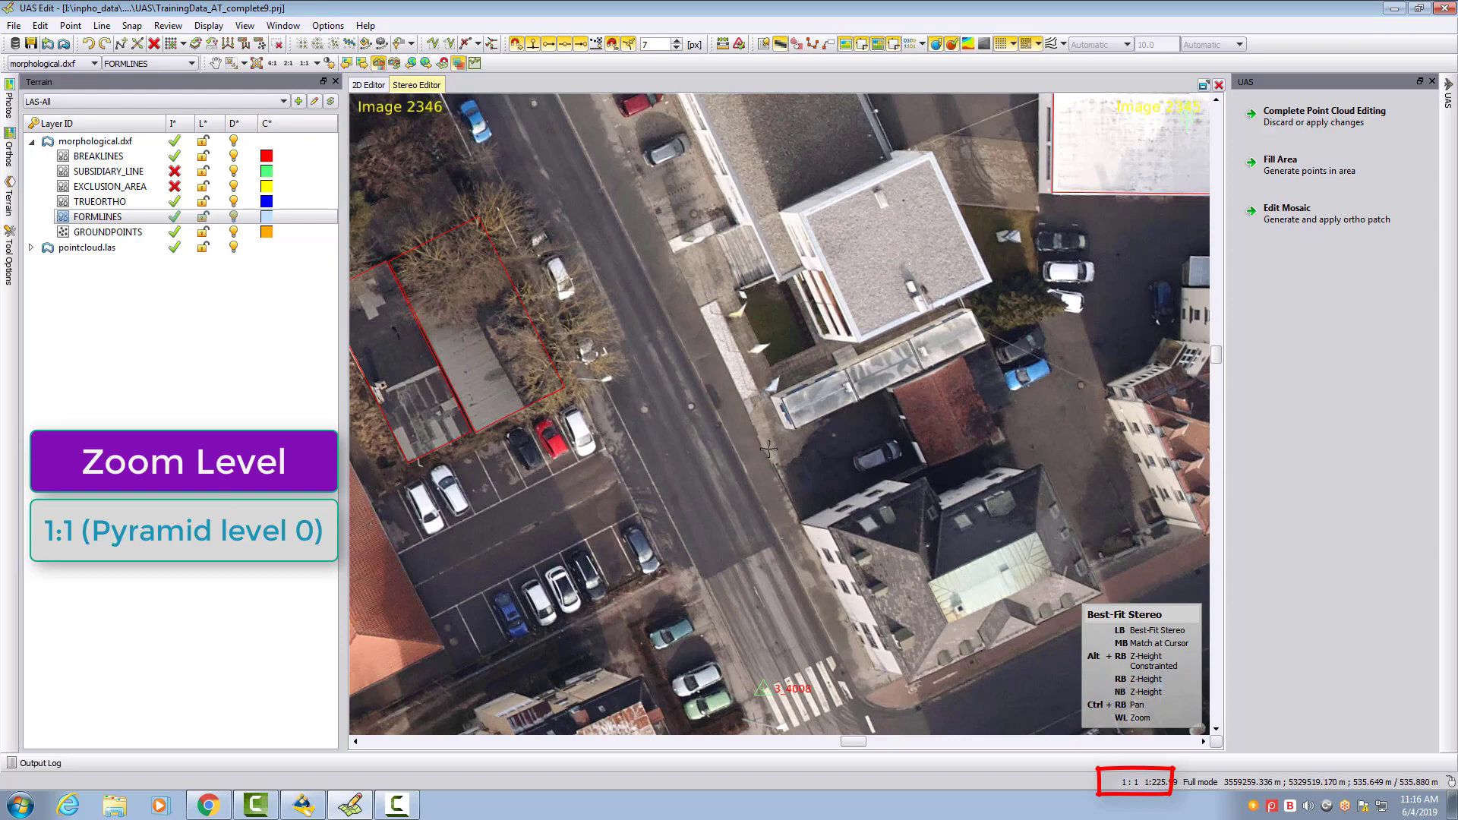
mouse_move(768, 468)
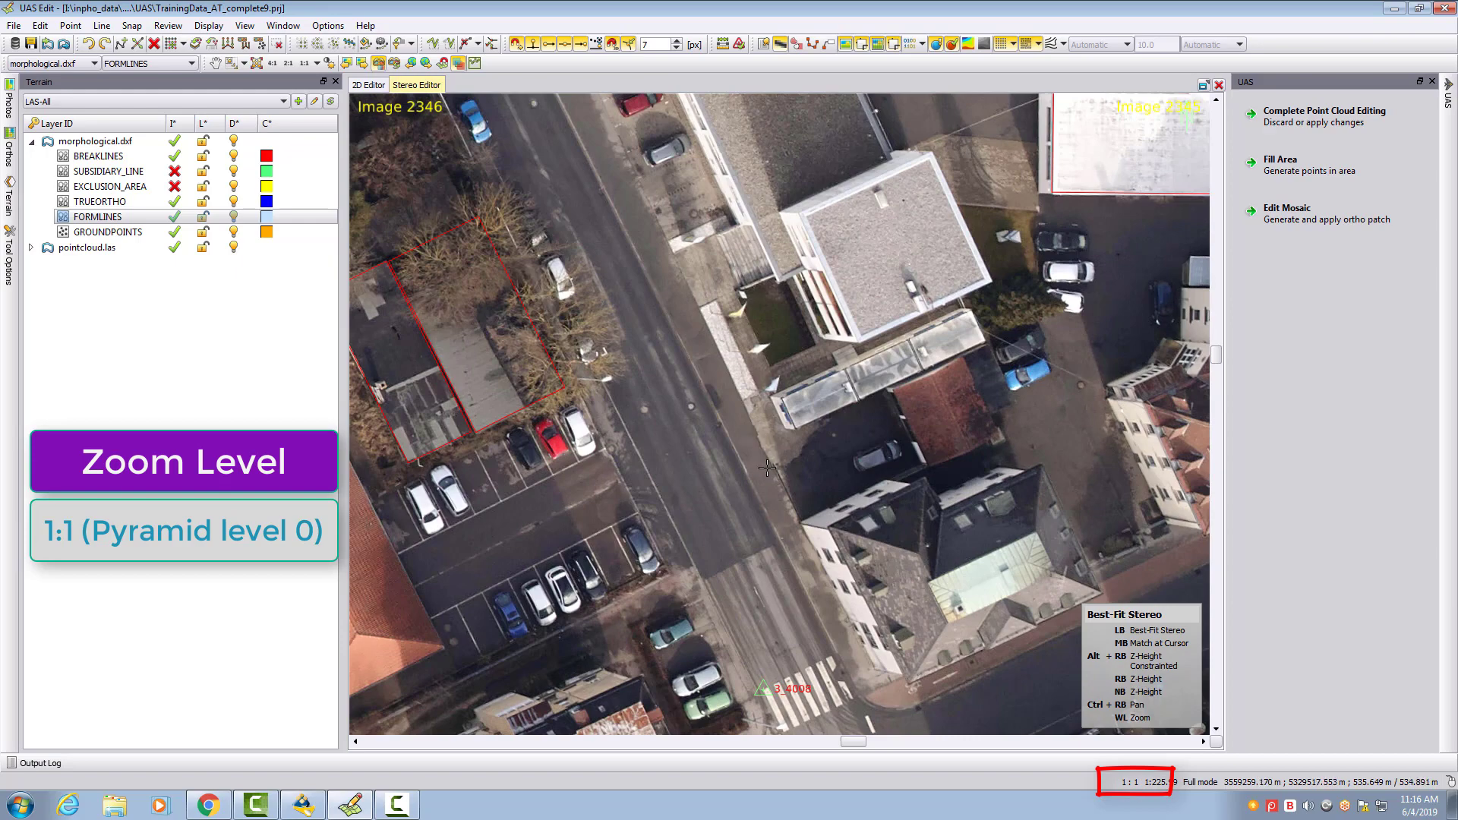
mouse_move(767, 469)
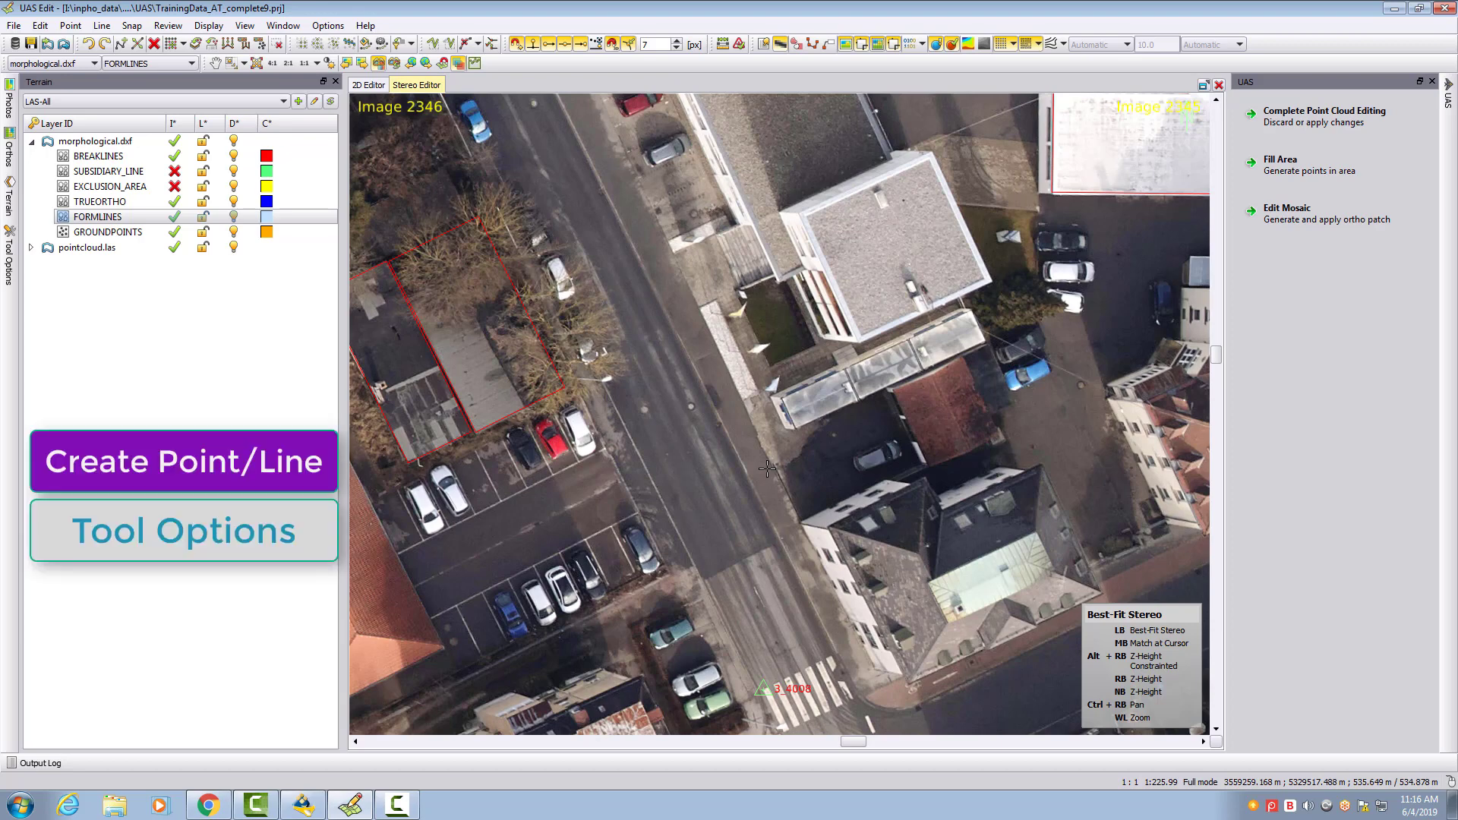
mouse_move(460, 120)
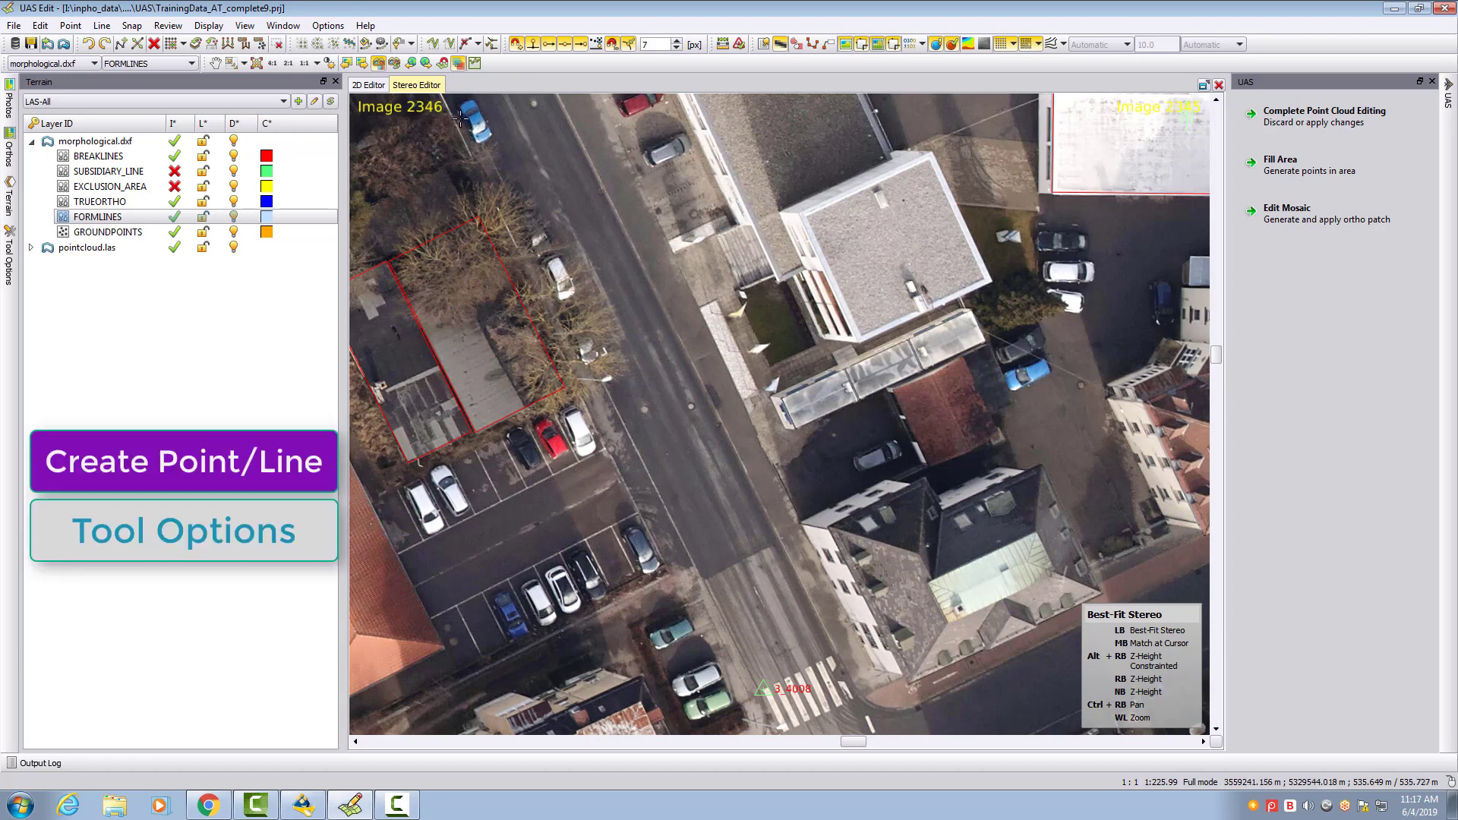
- Activate Create Point/Line from the Edit menu and show its height derivation options
left_click(40, 25)
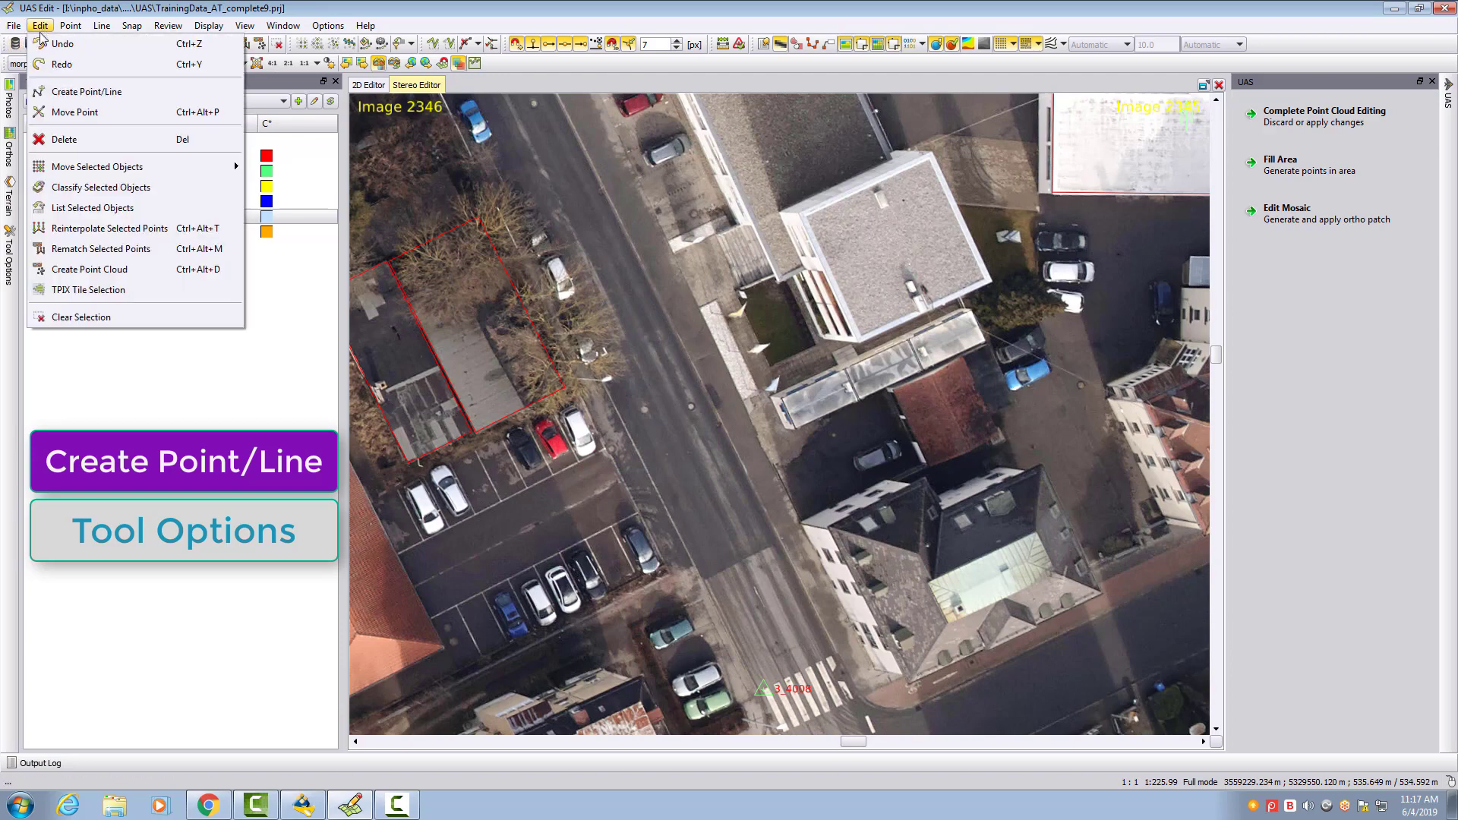
mouse_move(86, 91)
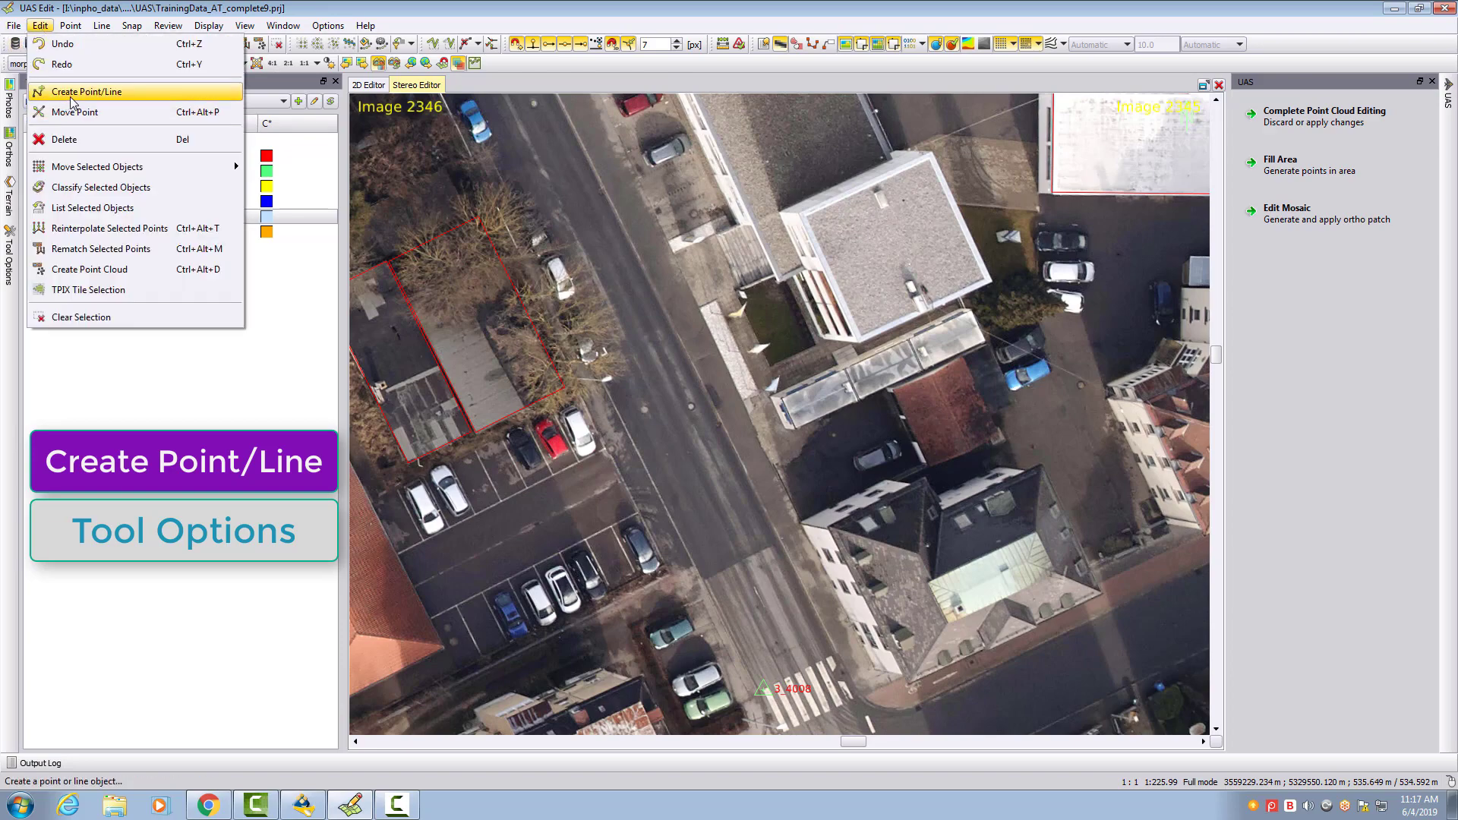
left_click(86, 91)
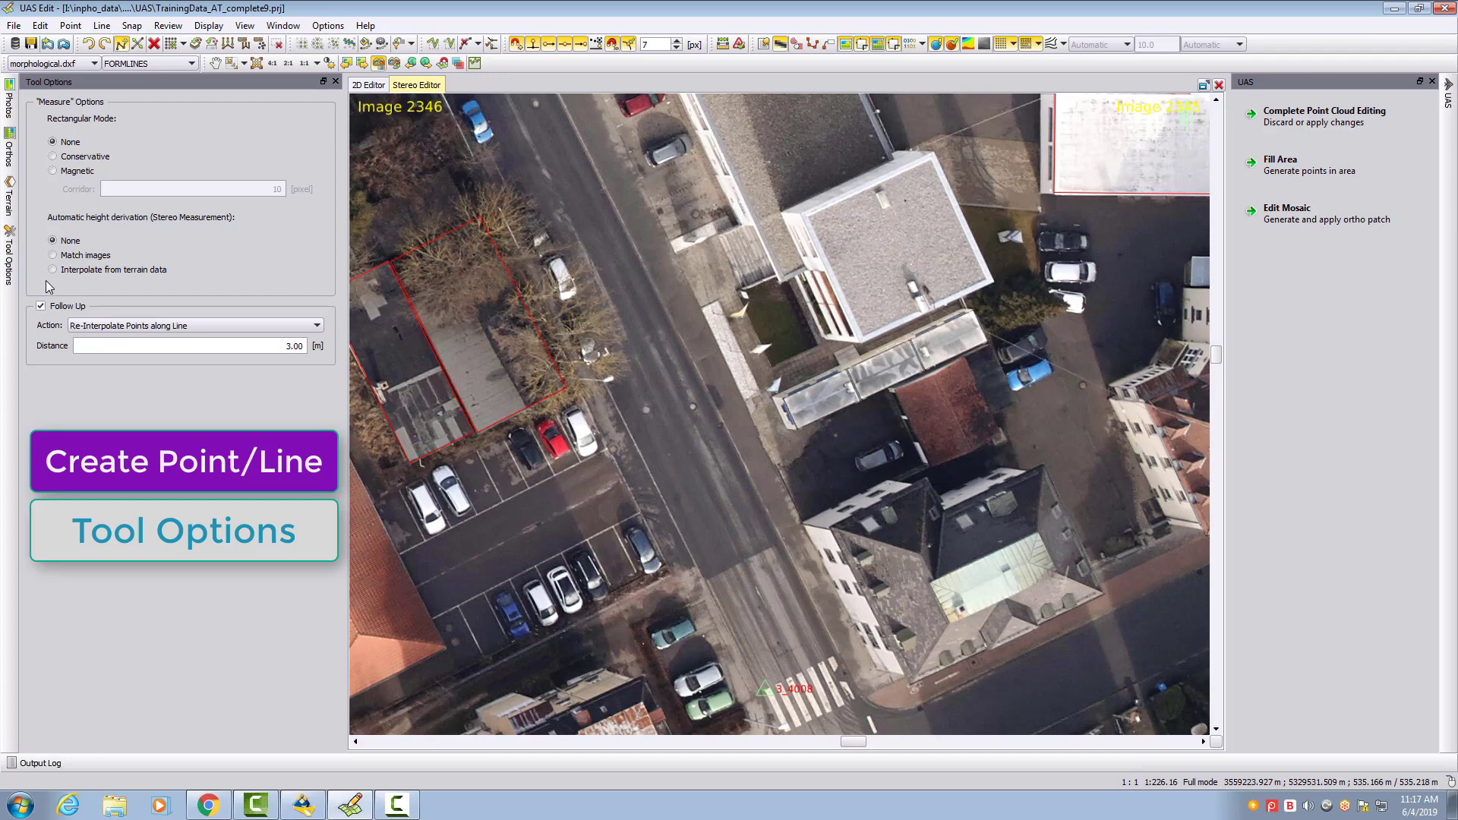
mouse_move(51, 289)
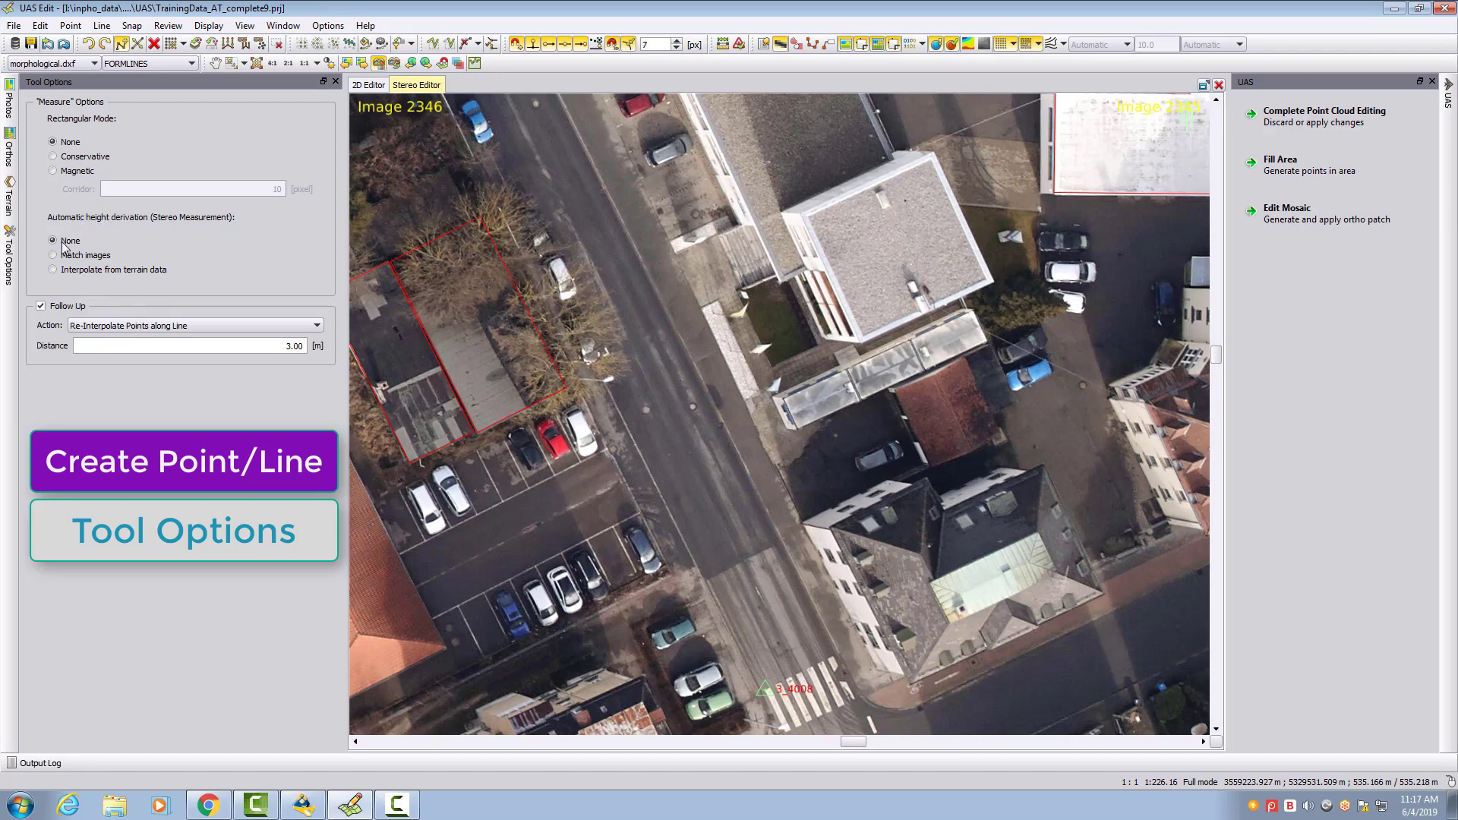
mouse_move(105, 294)
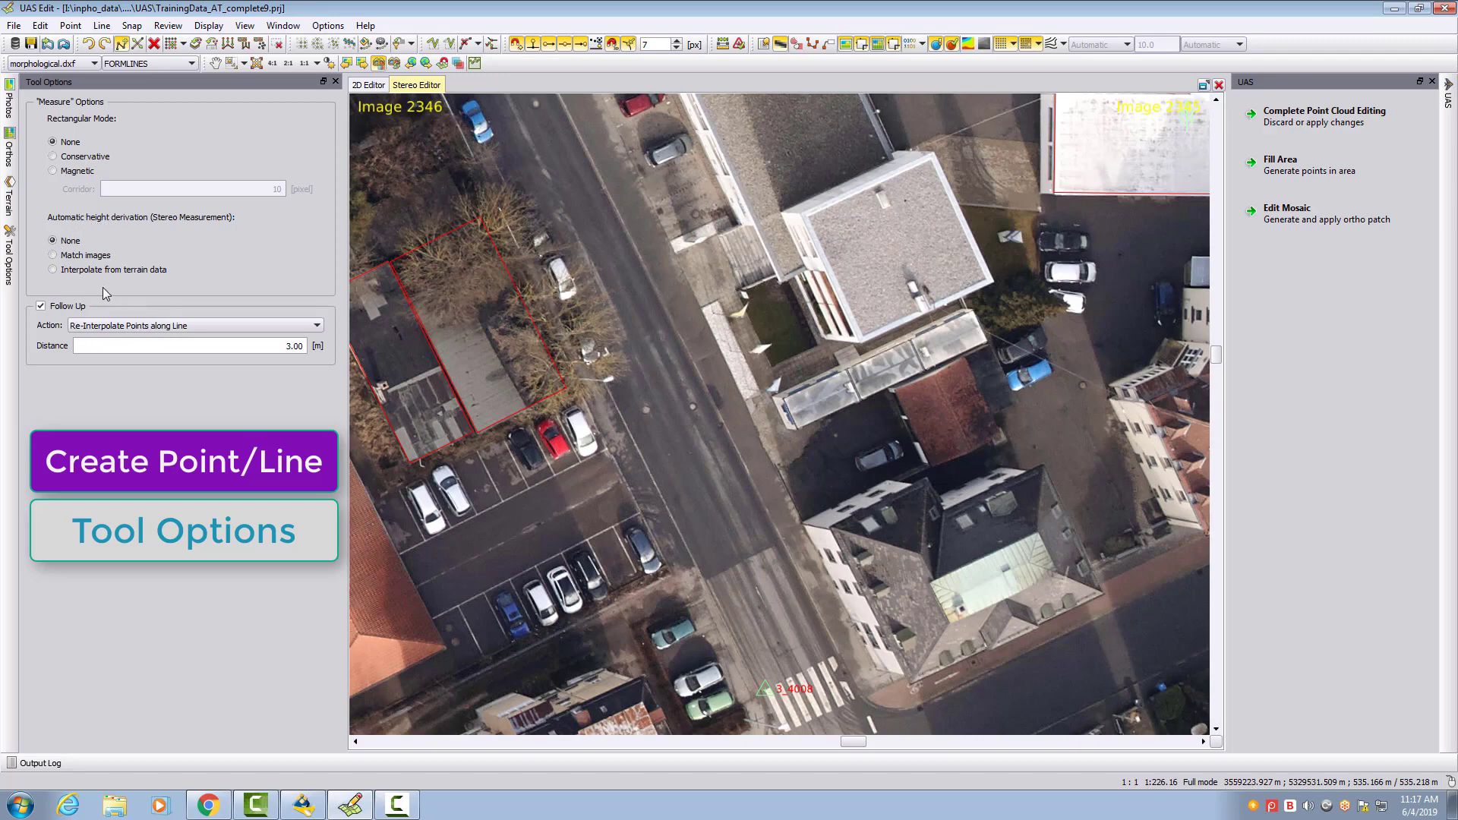
left_click(53, 269)
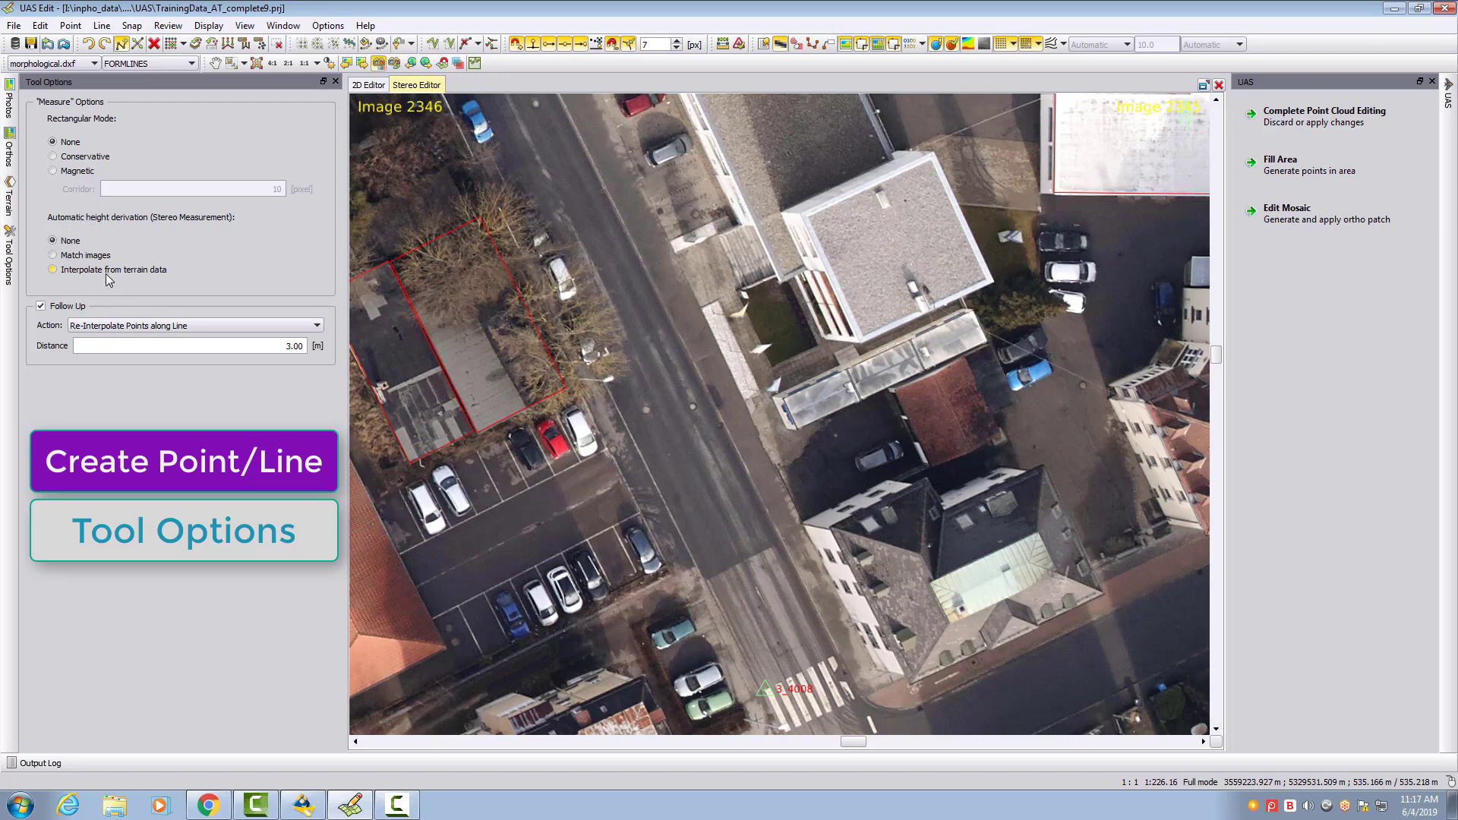
left_click(53, 241)
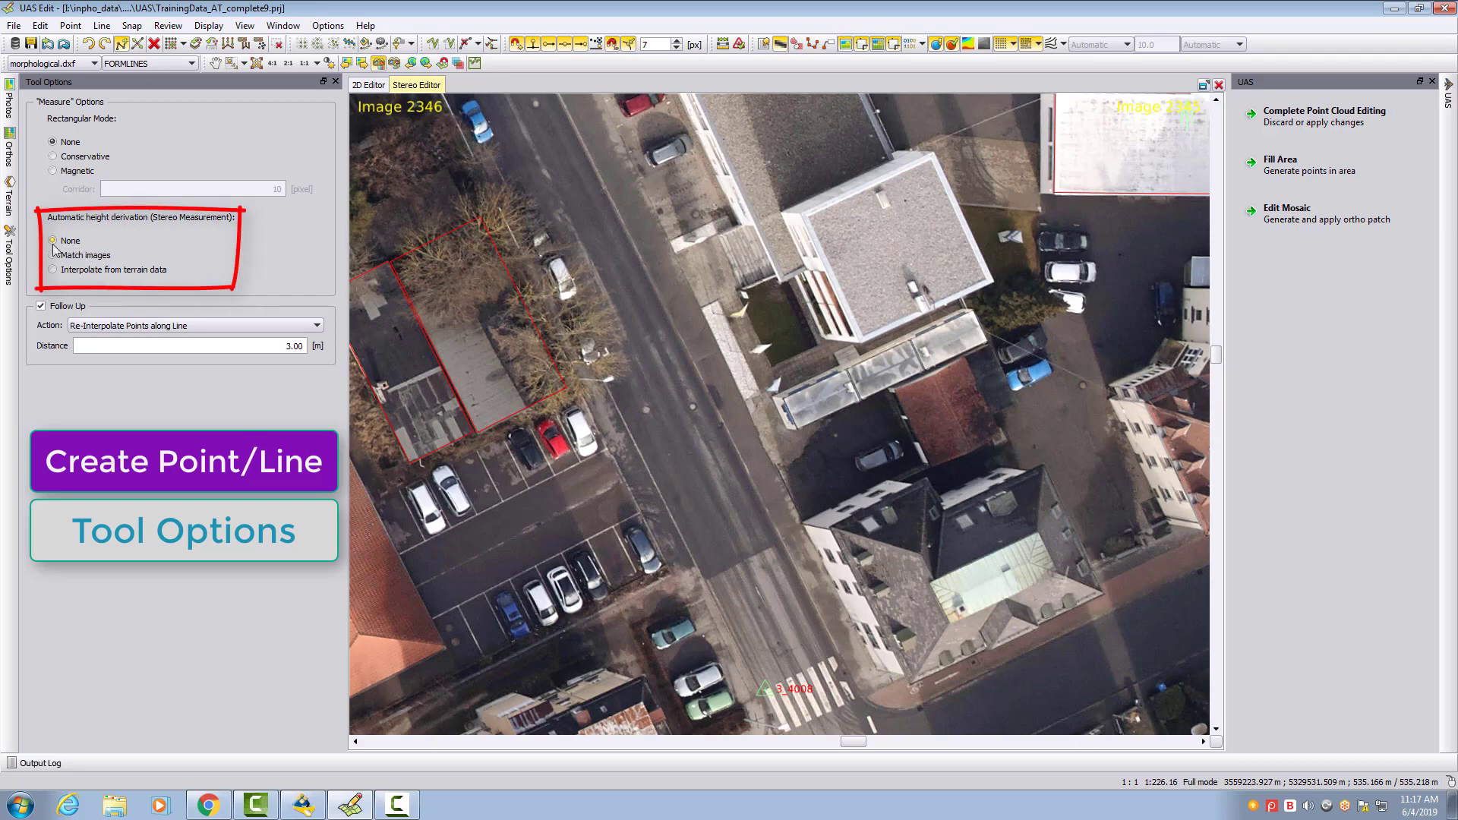
- Try Match images, then set automatic height derivation to Interpolate from terrain data
left_click(53, 240)
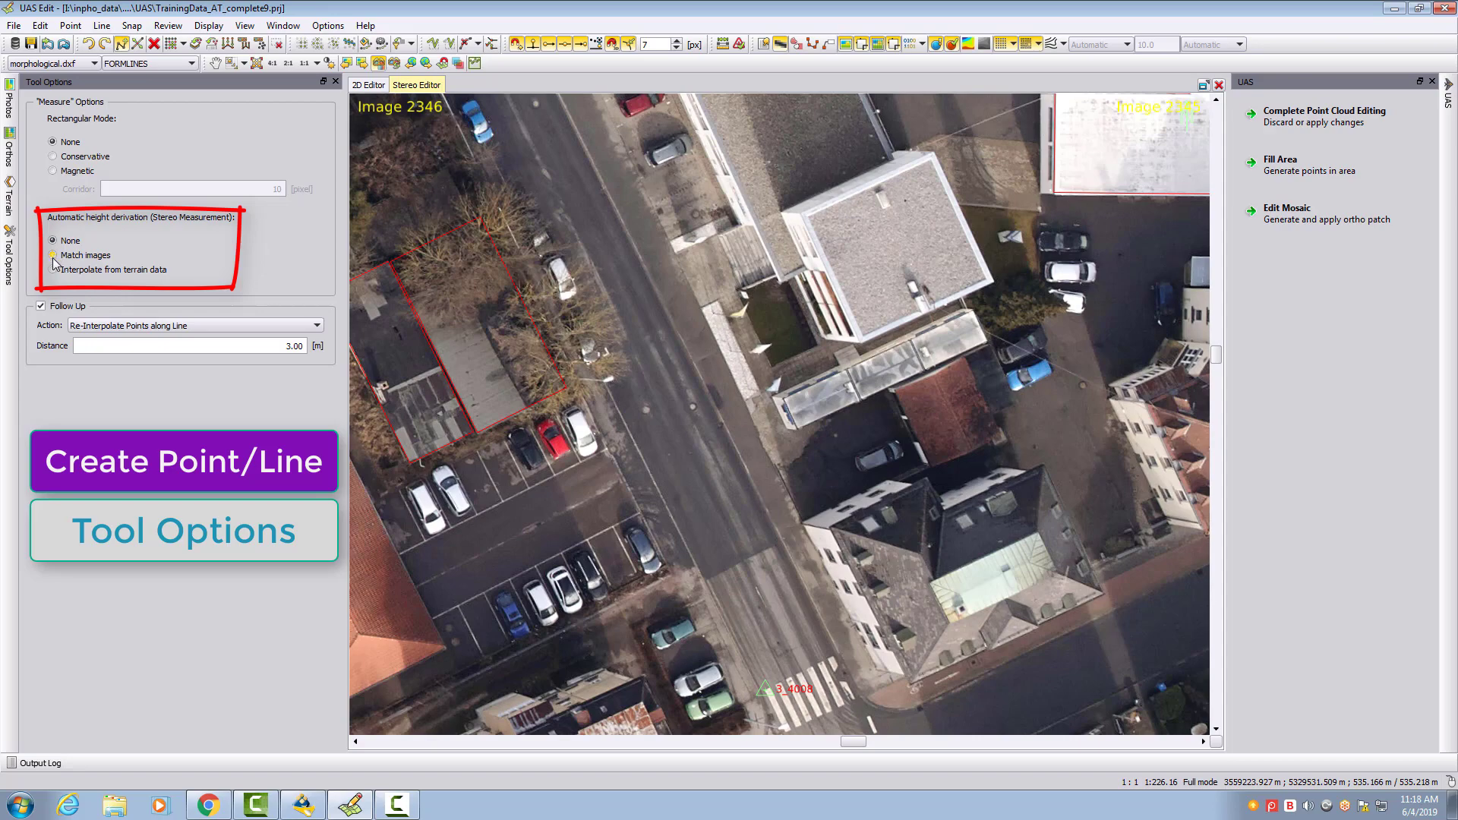
left_click(54, 255)
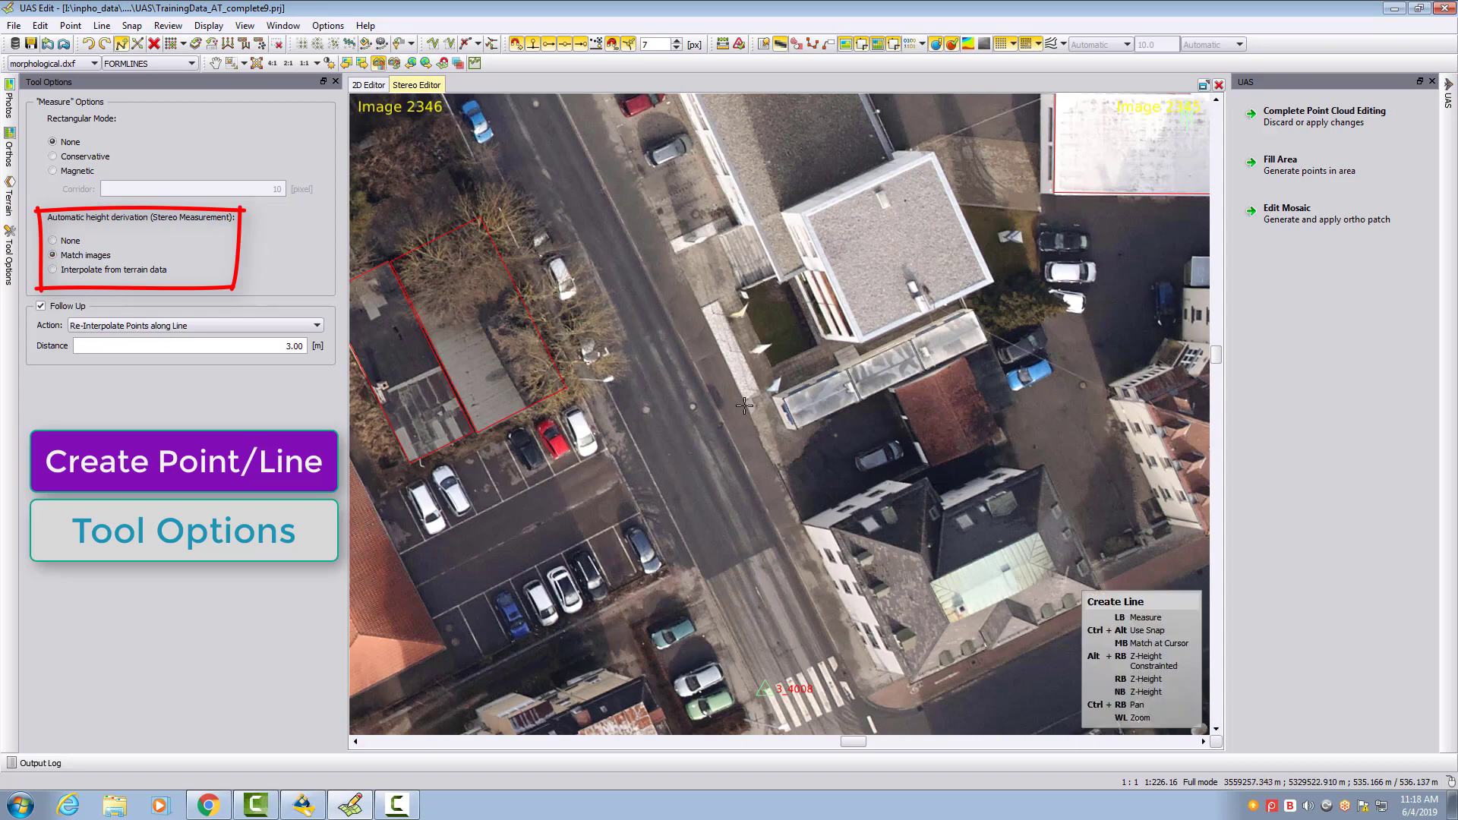
mouse_move(758, 469)
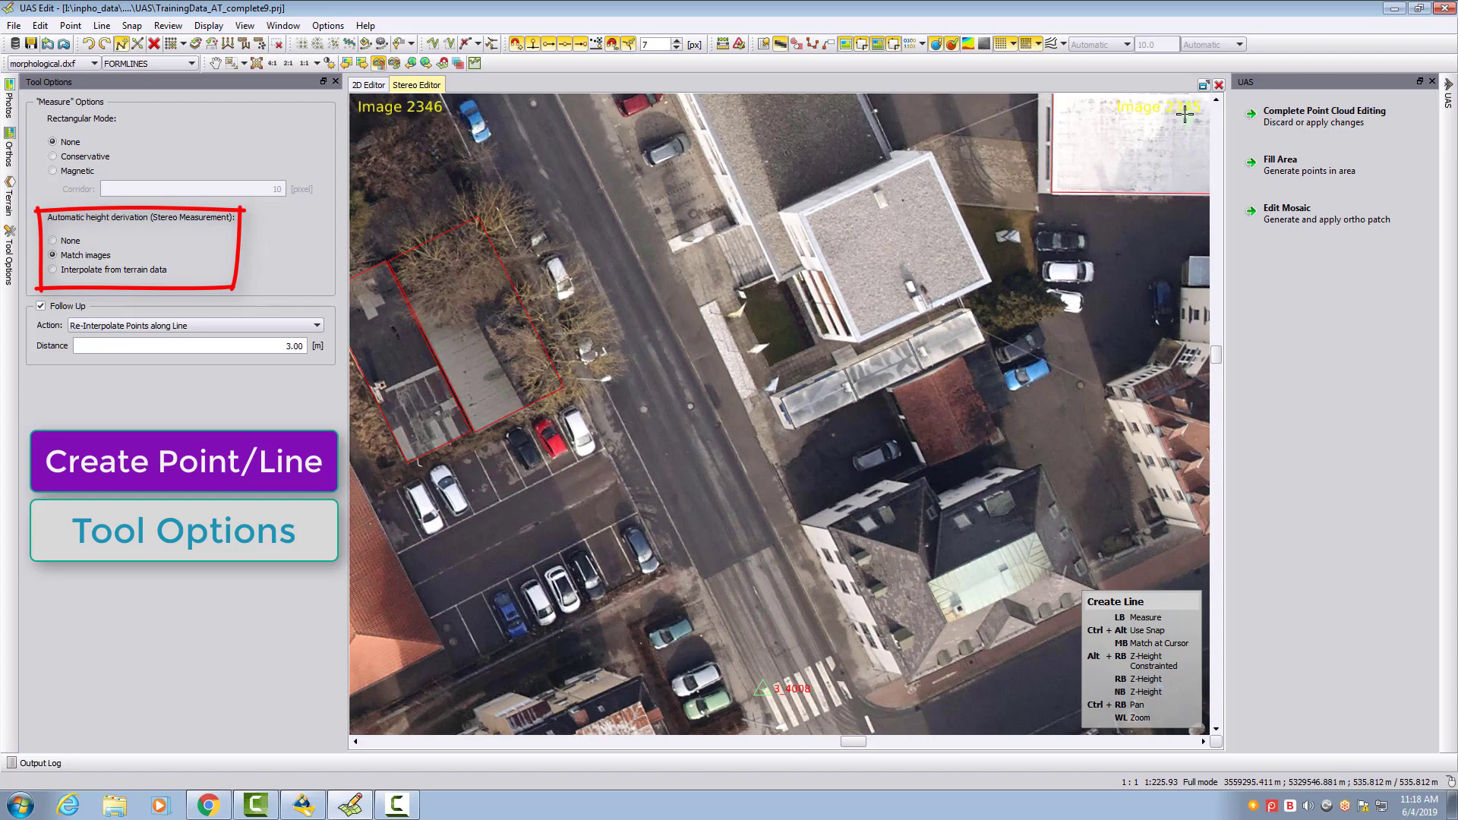
mouse_move(782, 510)
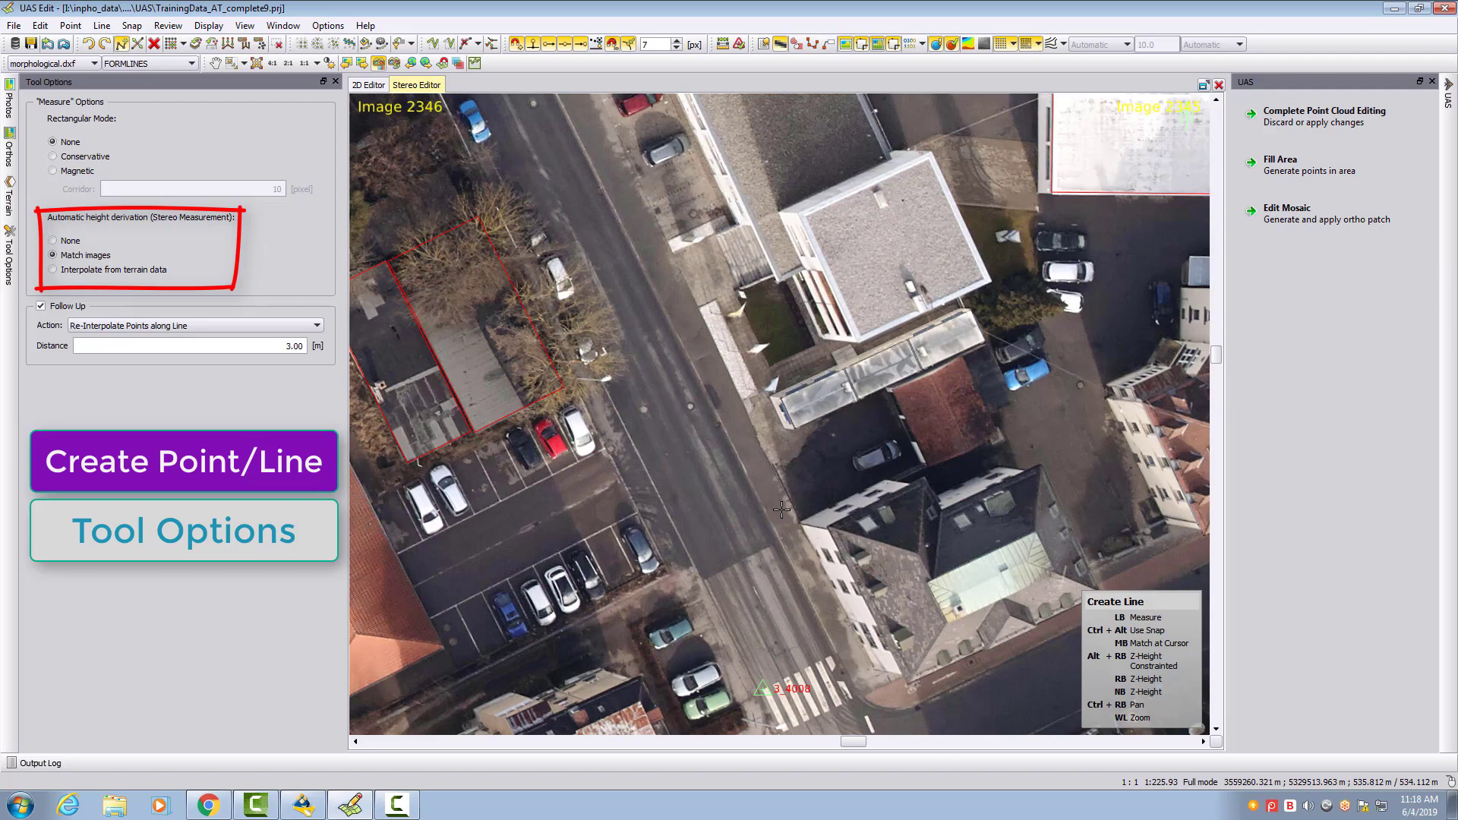
mouse_move(767, 490)
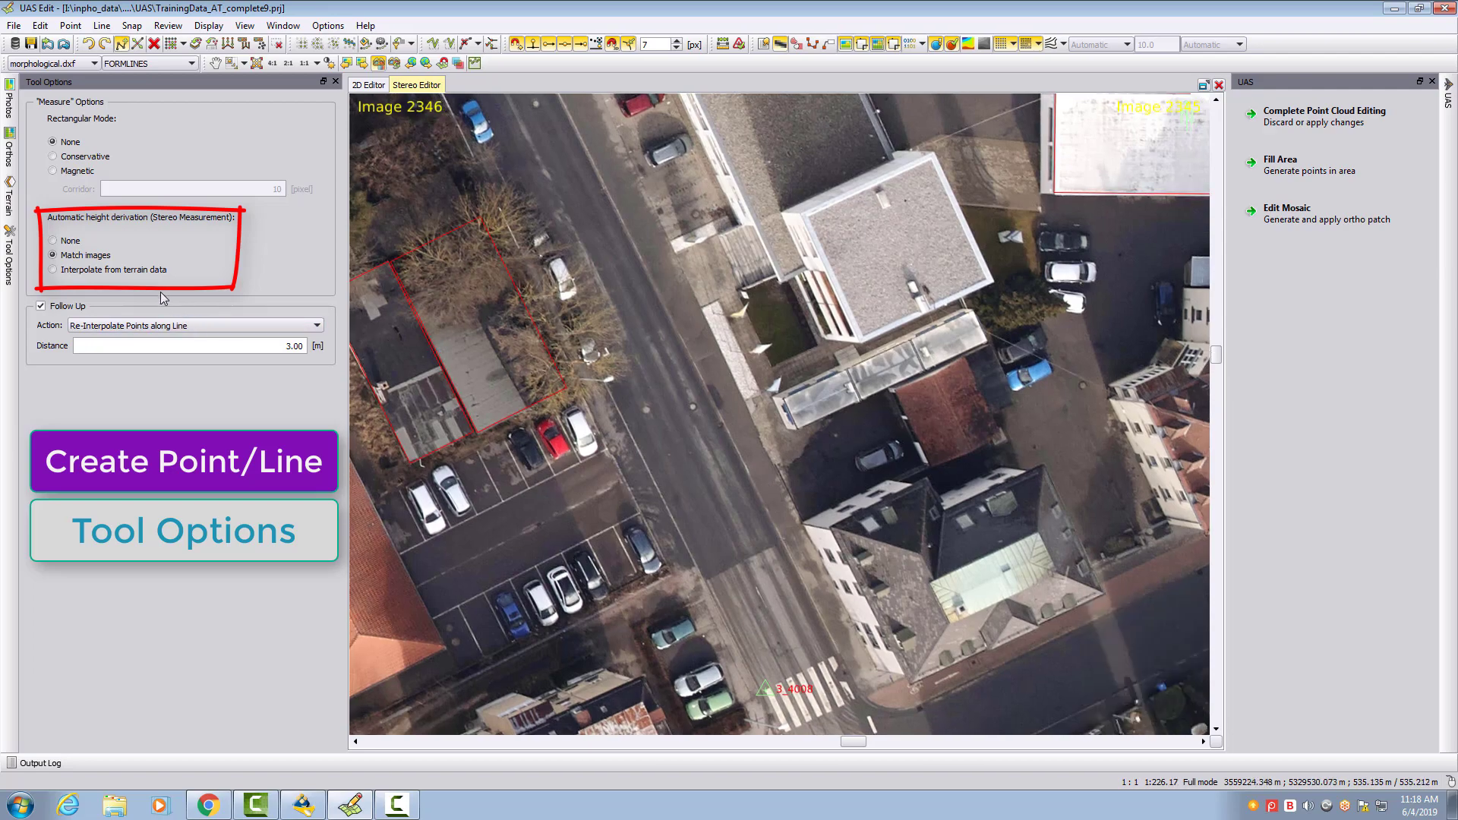
left_click(53, 269)
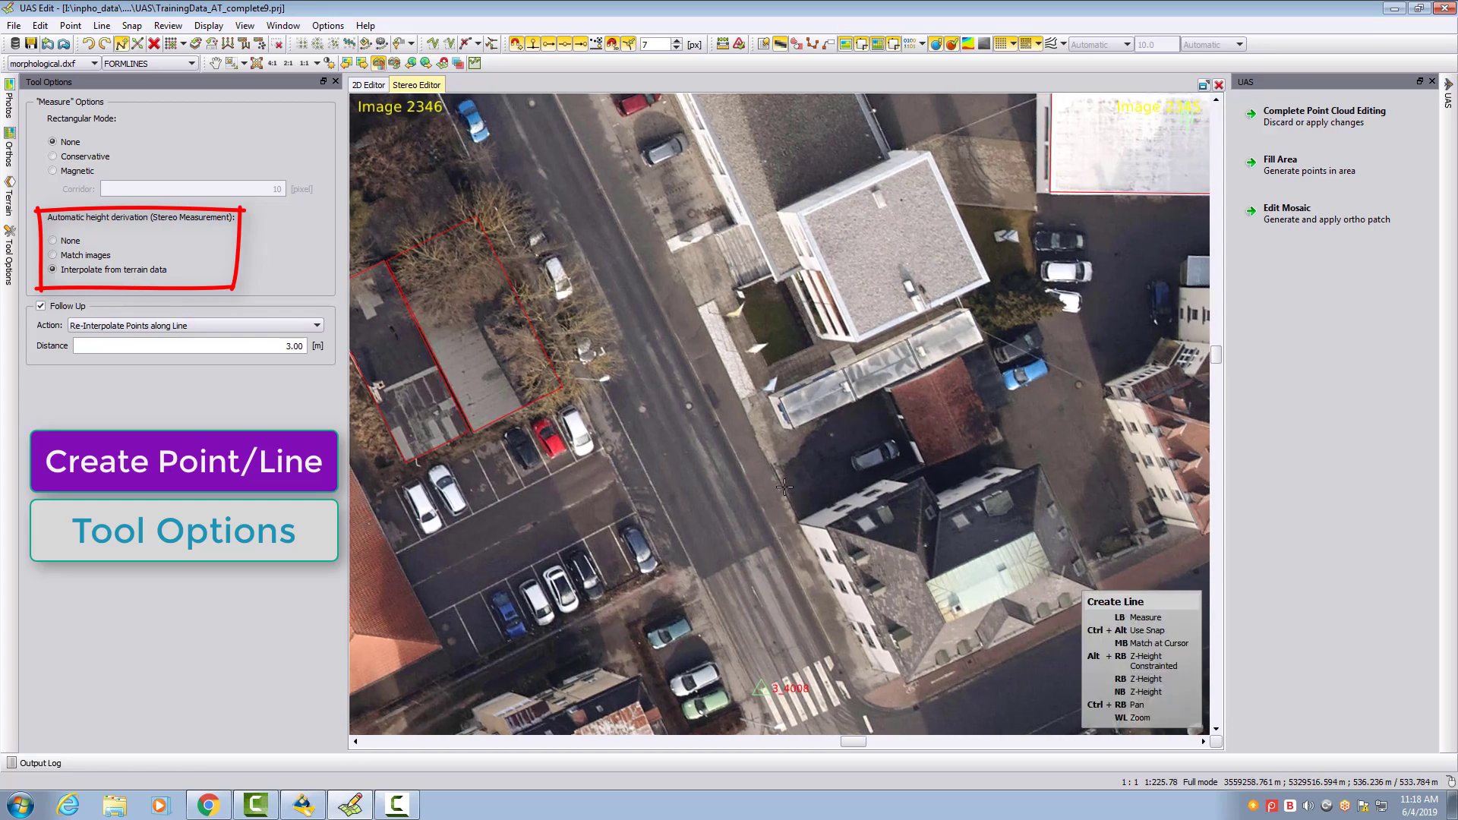
mouse_move(762, 498)
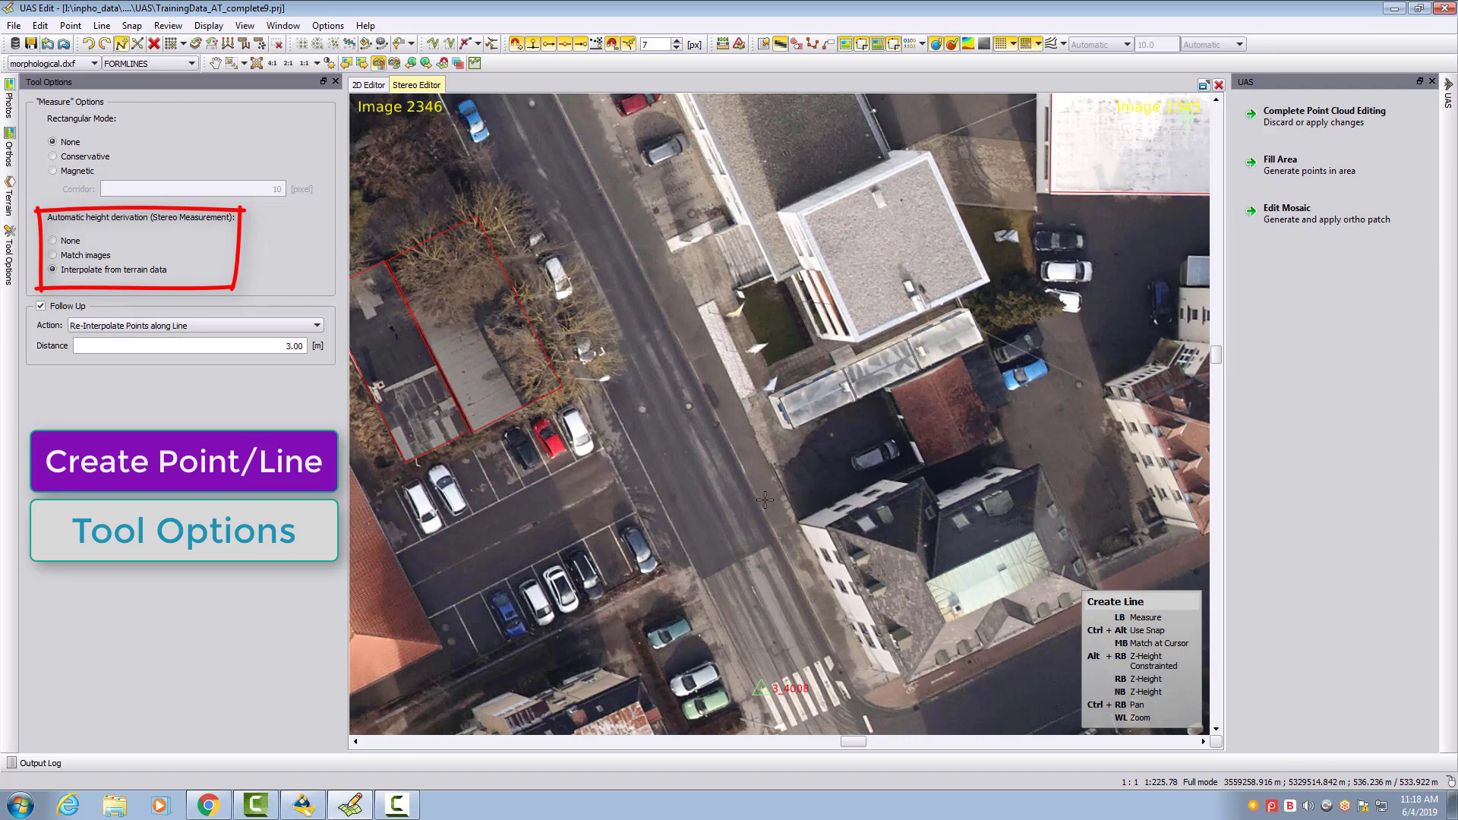
mouse_move(786, 508)
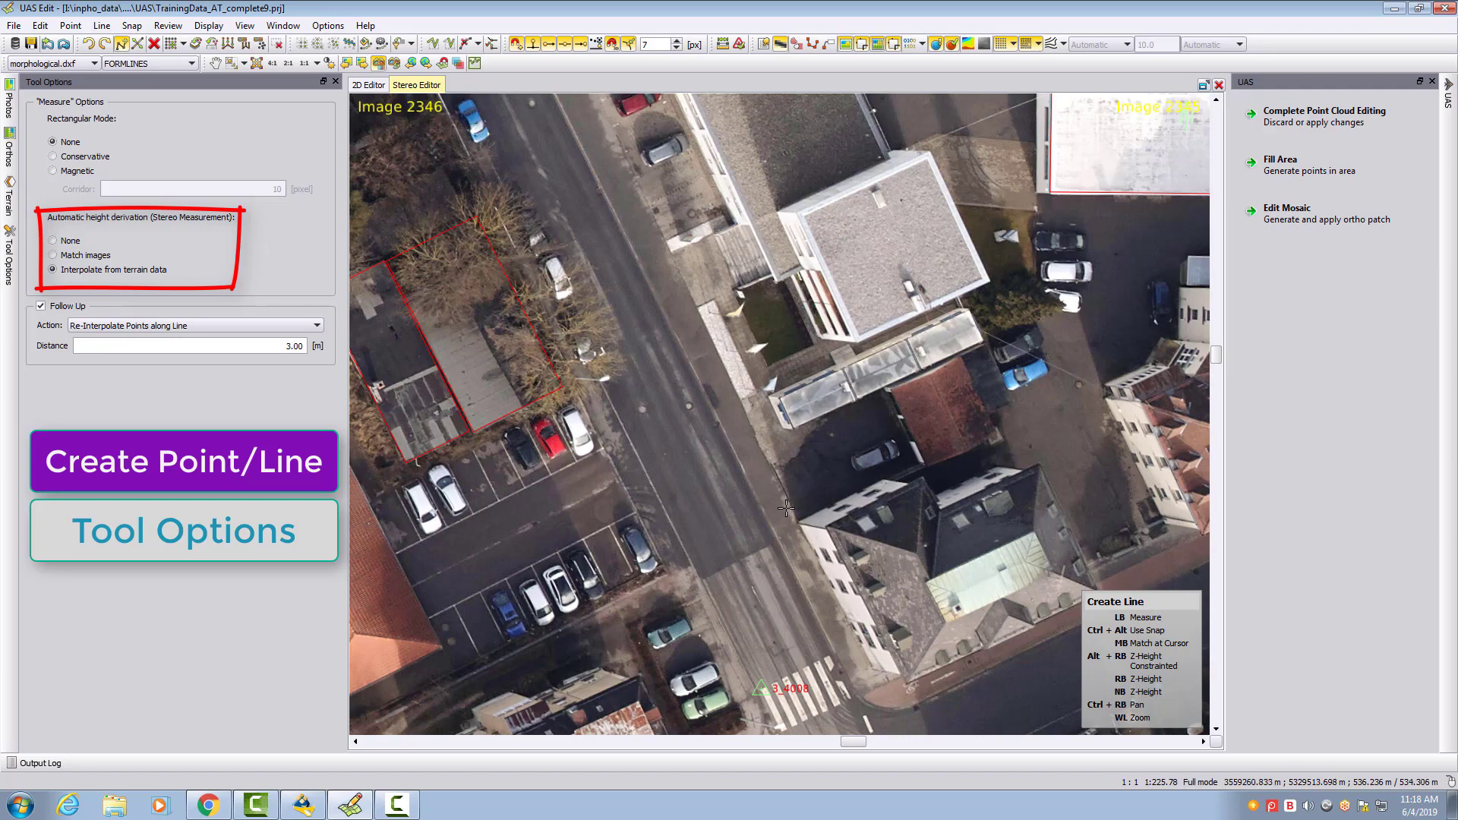
mouse_move(775, 505)
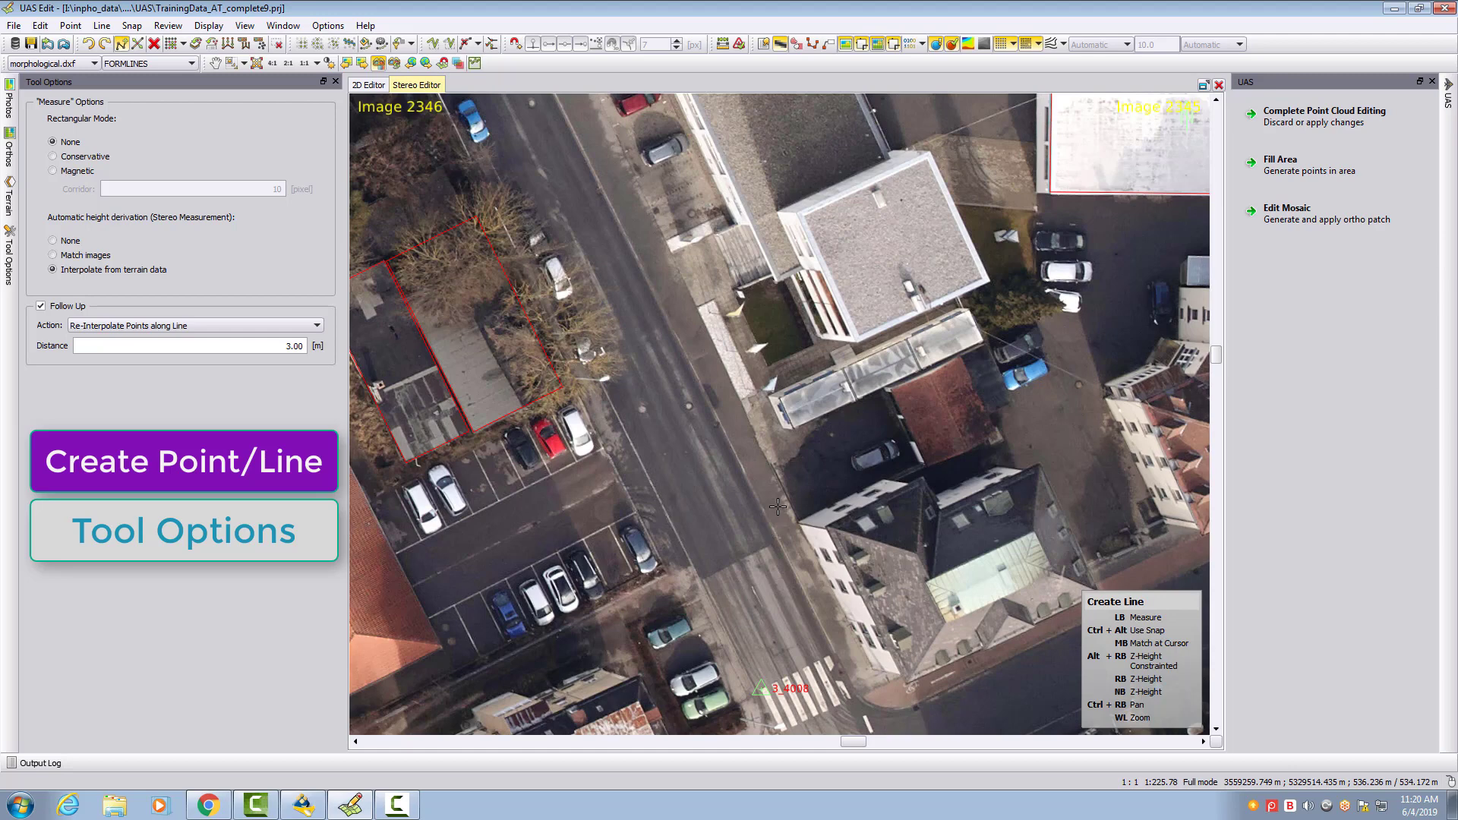
mouse_move(770, 512)
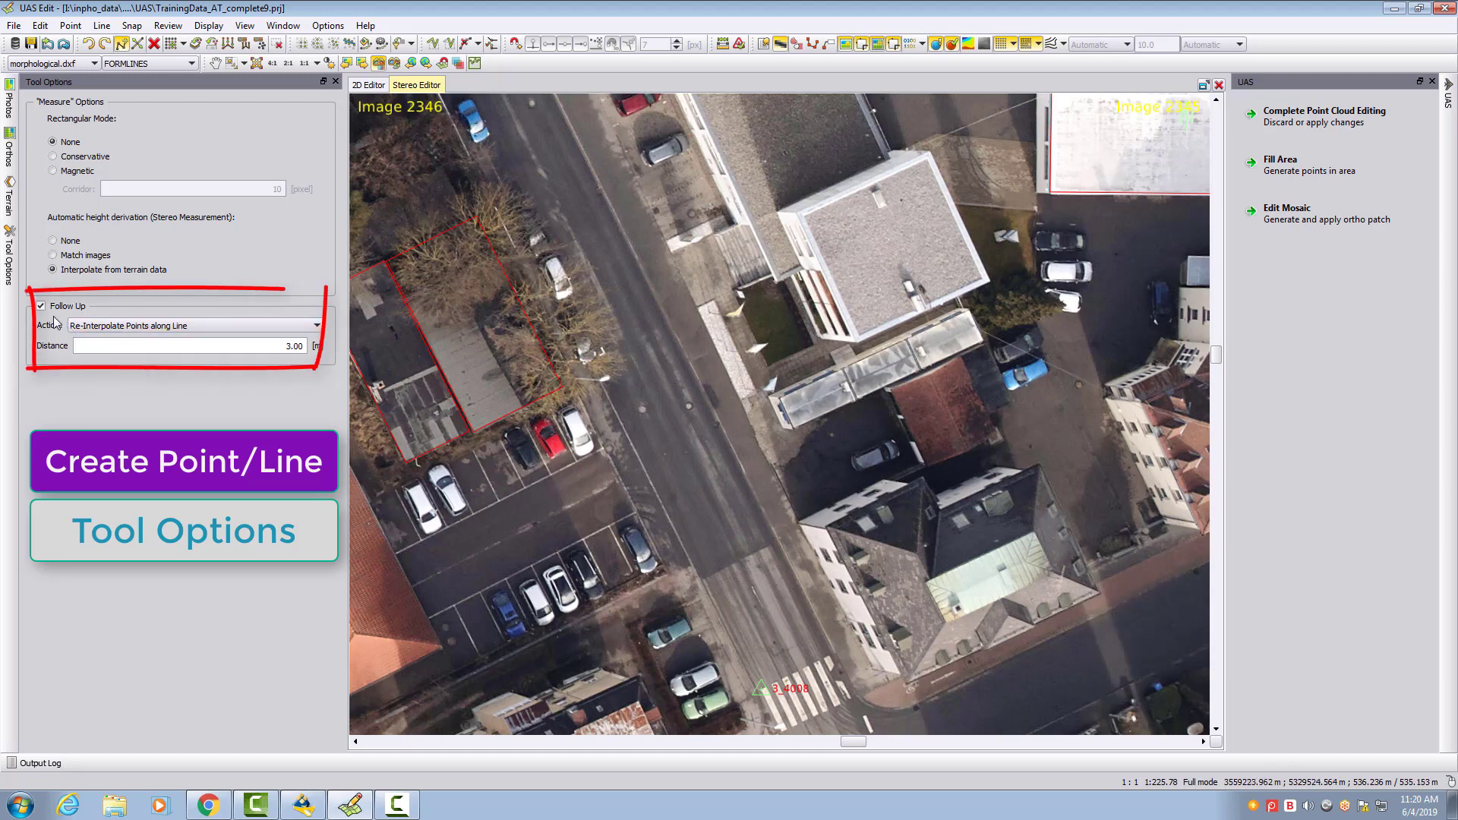
- Turn off Follow Up while keeping terrain-data height interpolation
left_click(41, 306)
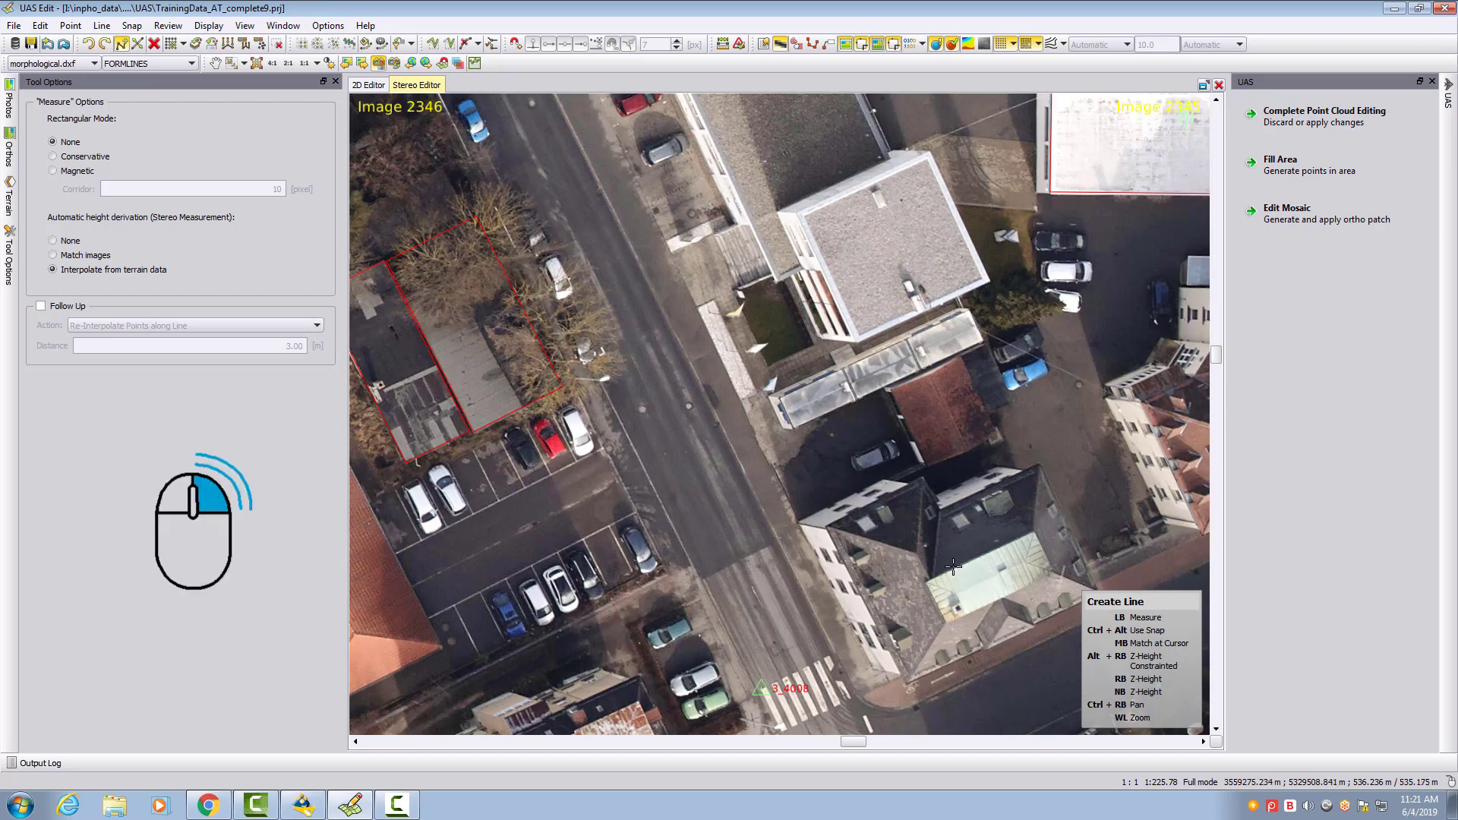
mouse_move(789, 554)
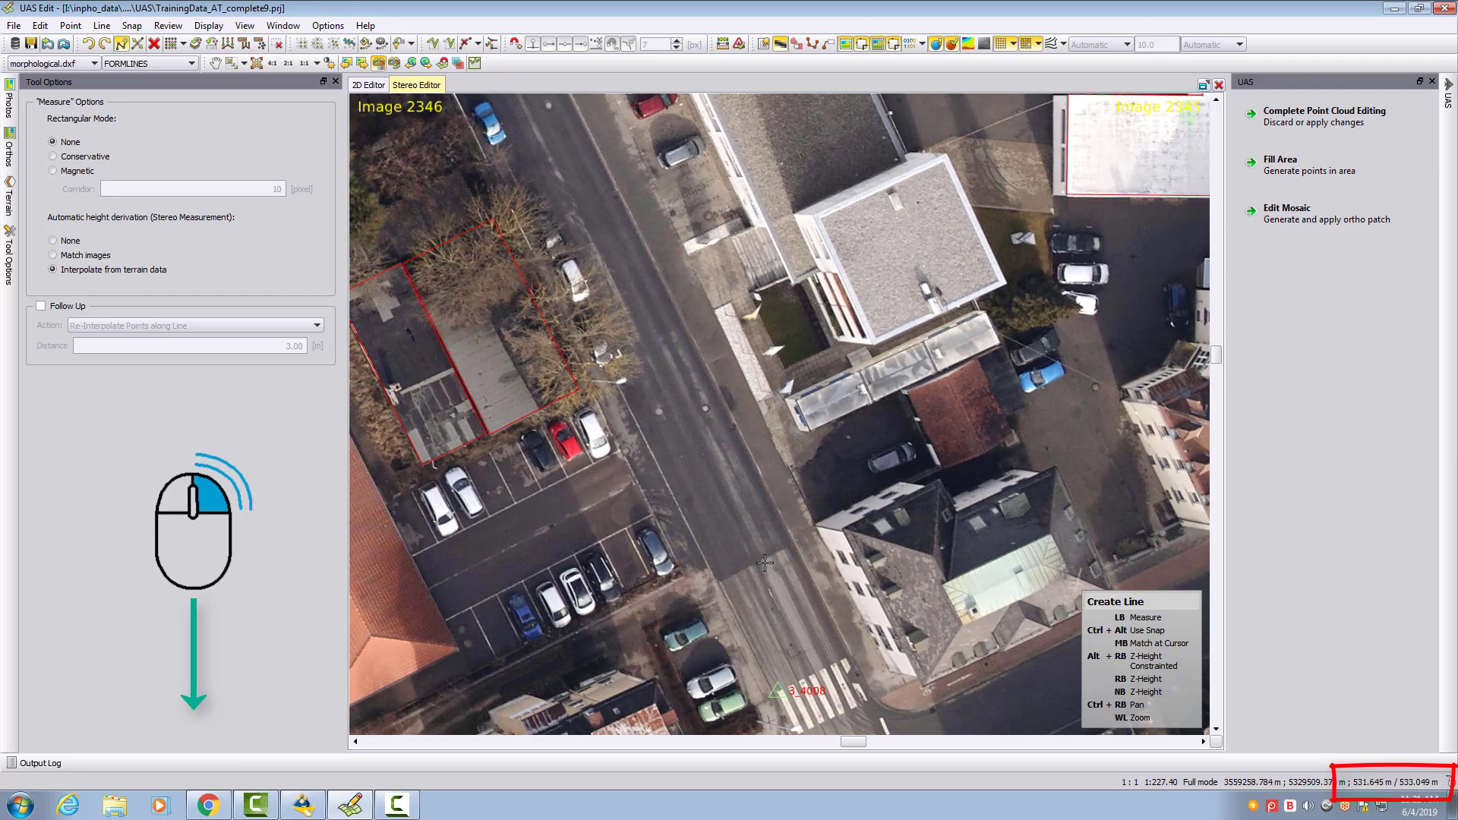
mouse_move(1403, 786)
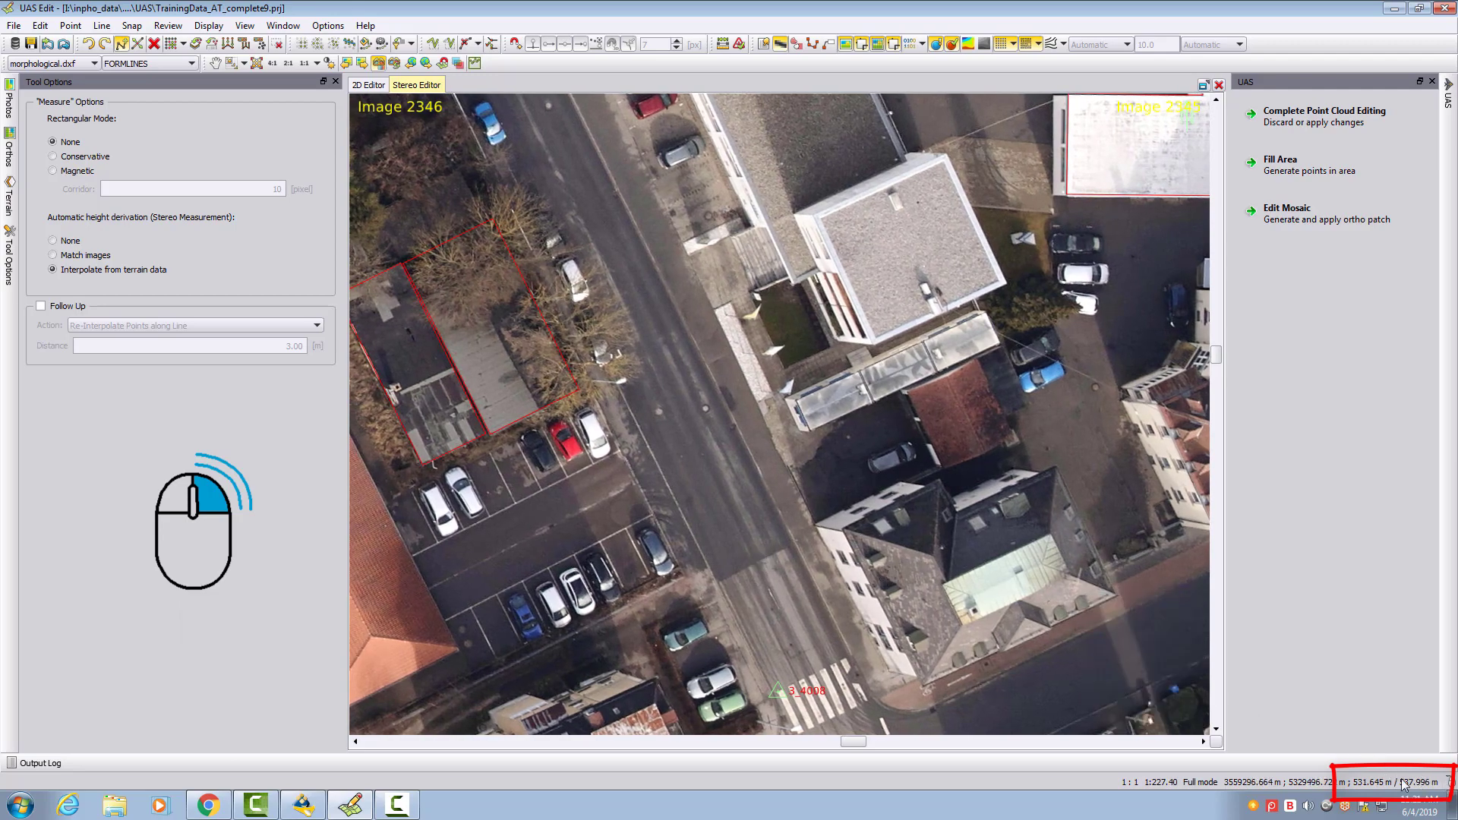
mouse_move(945, 646)
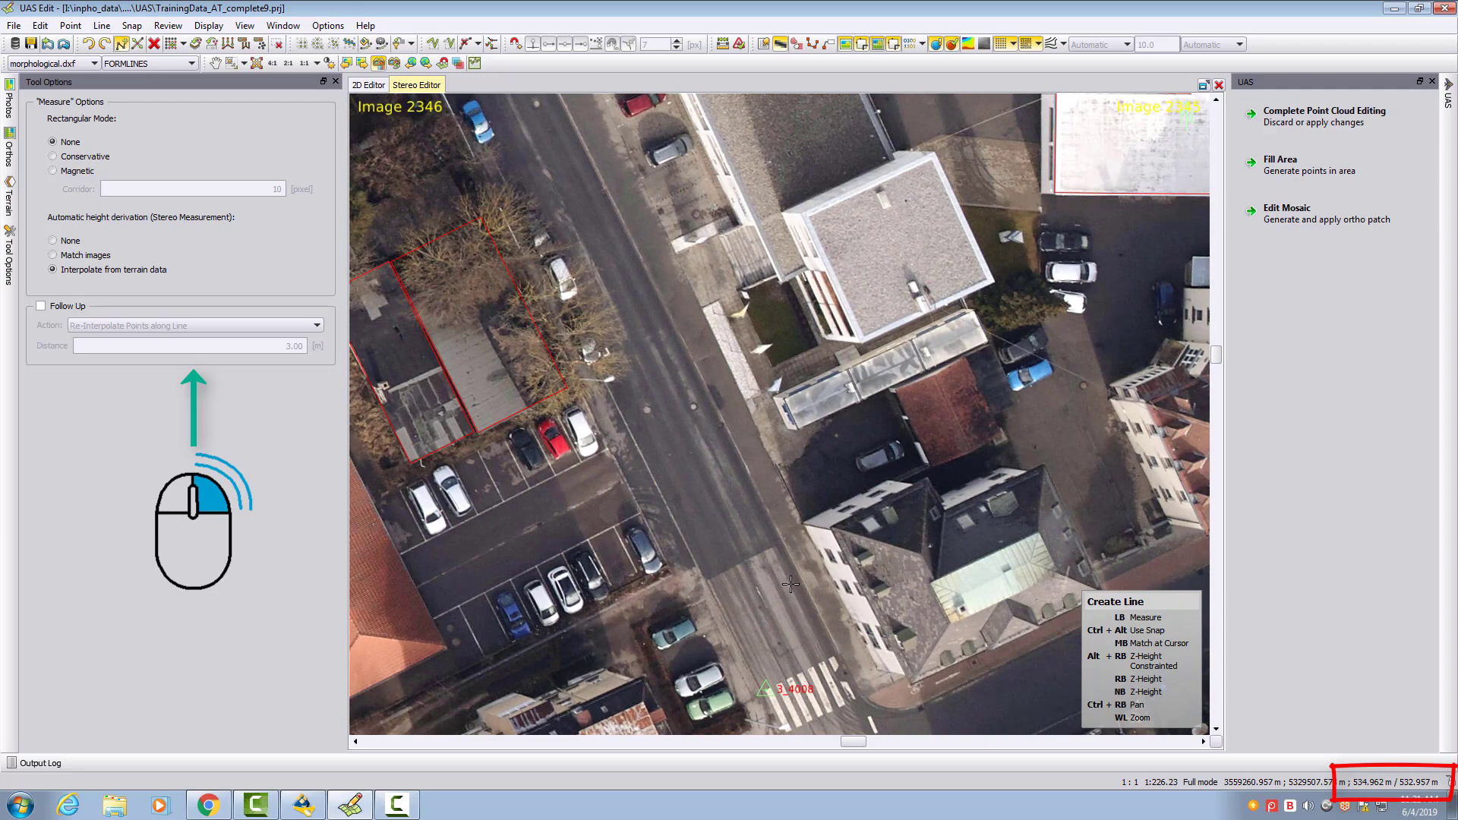
mouse_move(1344, 787)
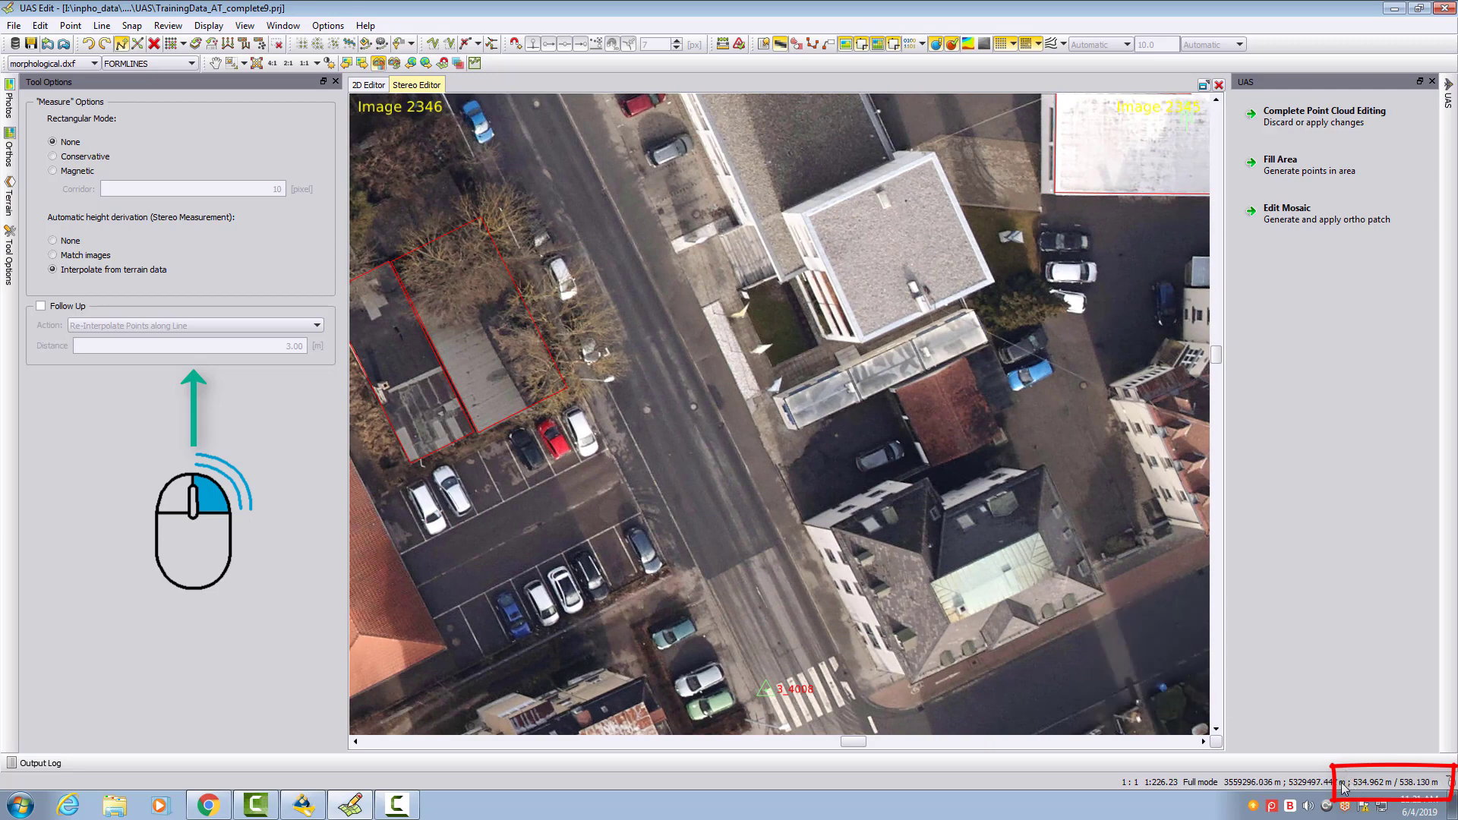
mouse_move(1376, 791)
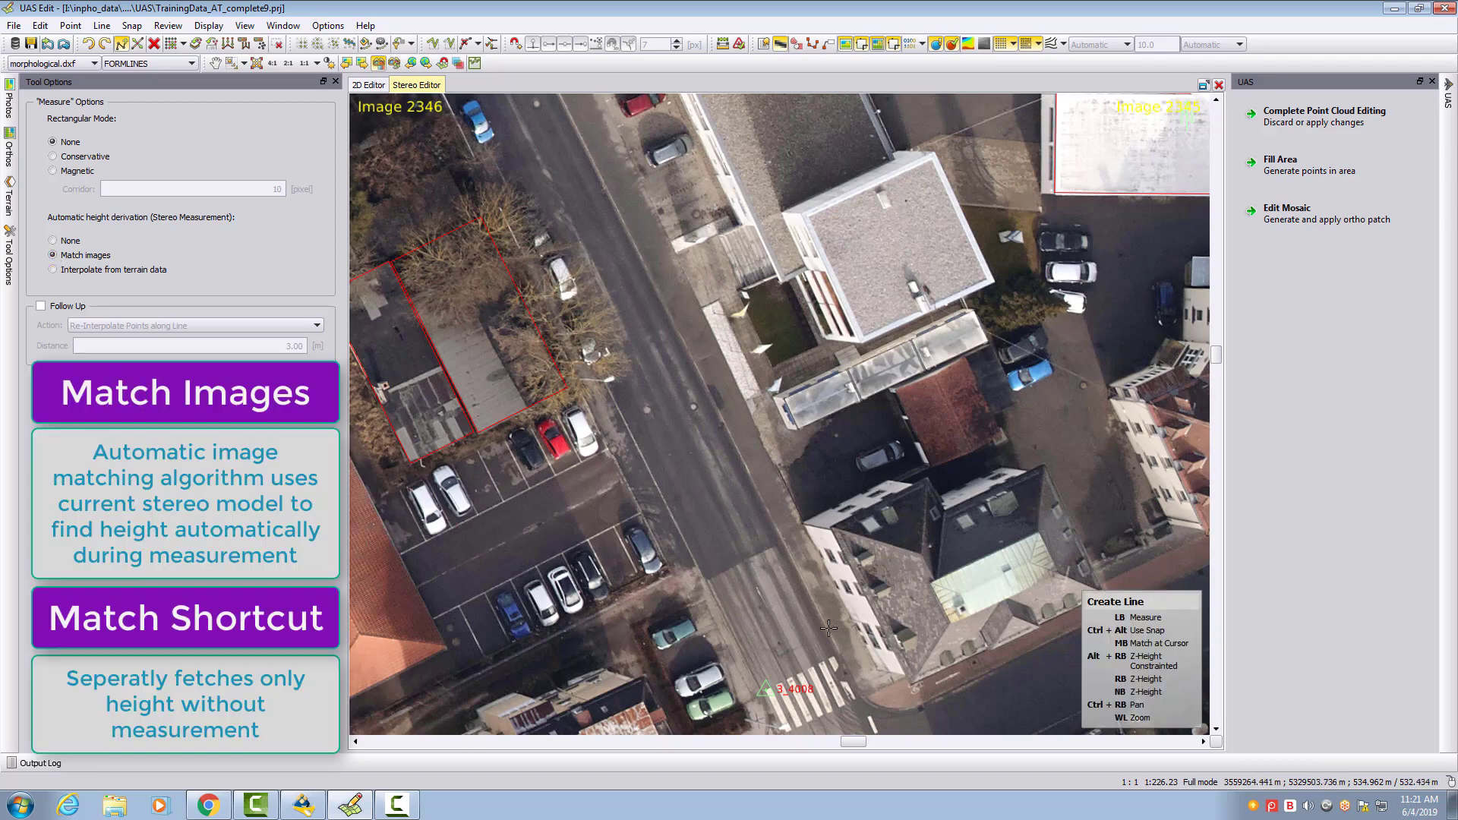
mouse_move(808, 612)
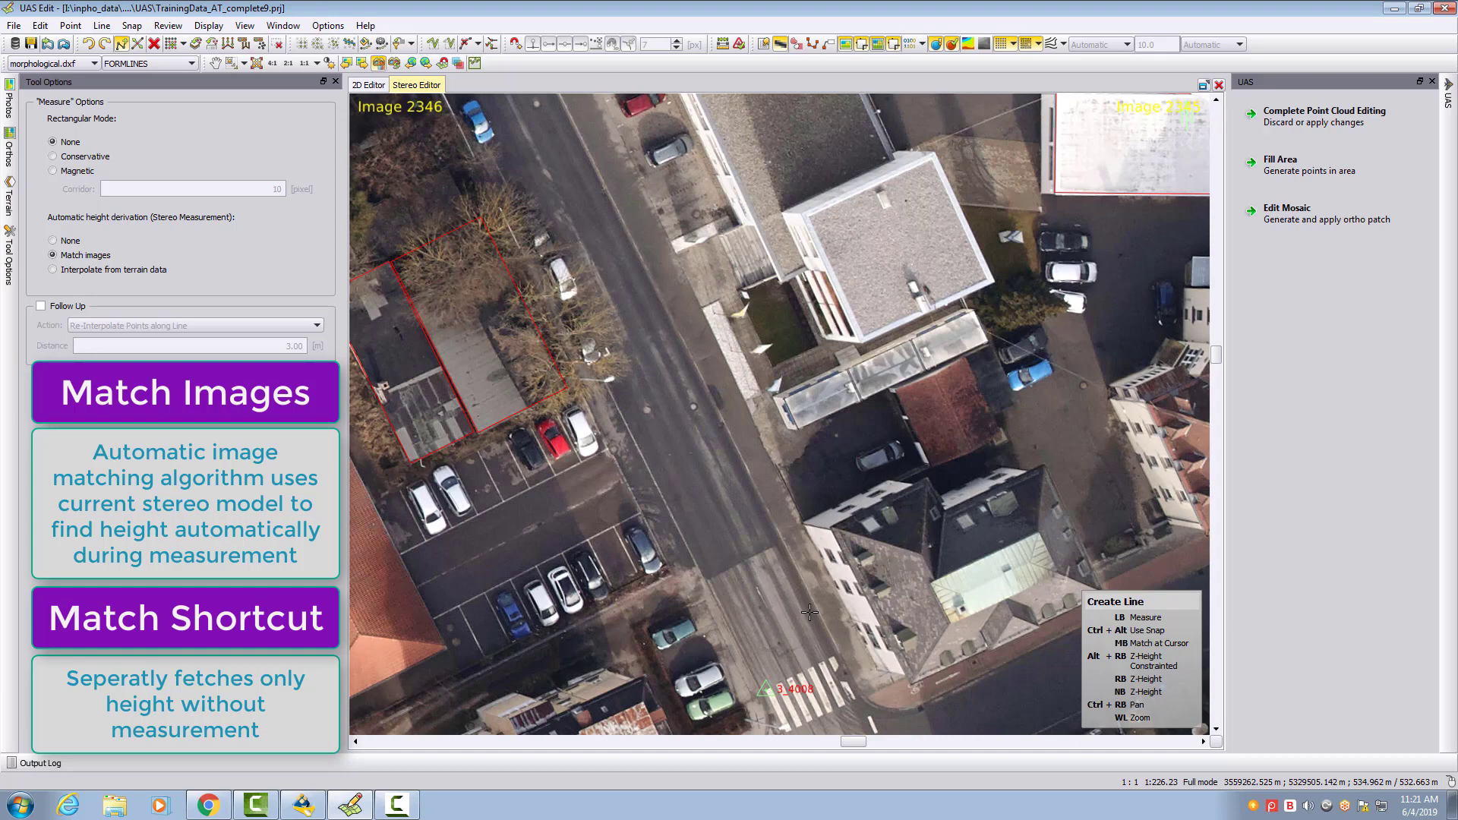
- Bring up the Options menu with height derivation back on Match images
left_click(328, 25)
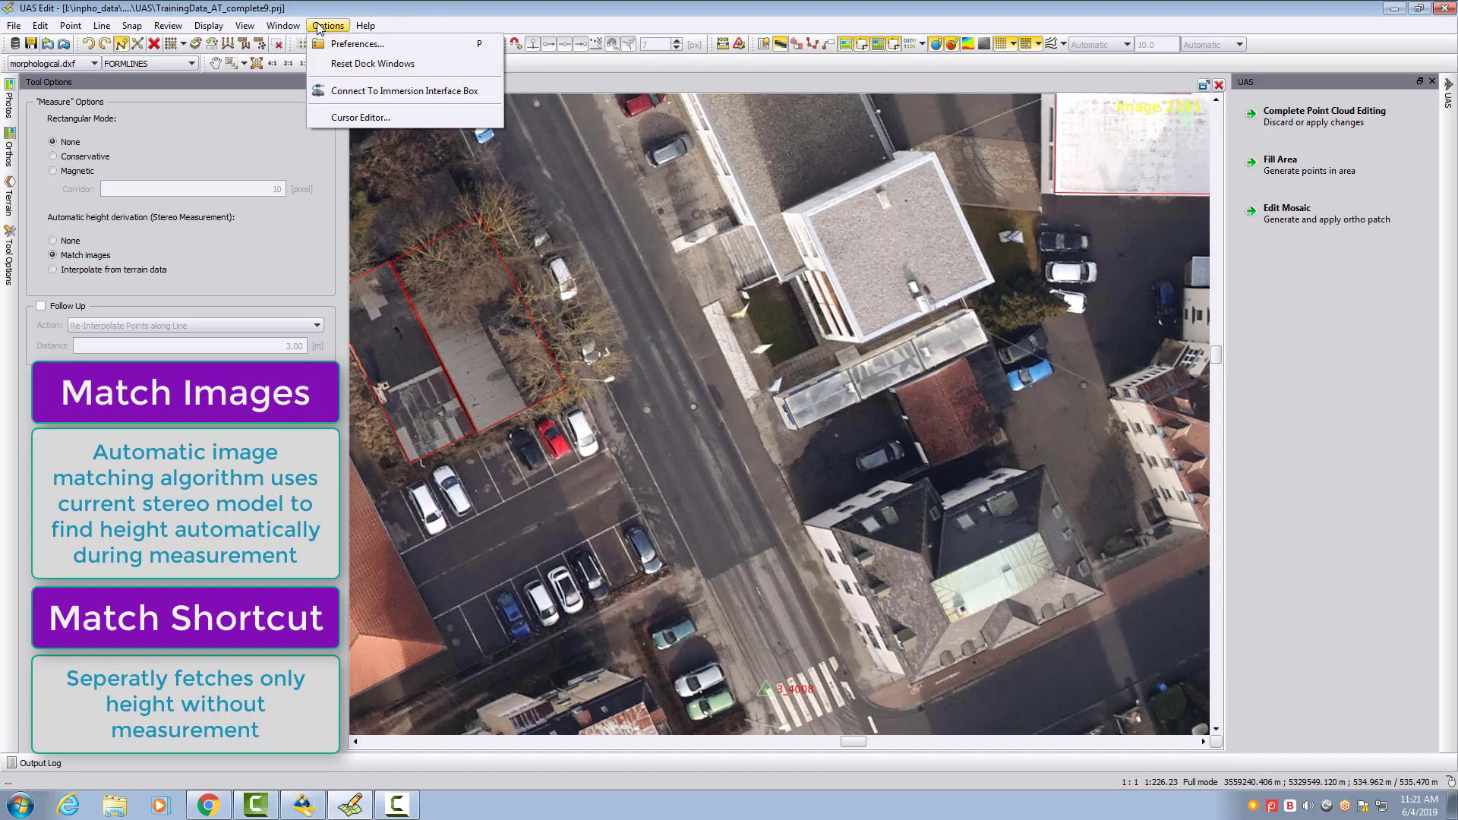
- Assign a new shortcut to the Events > Match action in Preferences and save
left_click(356, 44)
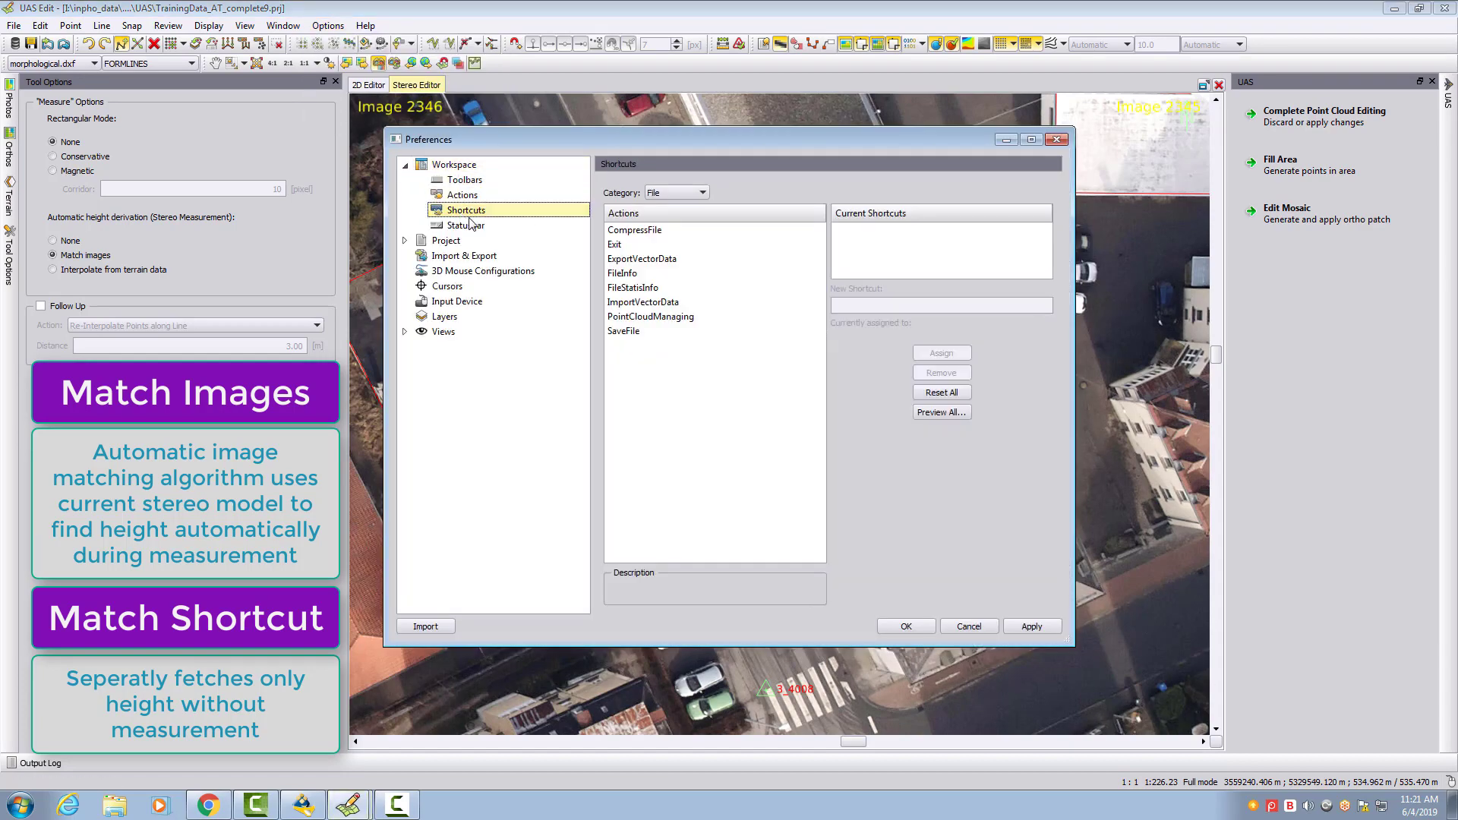
left_click(695, 192)
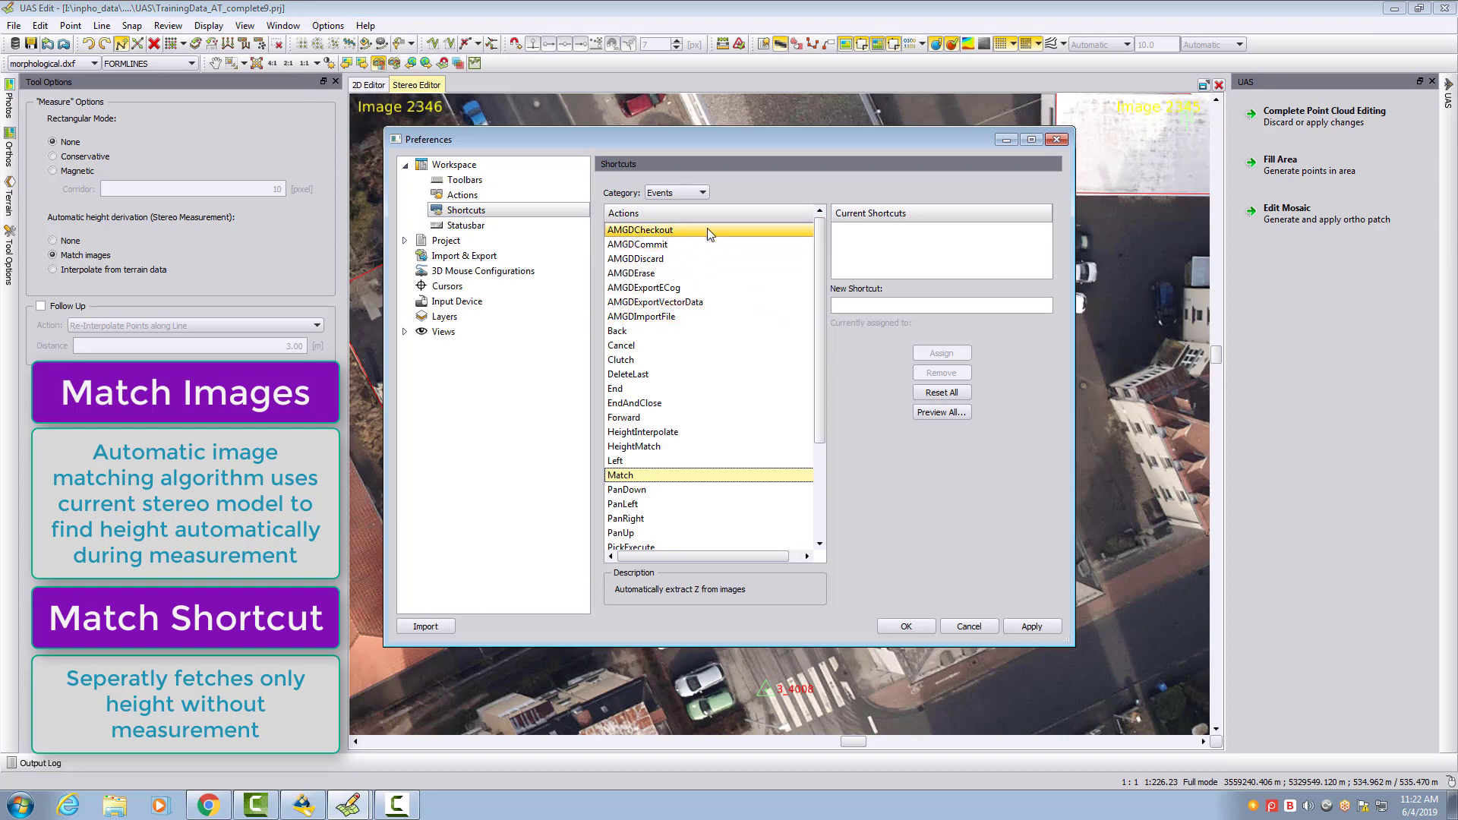
left_click(615, 460)
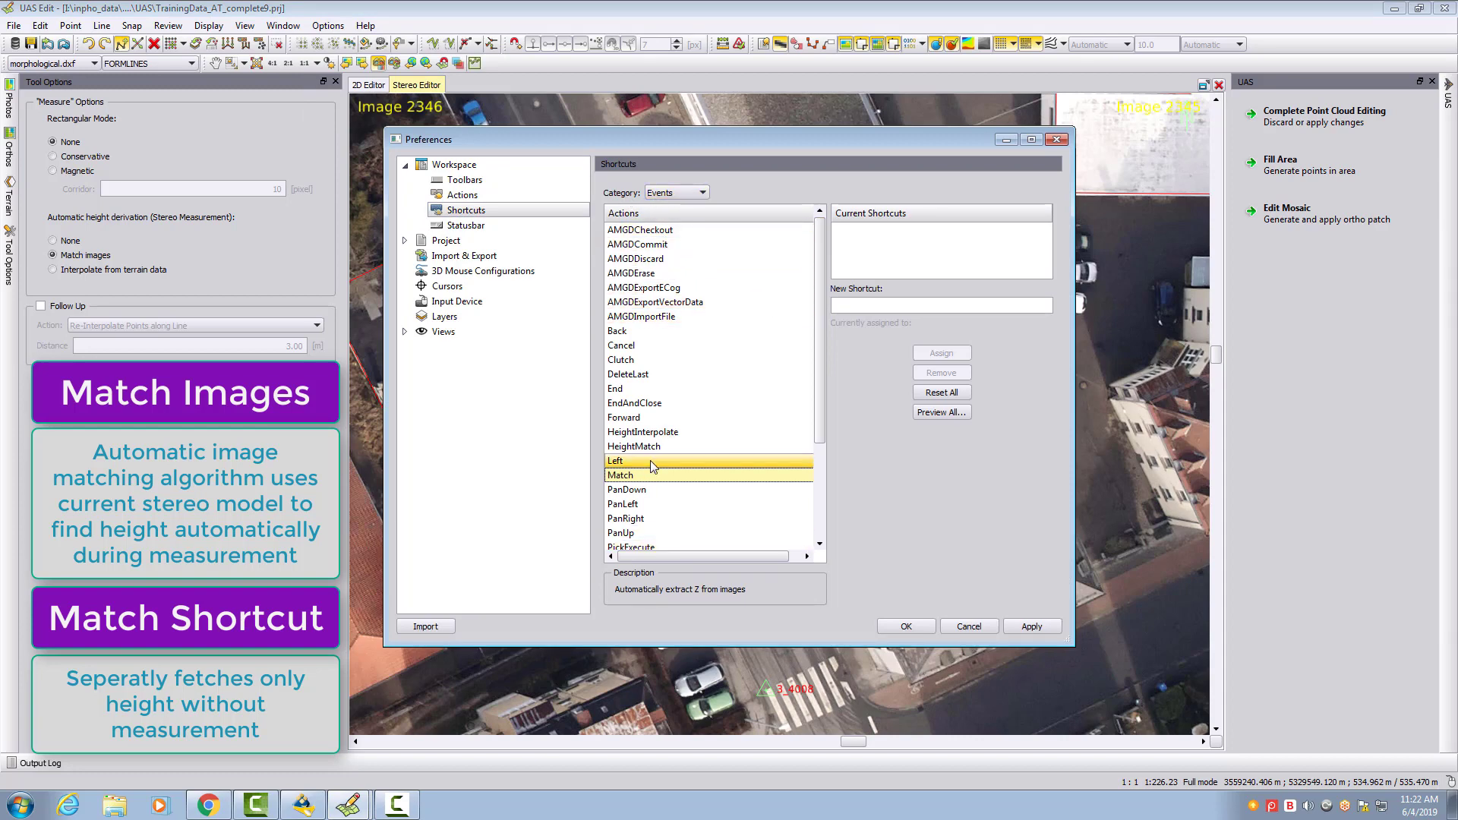
left_click(621, 475)
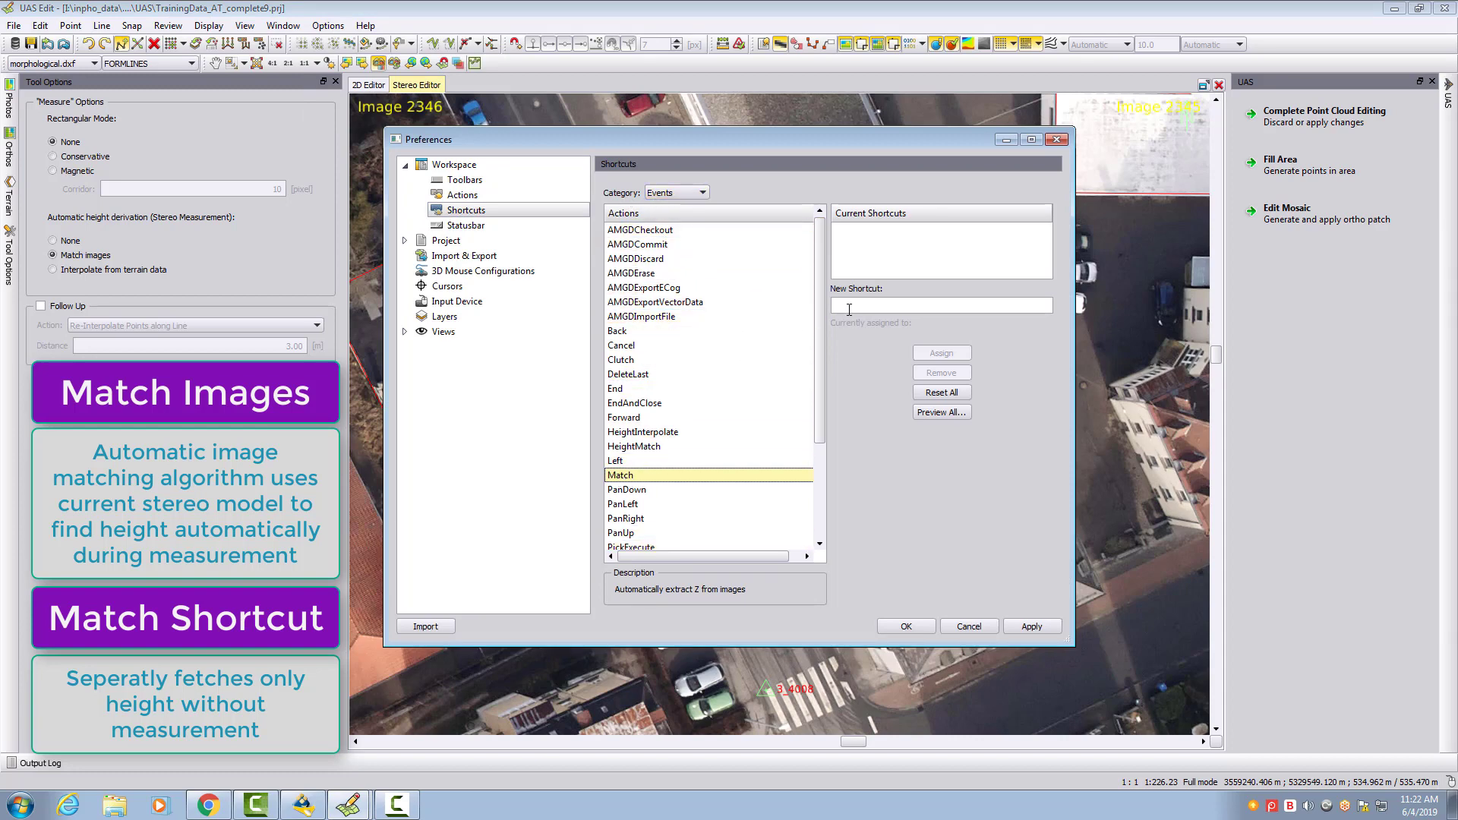
left_click(940, 306)
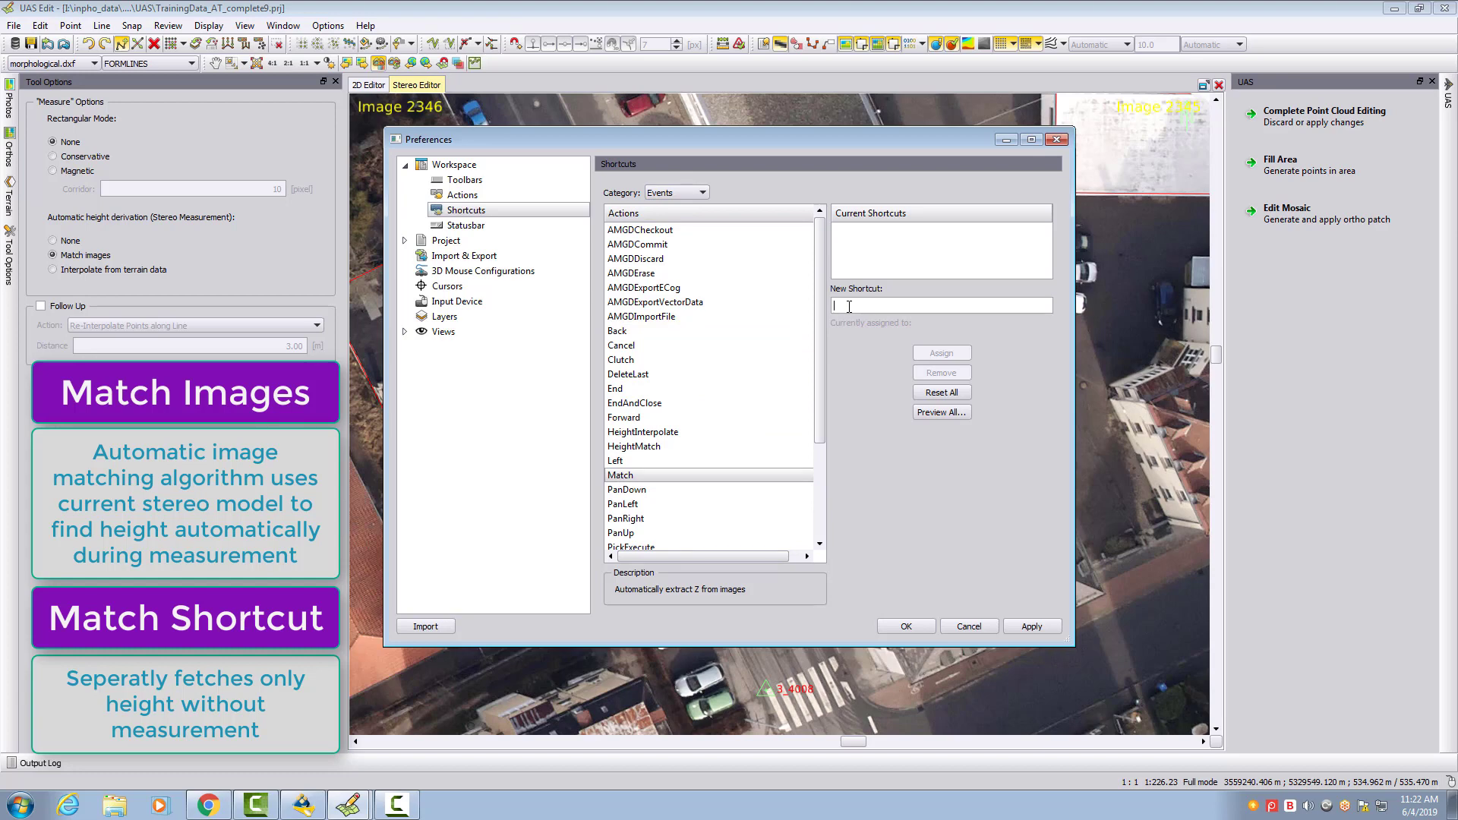
type("u")
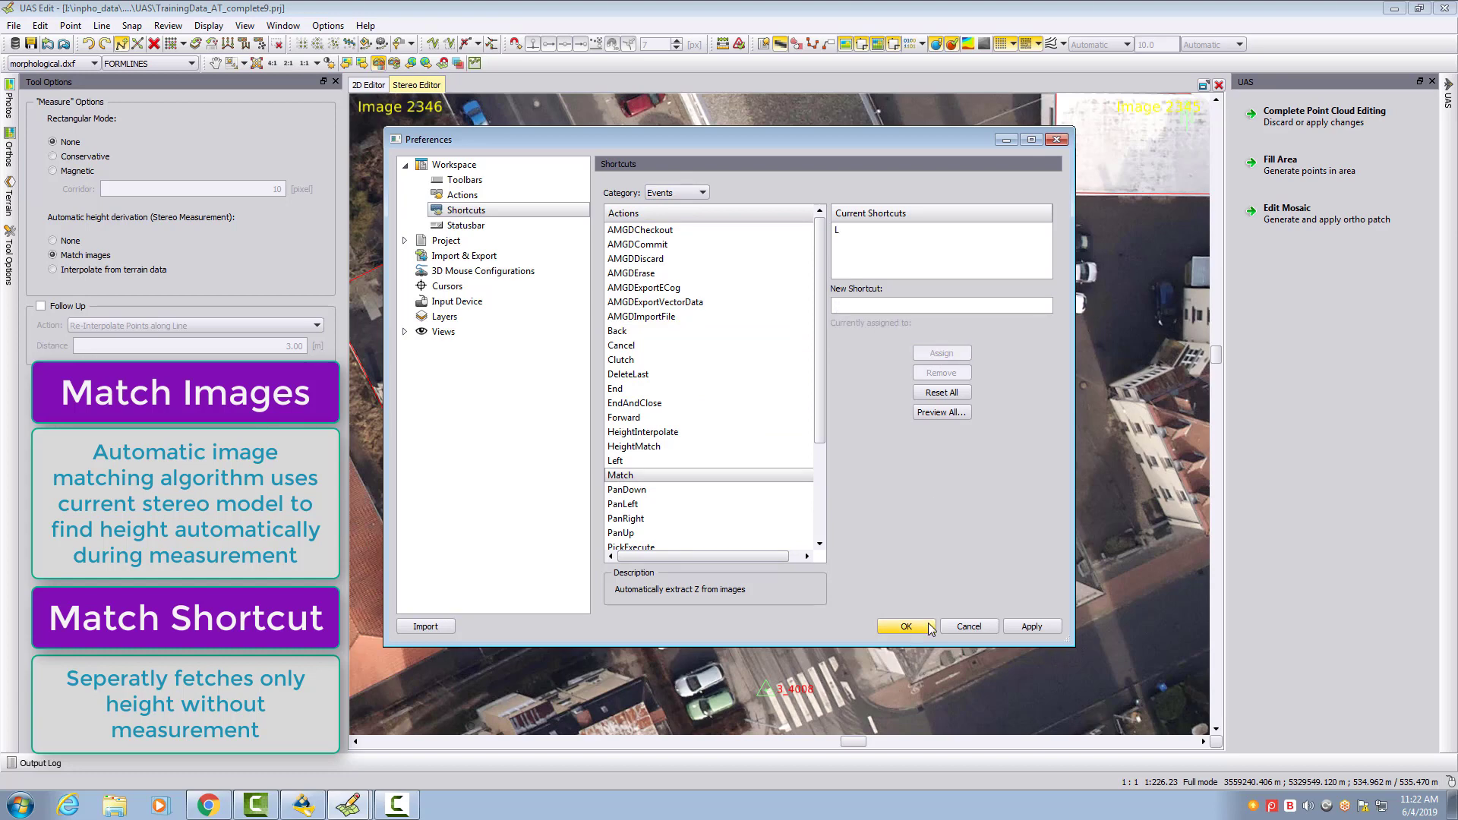
left_click(904, 626)
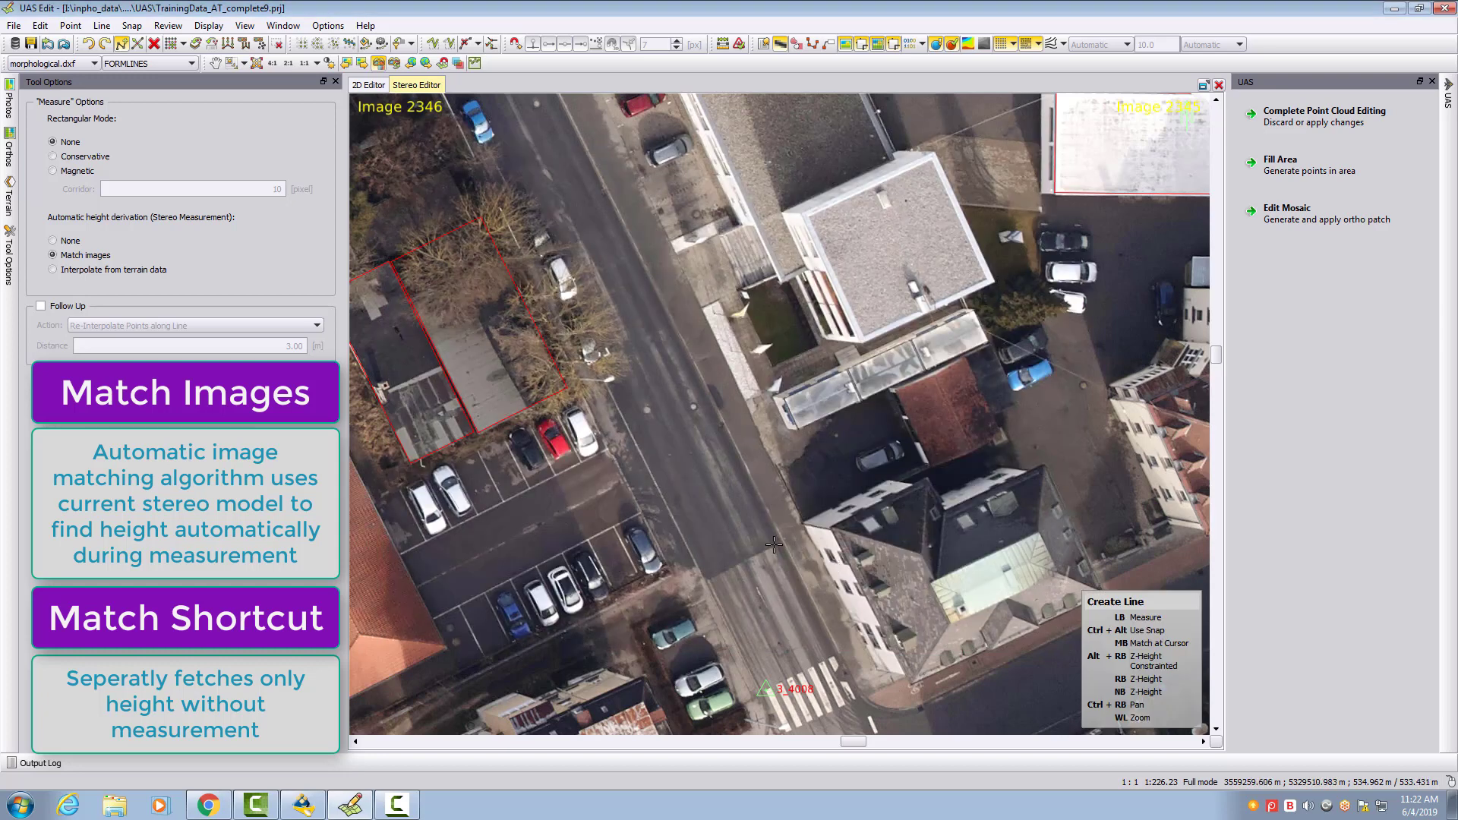
mouse_move(733, 551)
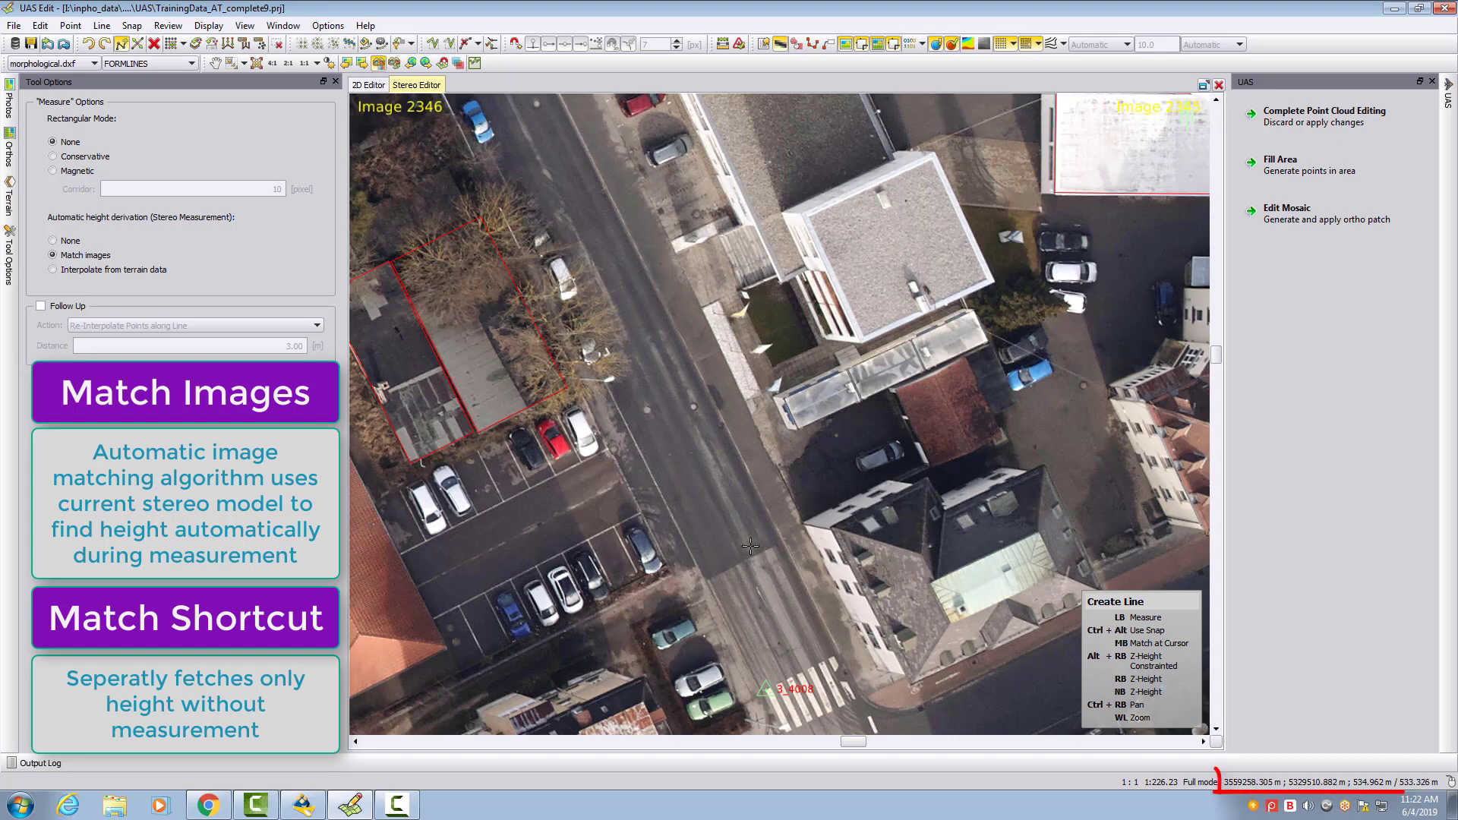
mouse_move(761, 546)
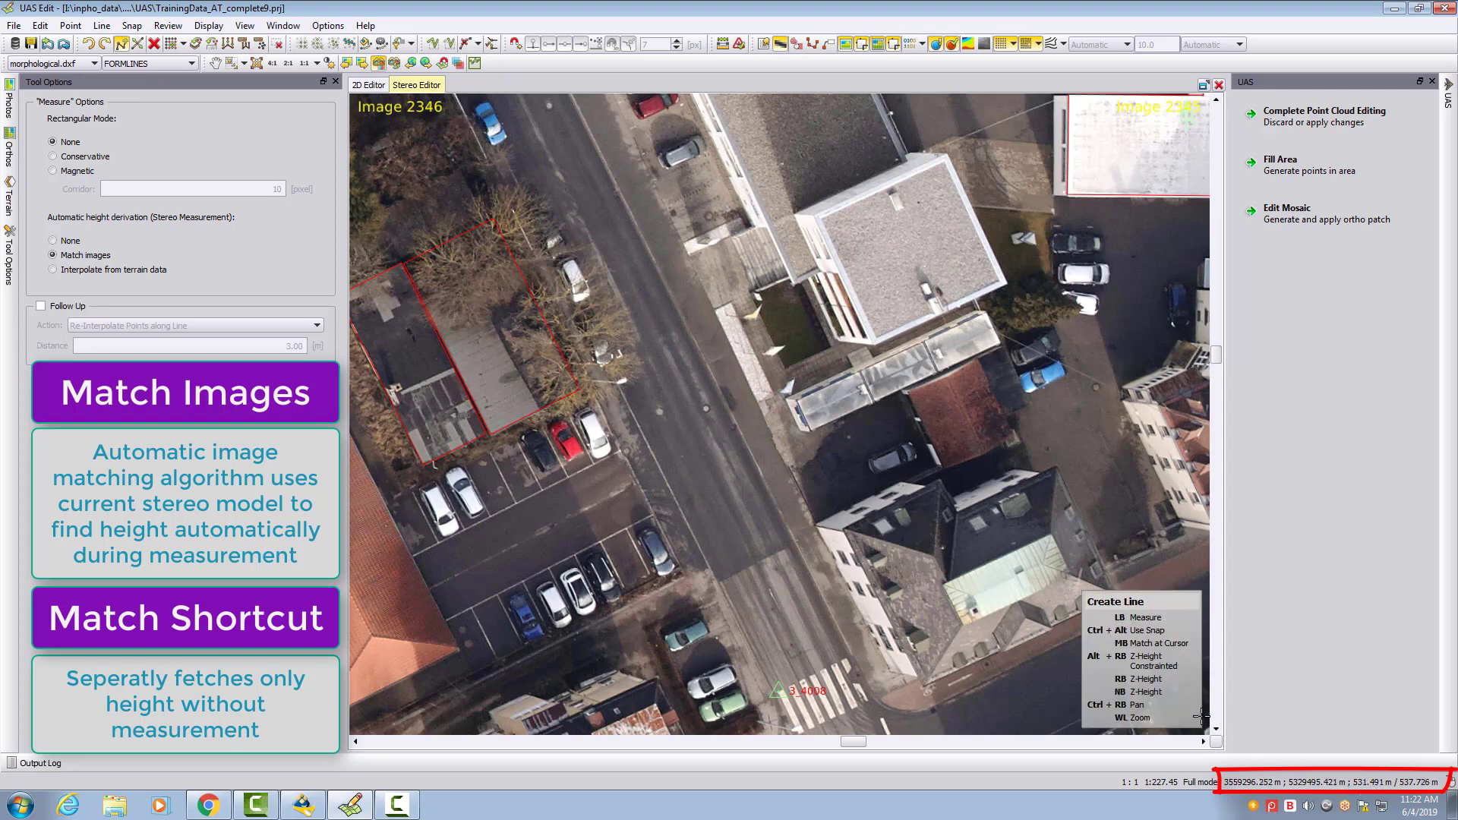
mouse_move(795, 637)
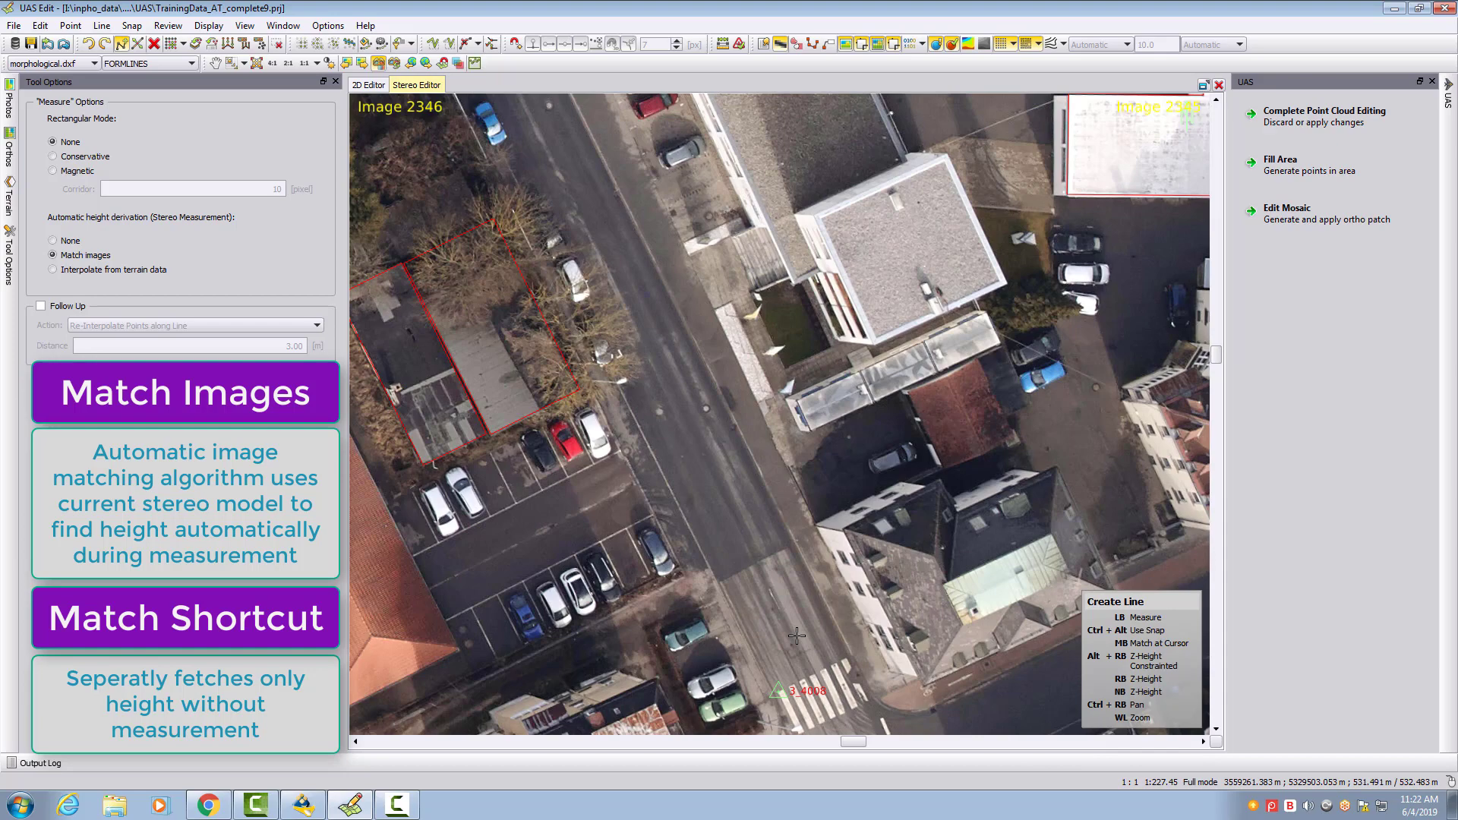
mouse_move(802, 609)
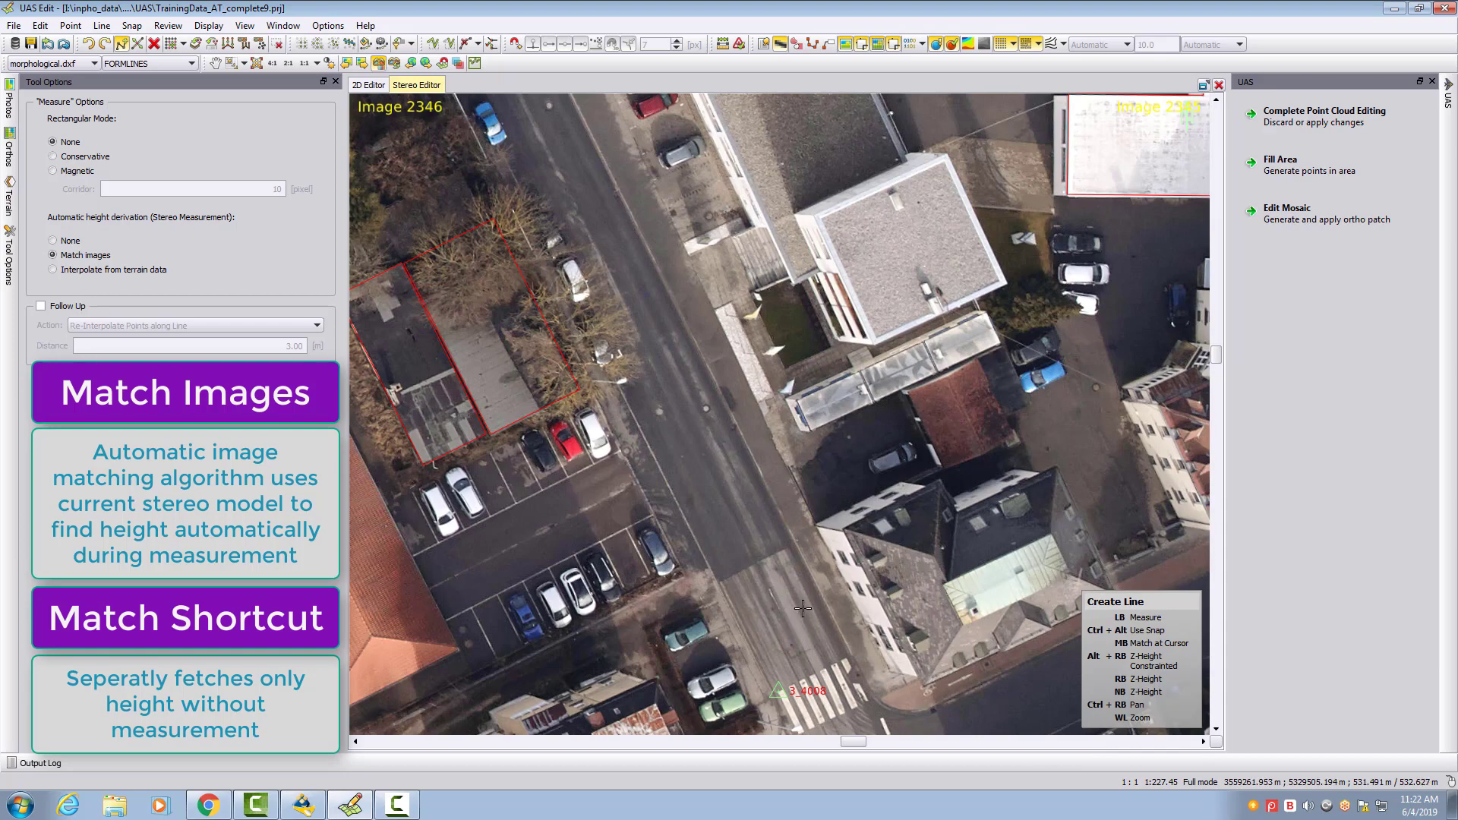
mouse_move(767, 576)
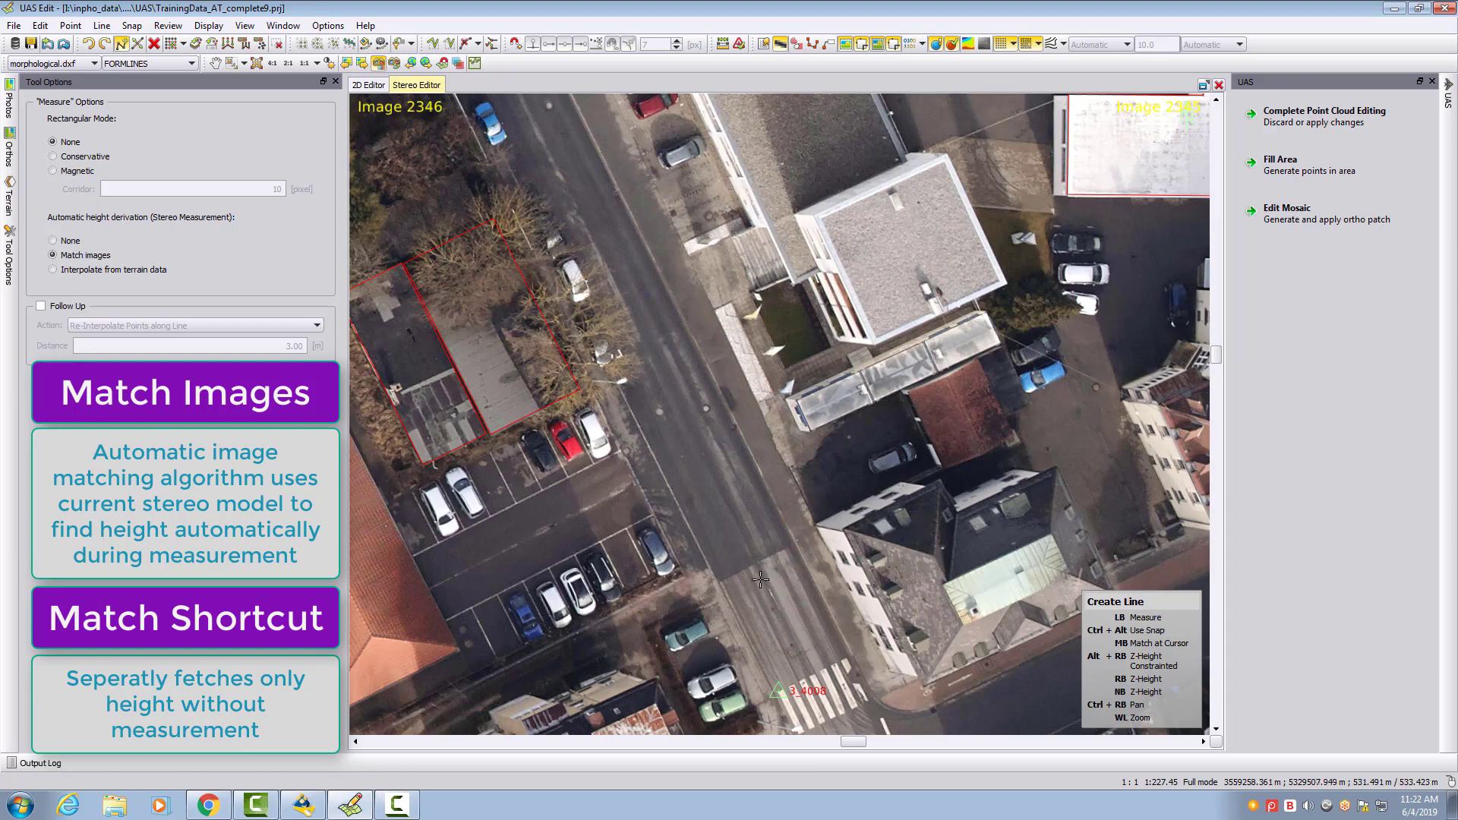
mouse_move(814, 539)
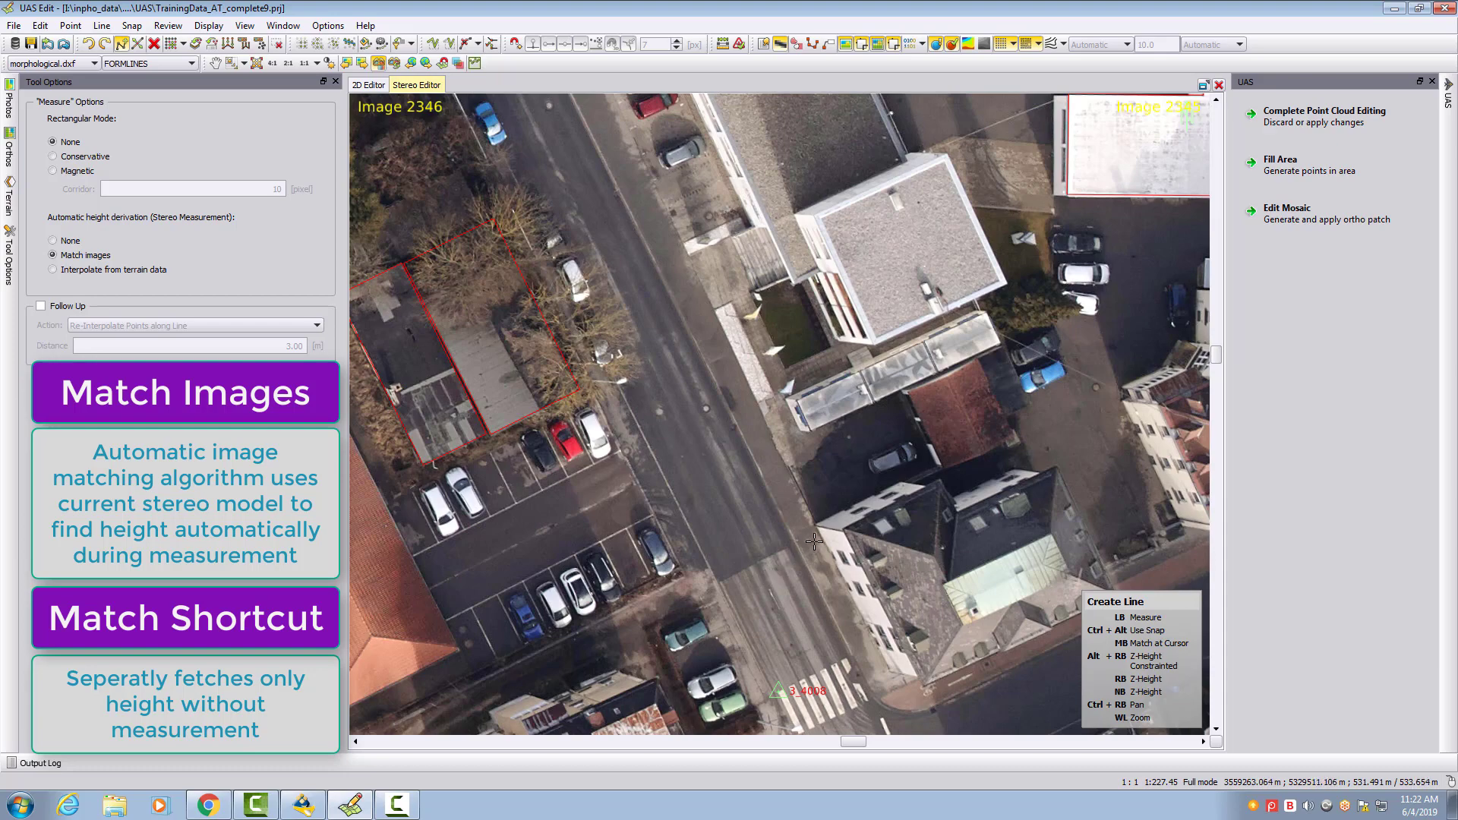
mouse_move(819, 545)
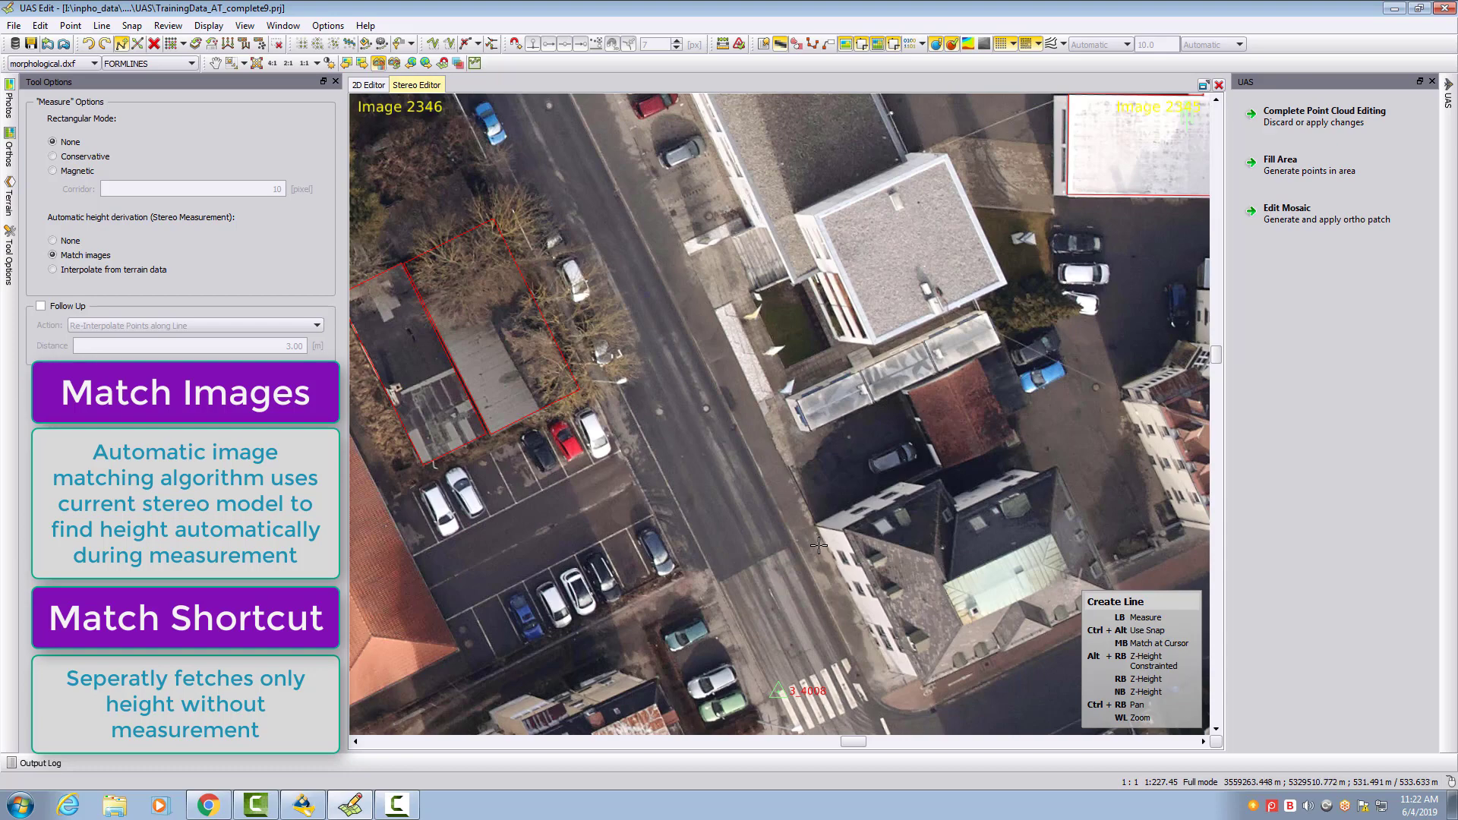
mouse_move(781, 598)
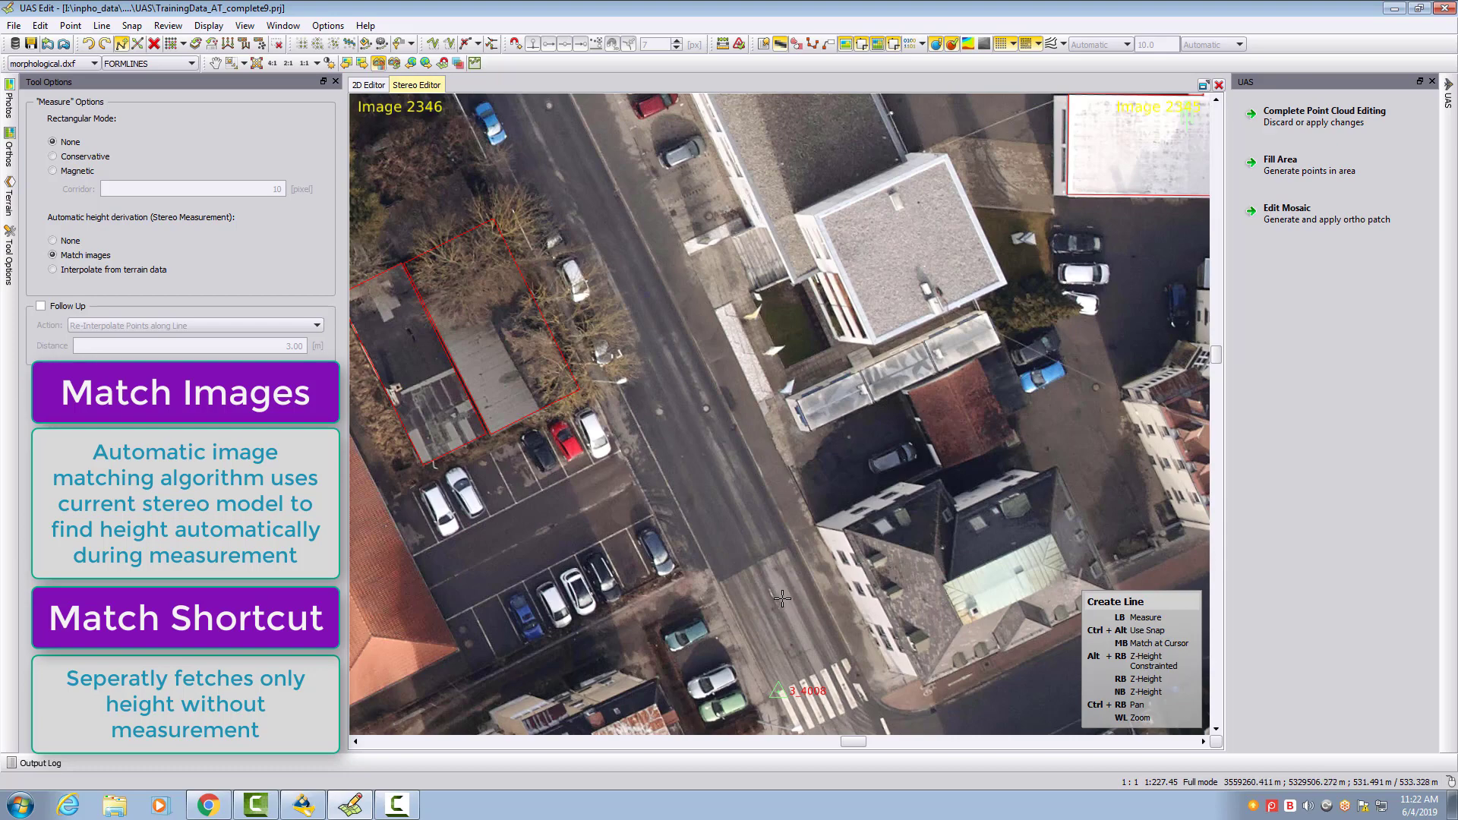
mouse_move(784, 617)
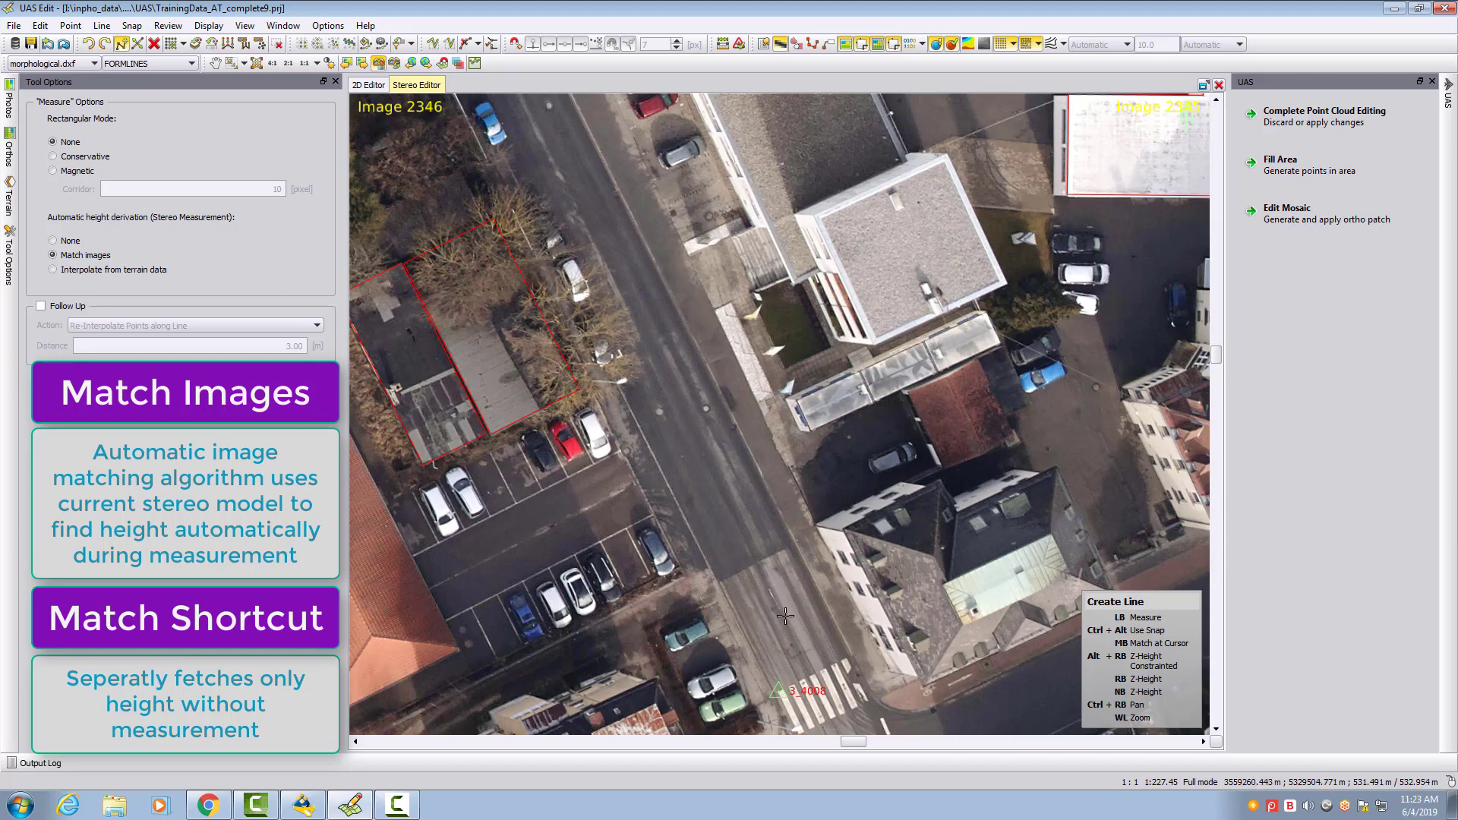
mouse_move(848, 659)
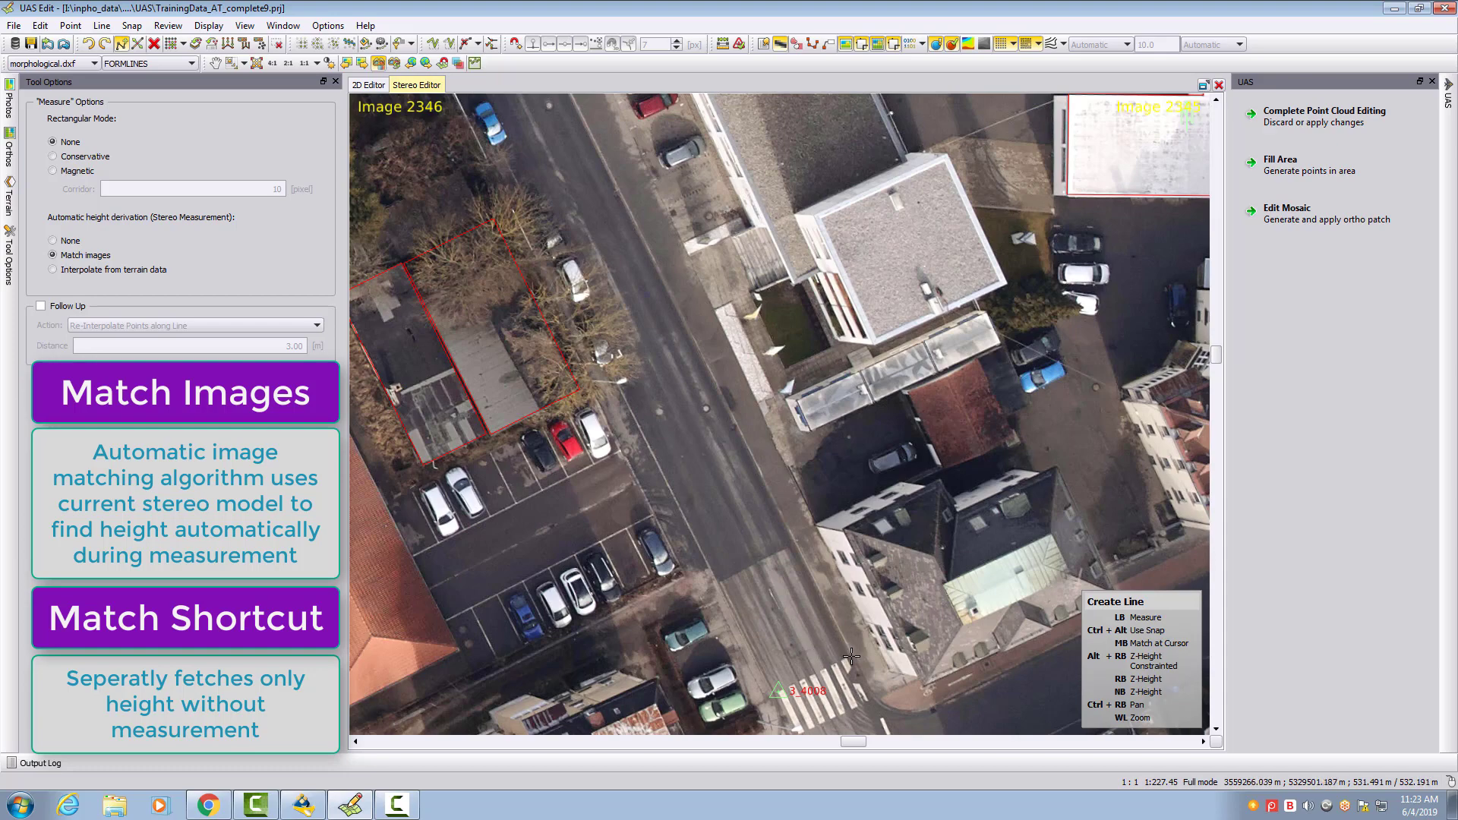
mouse_move(848, 651)
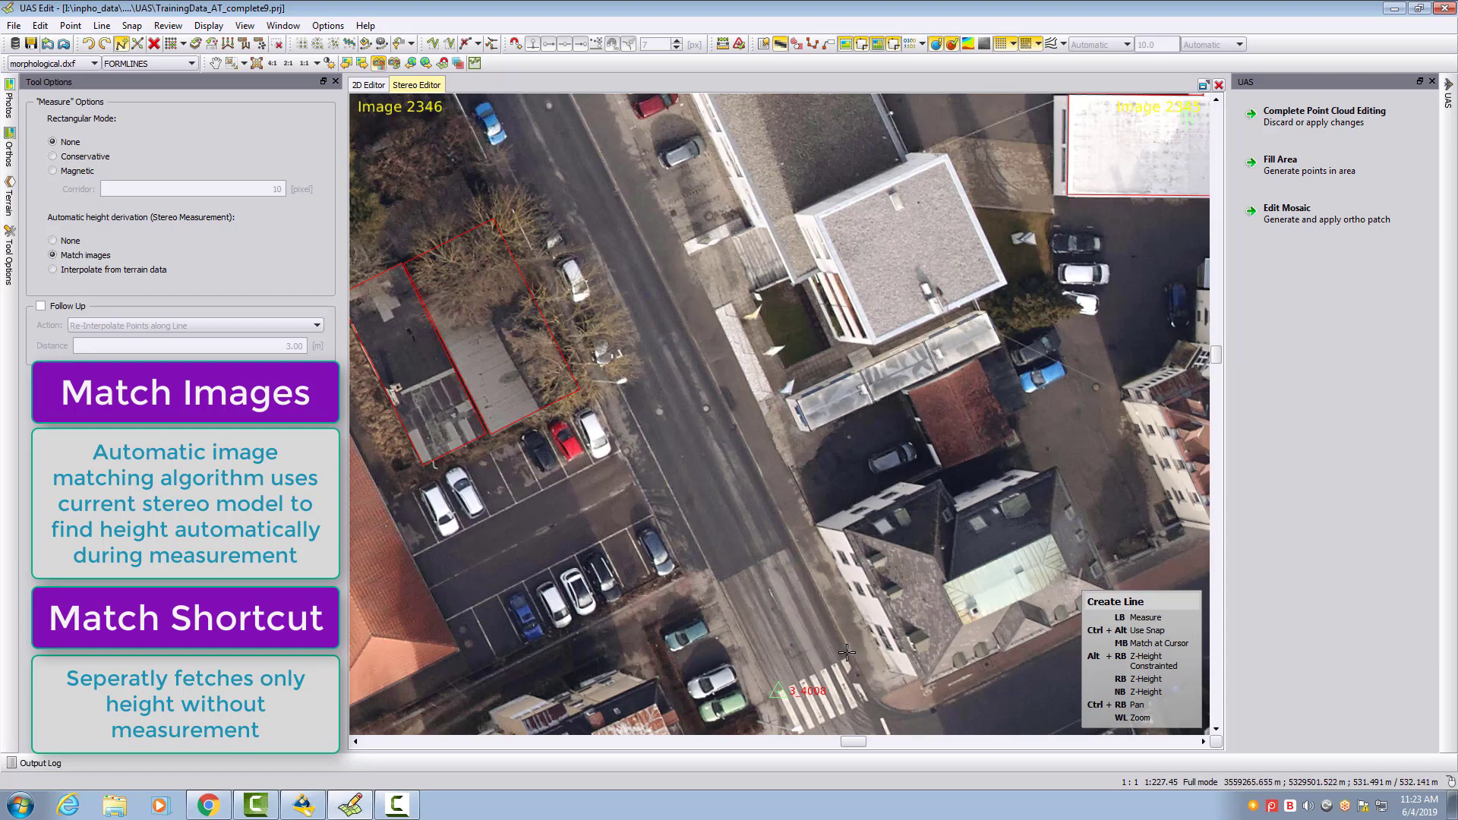
mouse_move(847, 651)
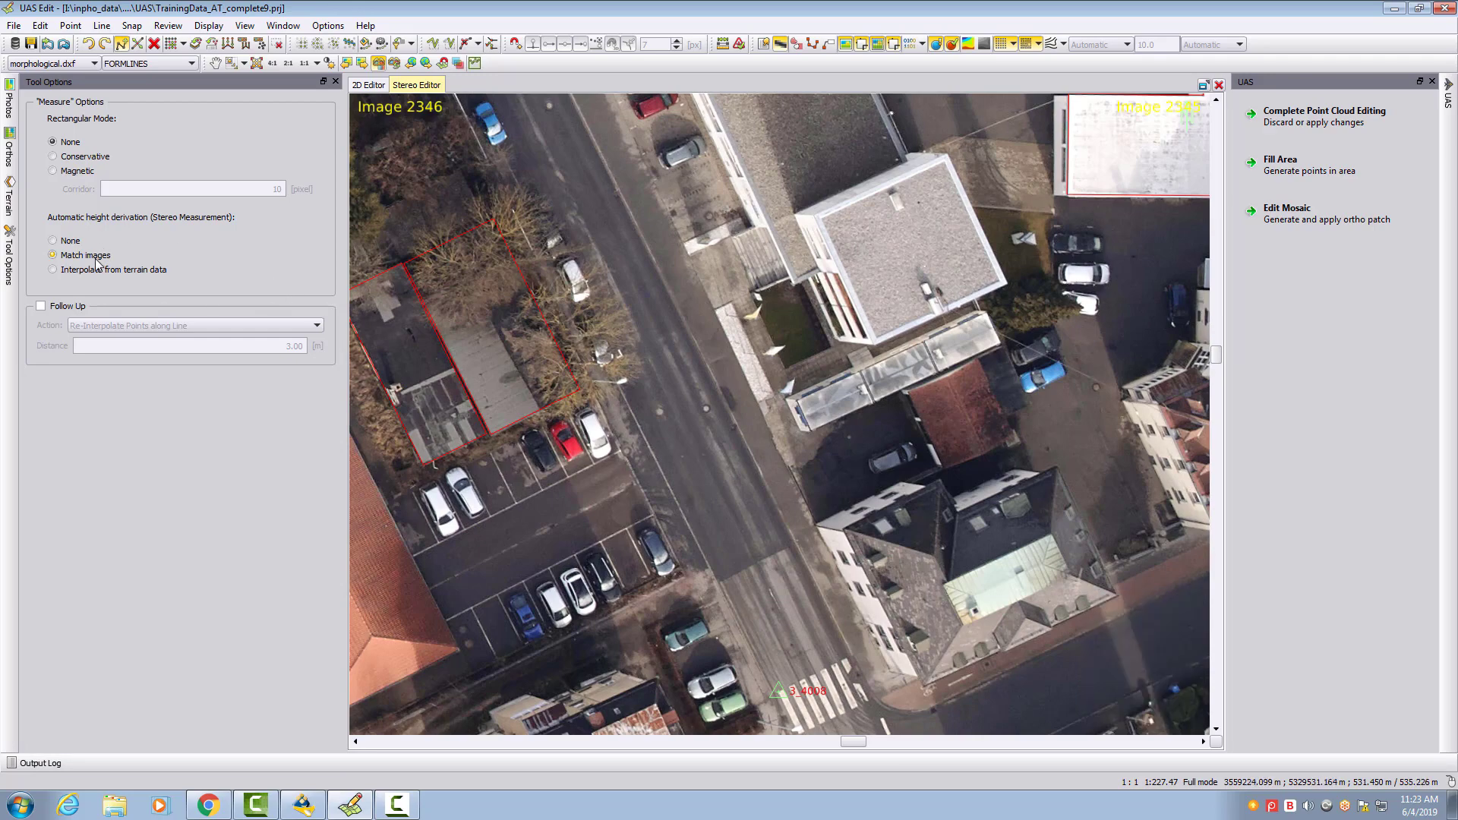
- Set automatic height derivation to None
left_click(53, 241)
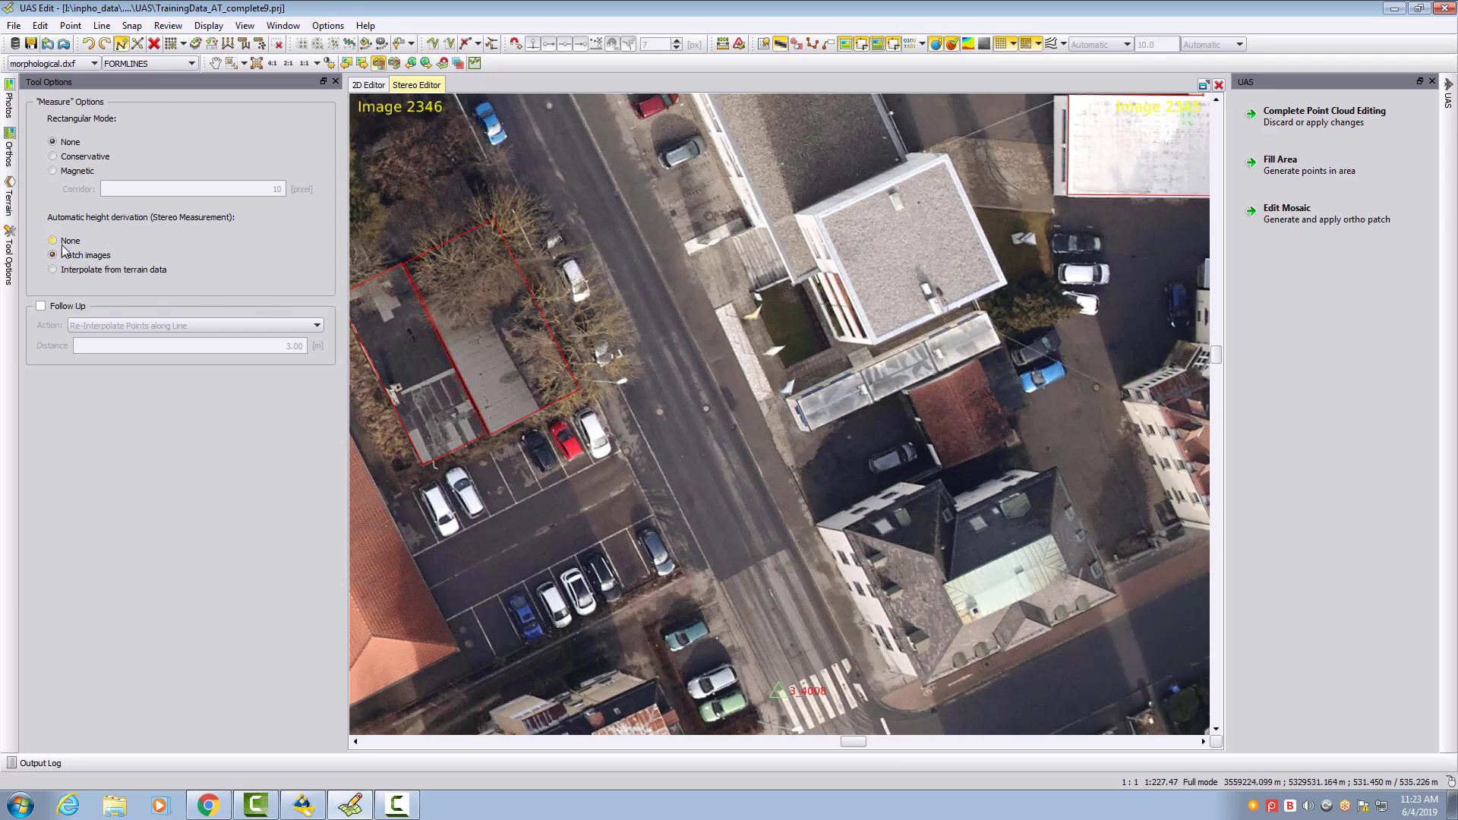
mouse_move(692, 530)
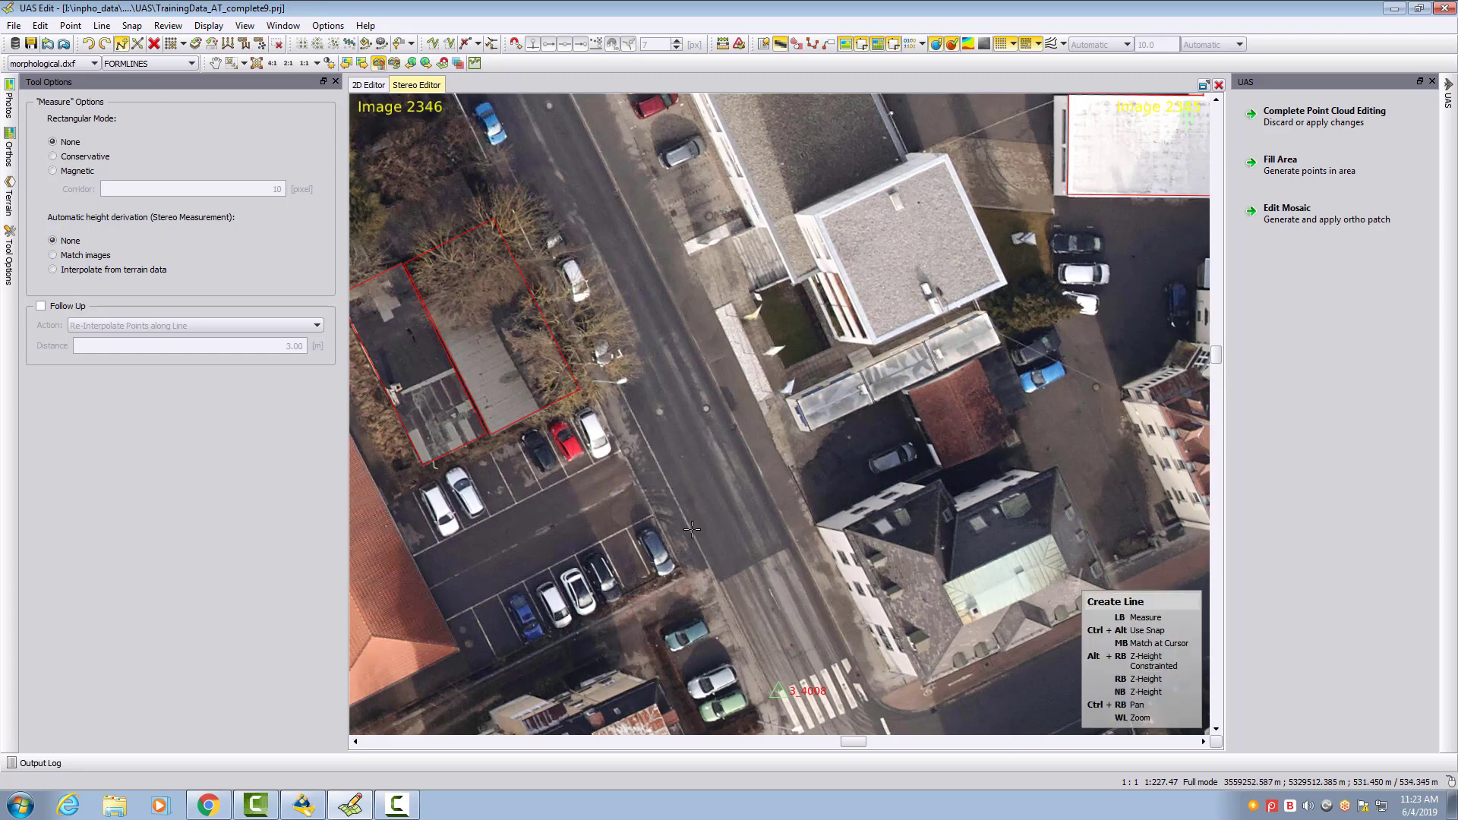
mouse_move(775, 518)
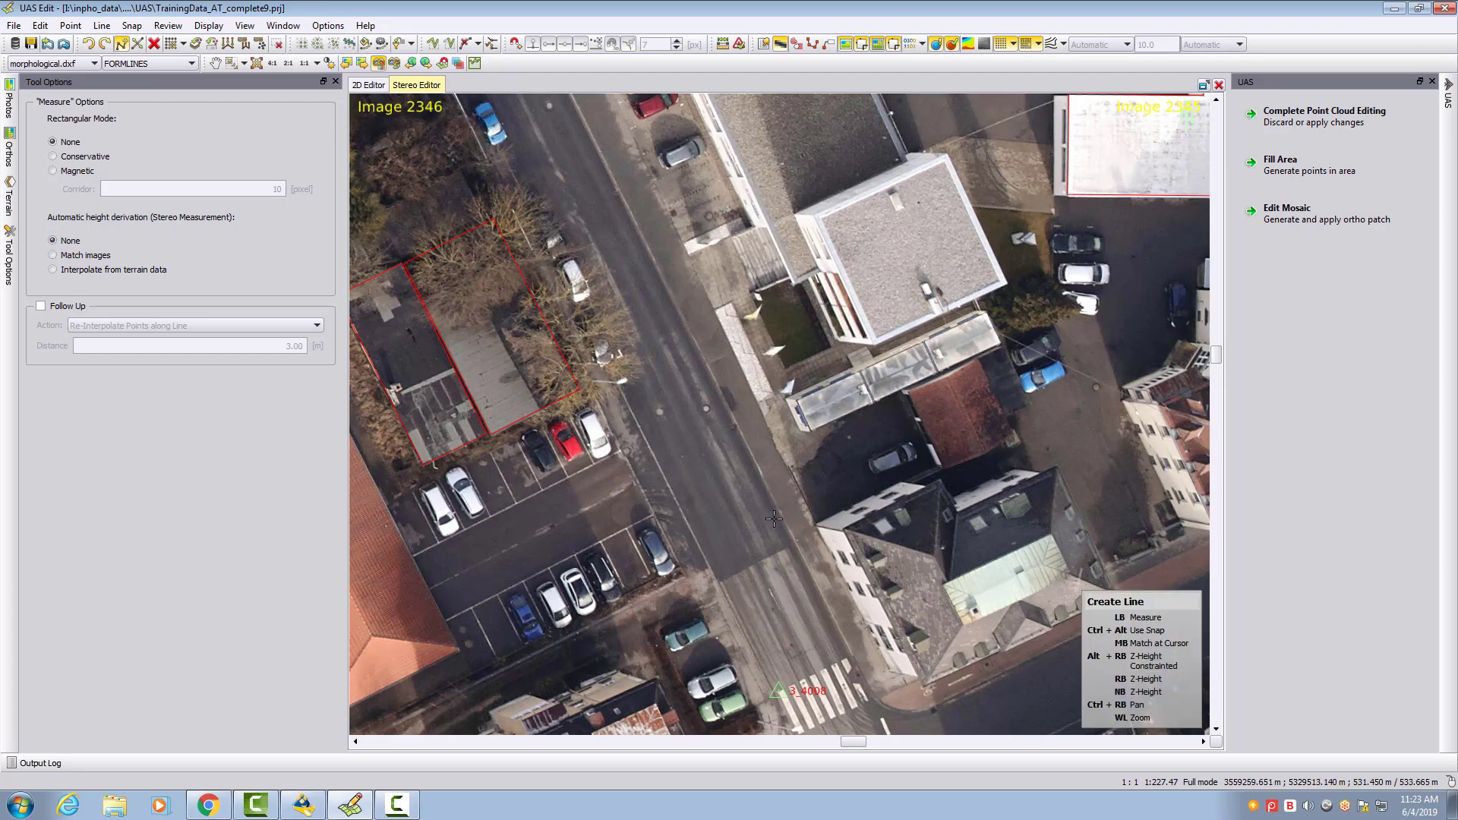
mouse_move(776, 527)
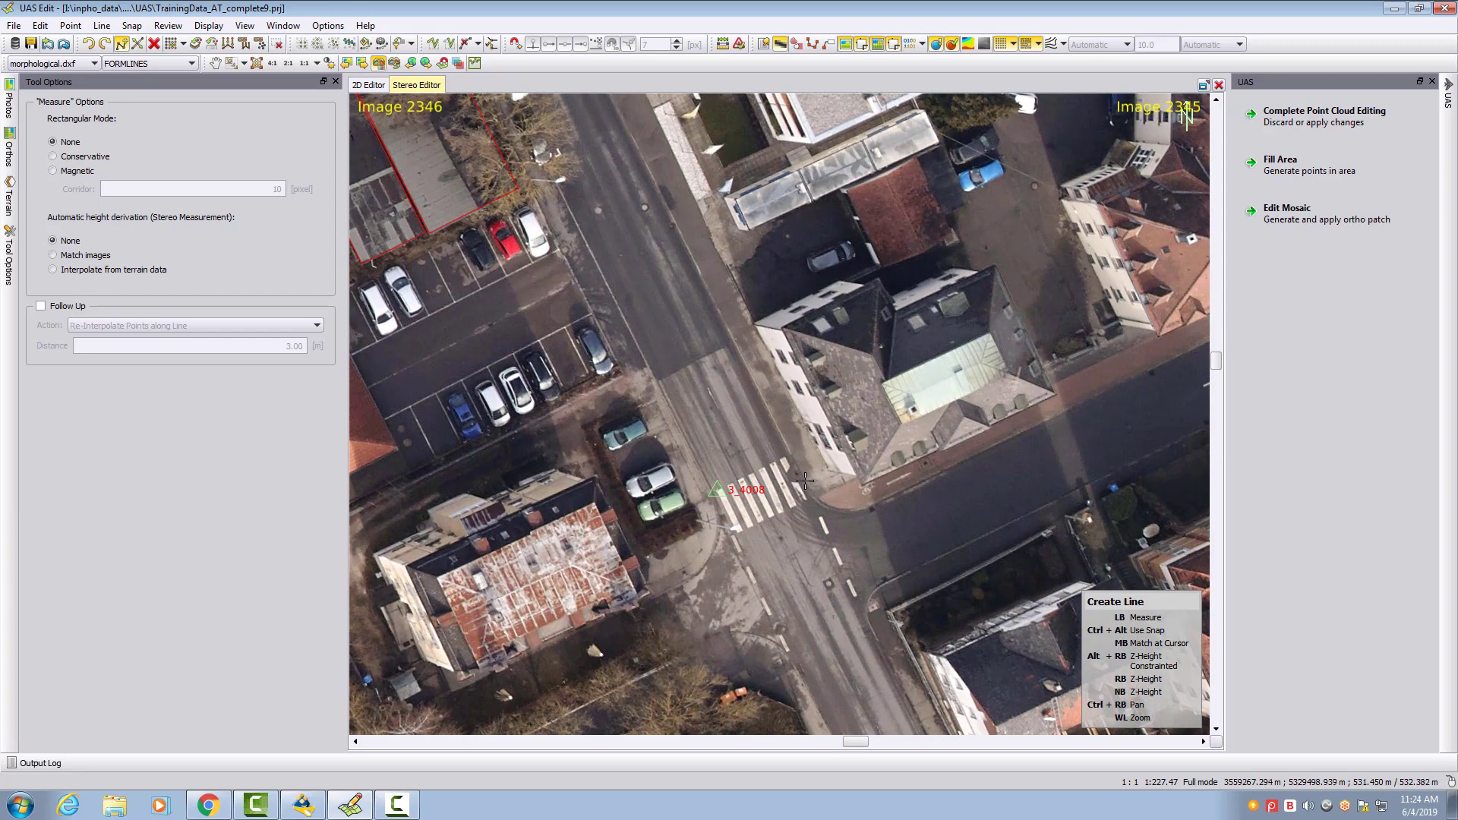
mouse_move(802, 486)
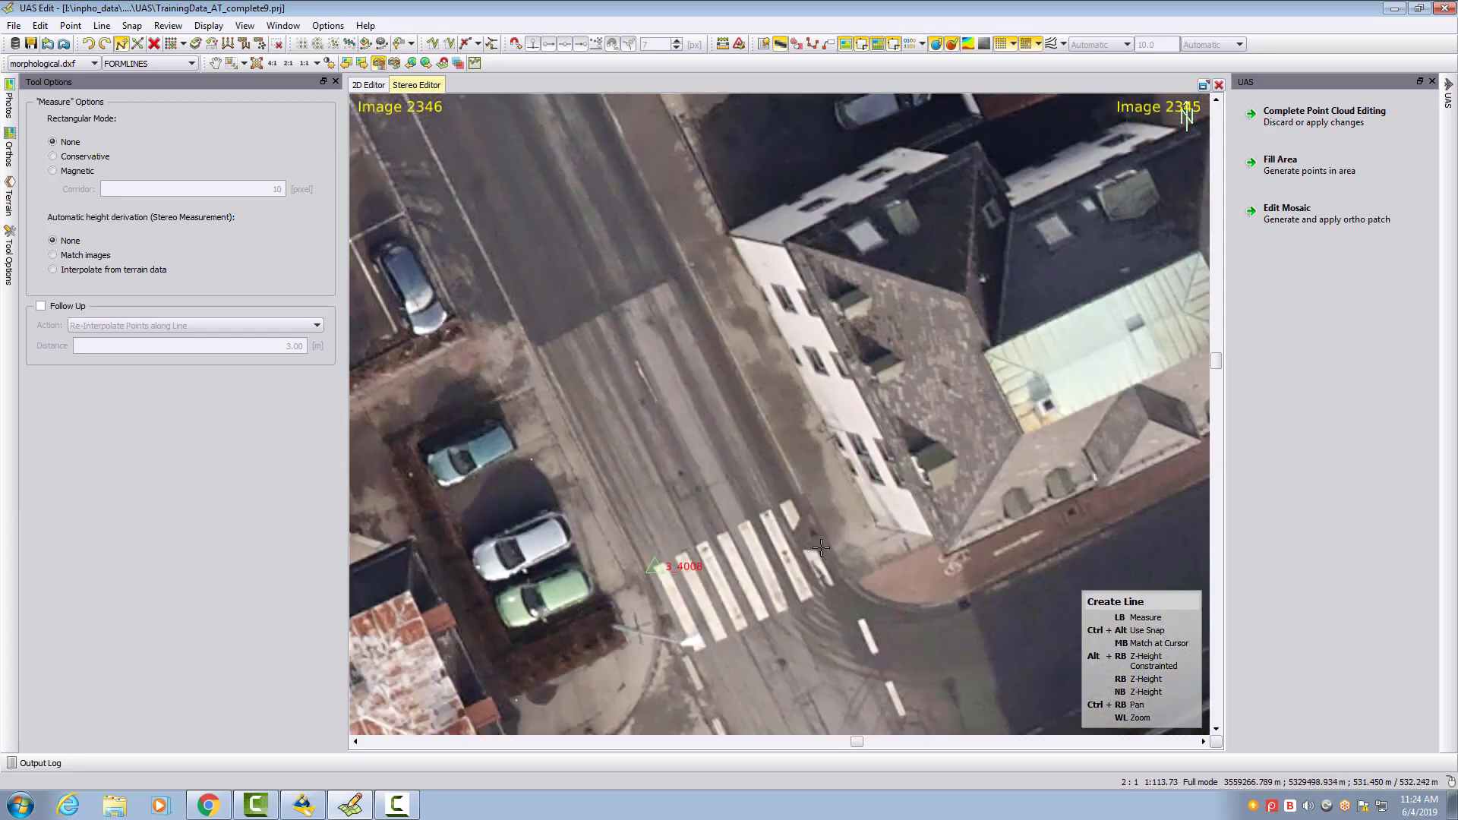
- Measure a point along the road edge in the Stereo Editor
left_click(825, 544)
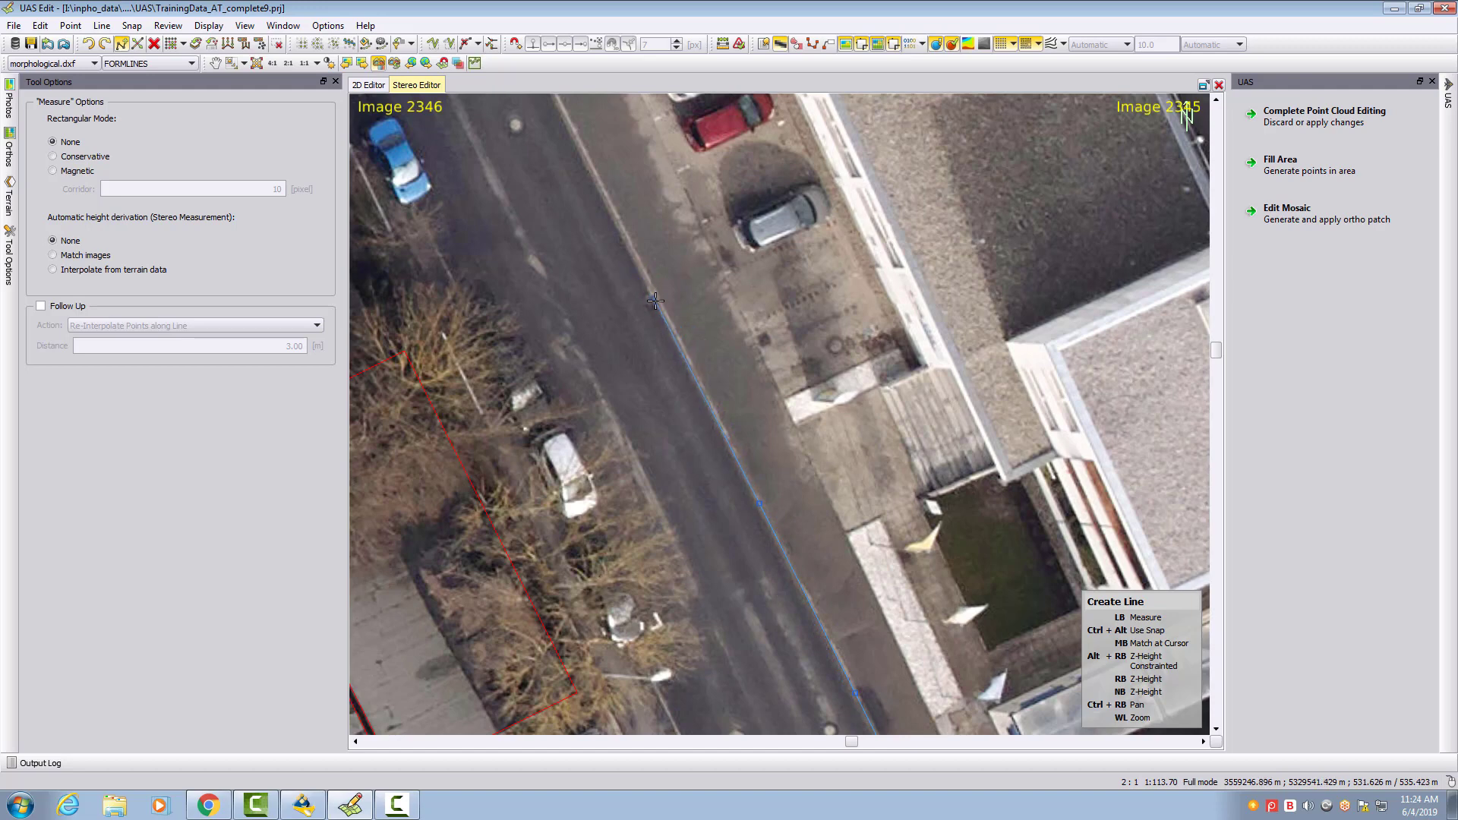
mouse_move(668, 325)
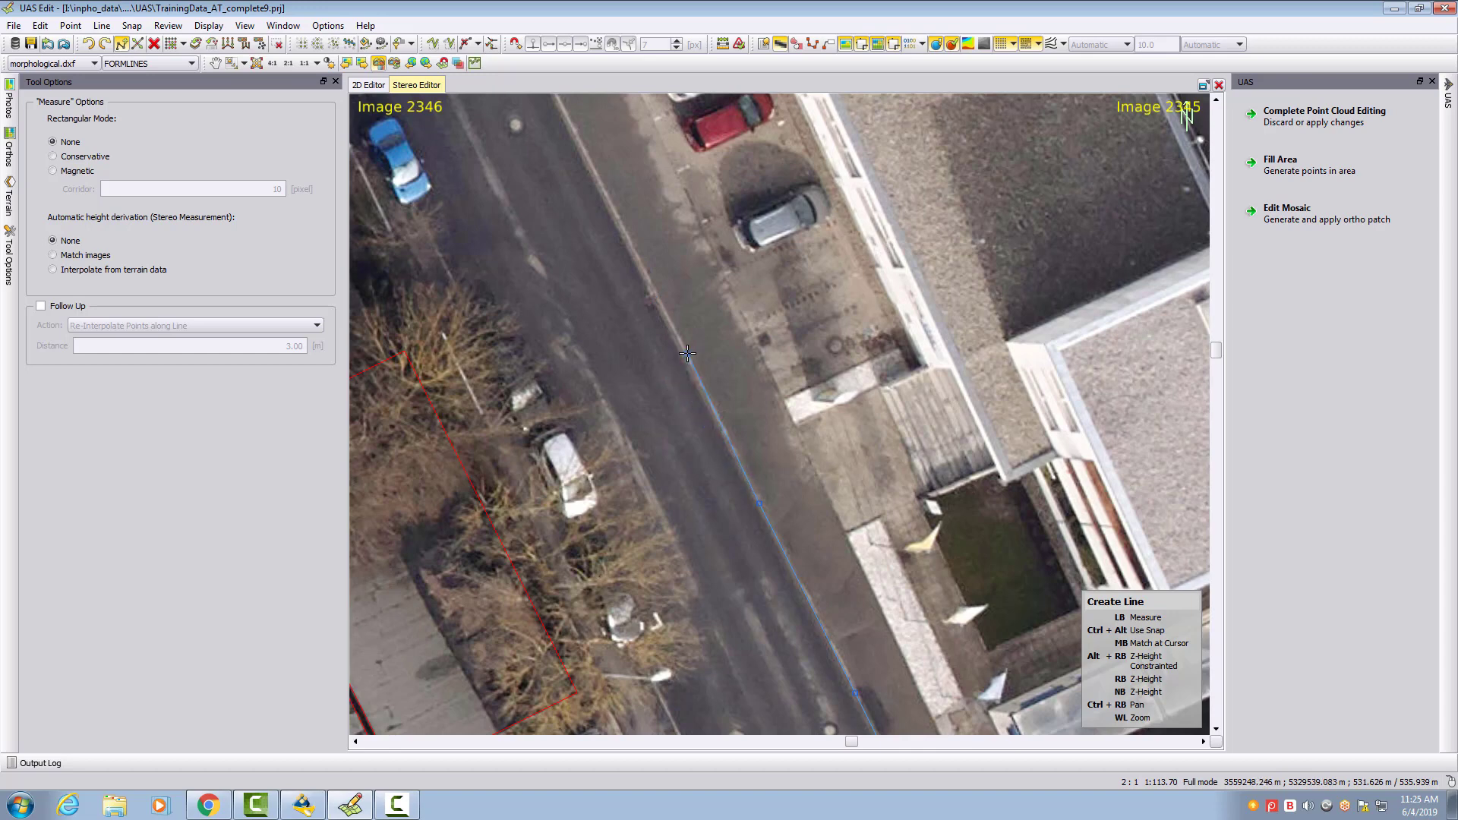
mouse_move(659, 301)
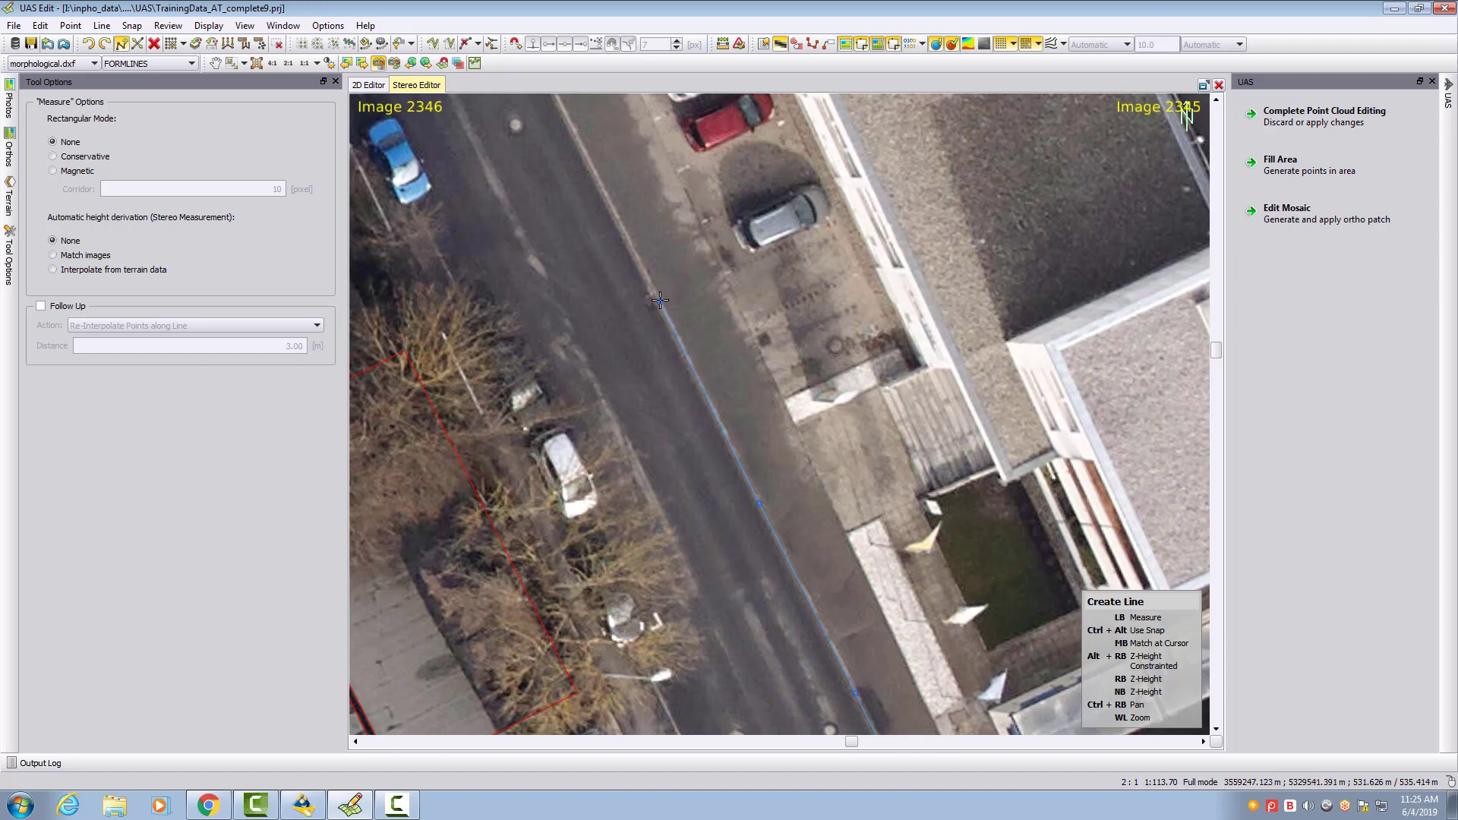
mouse_move(663, 307)
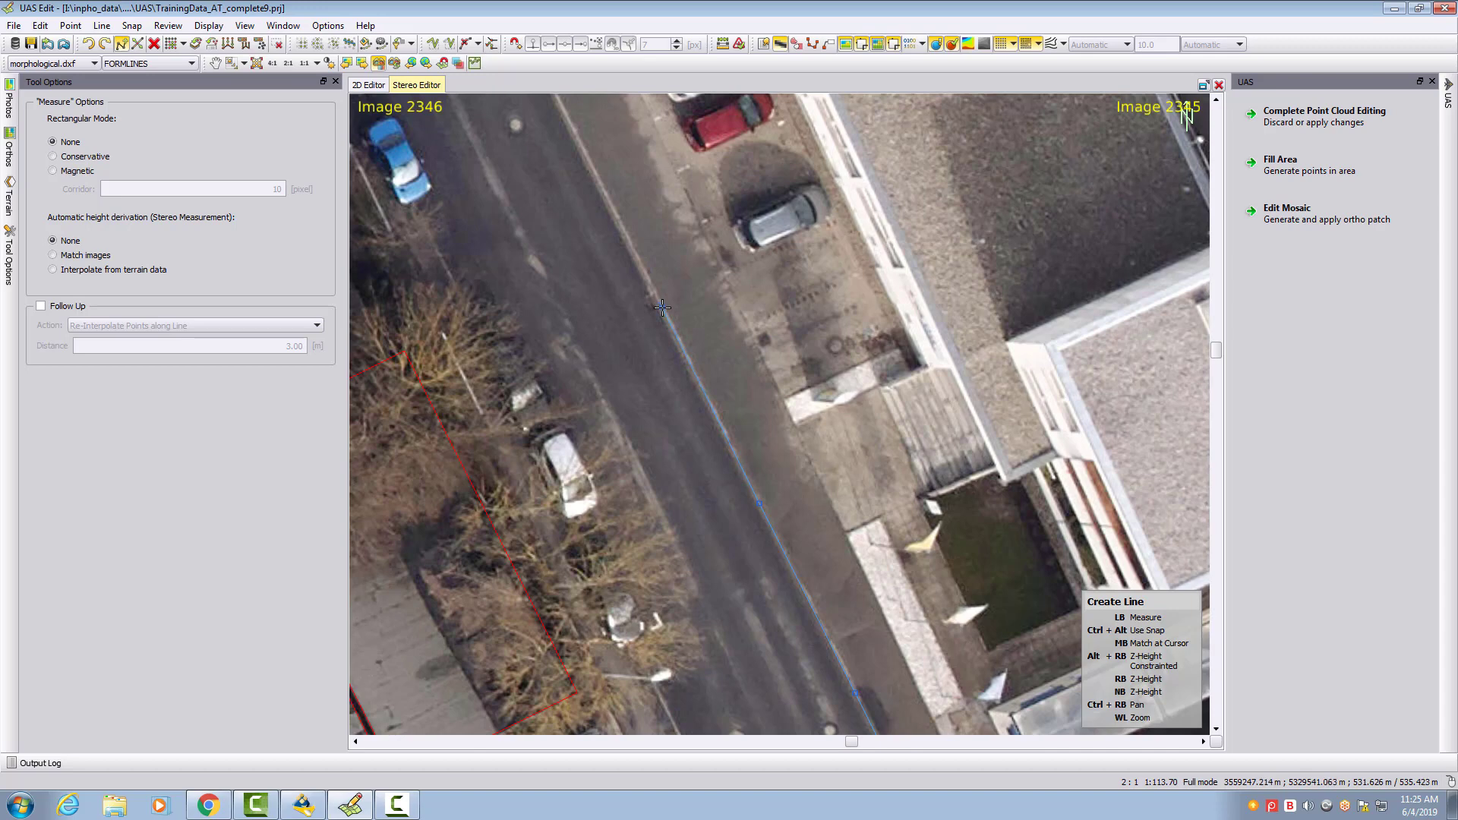
mouse_move(668, 324)
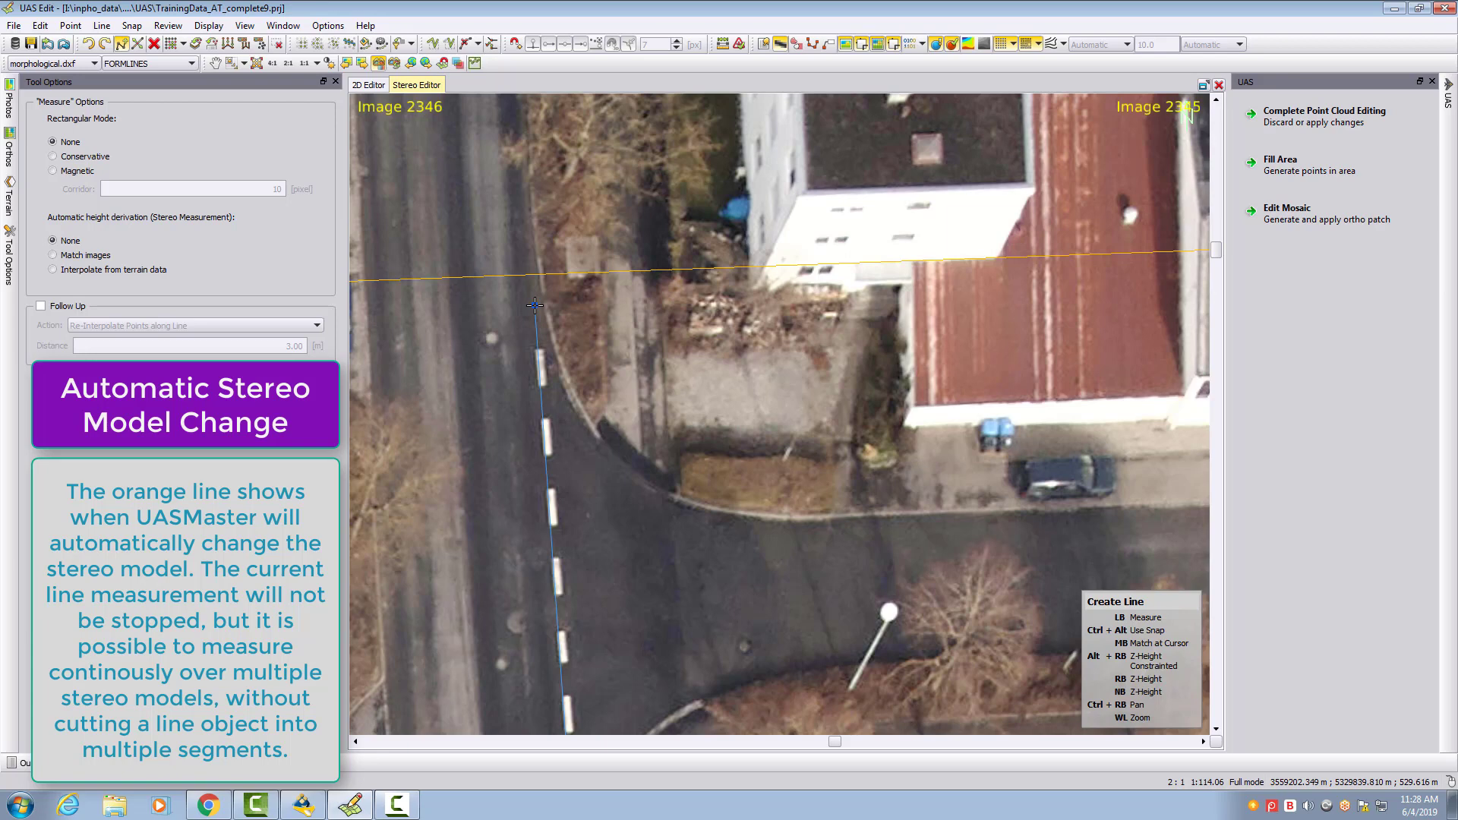
mouse_move(546, 324)
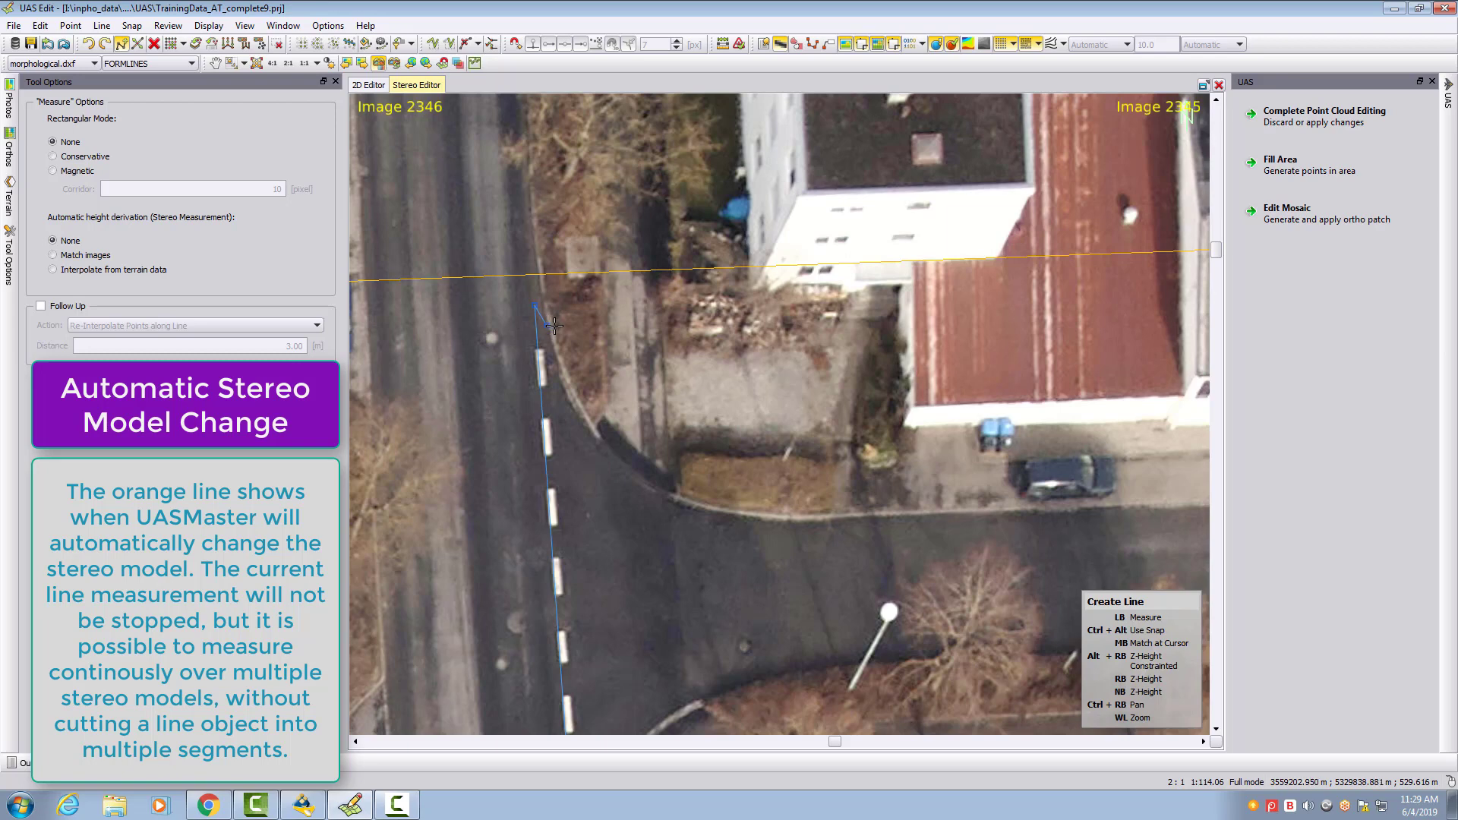
mouse_move(547, 318)
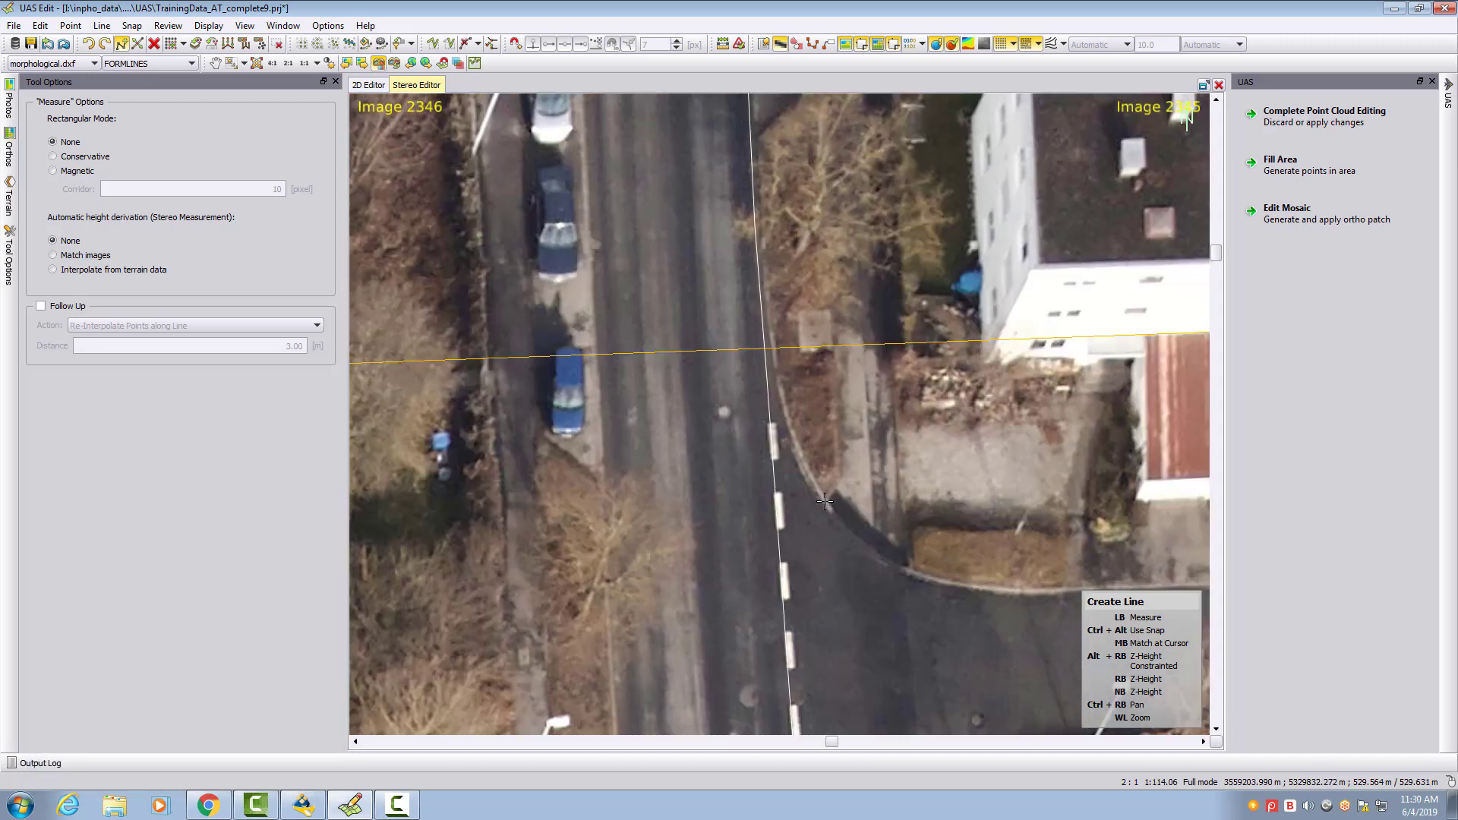
mouse_move(767, 541)
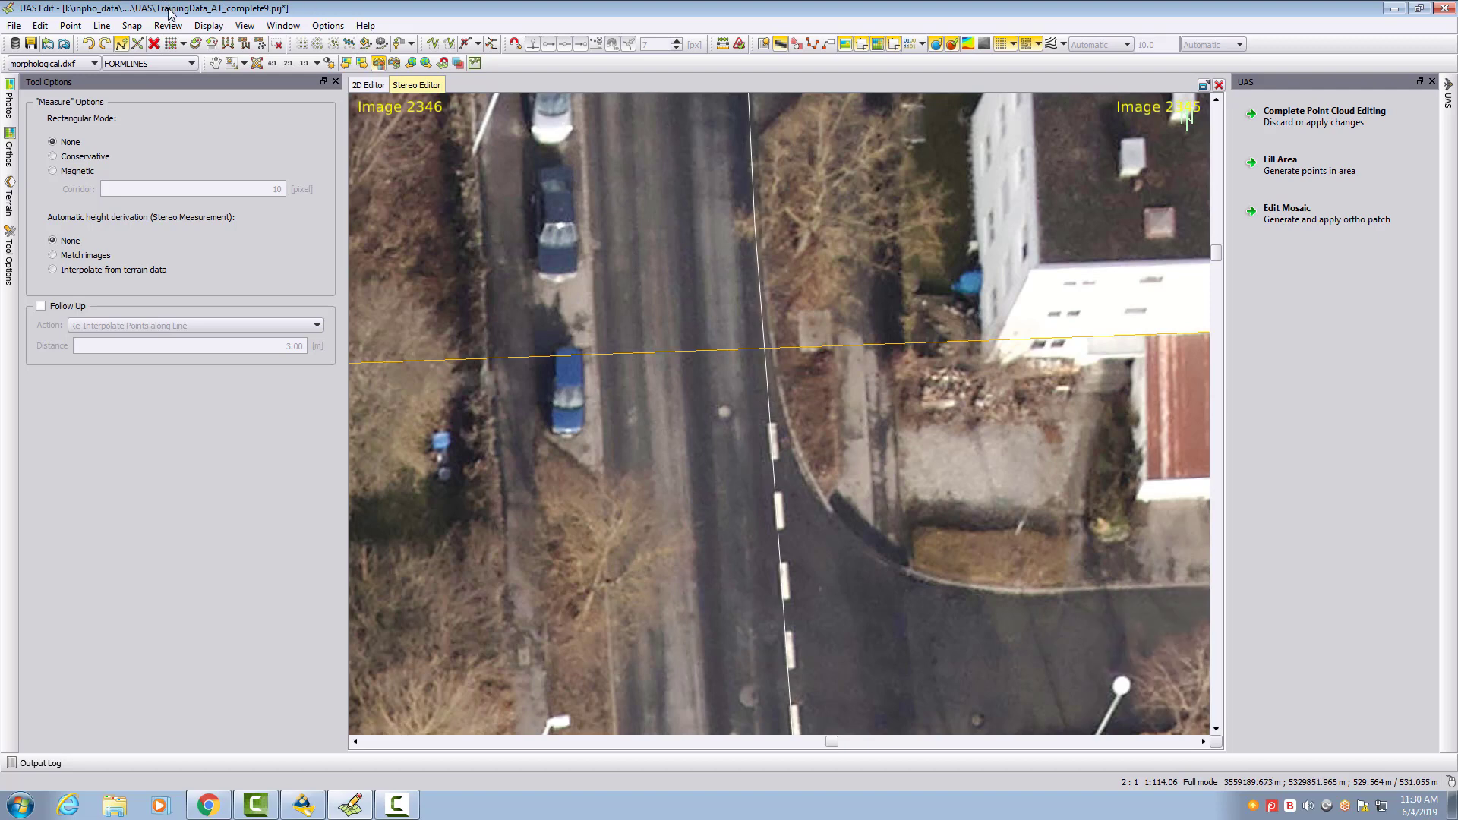
- Launch Copy Parallel from the Line editing functions
left_click(101, 26)
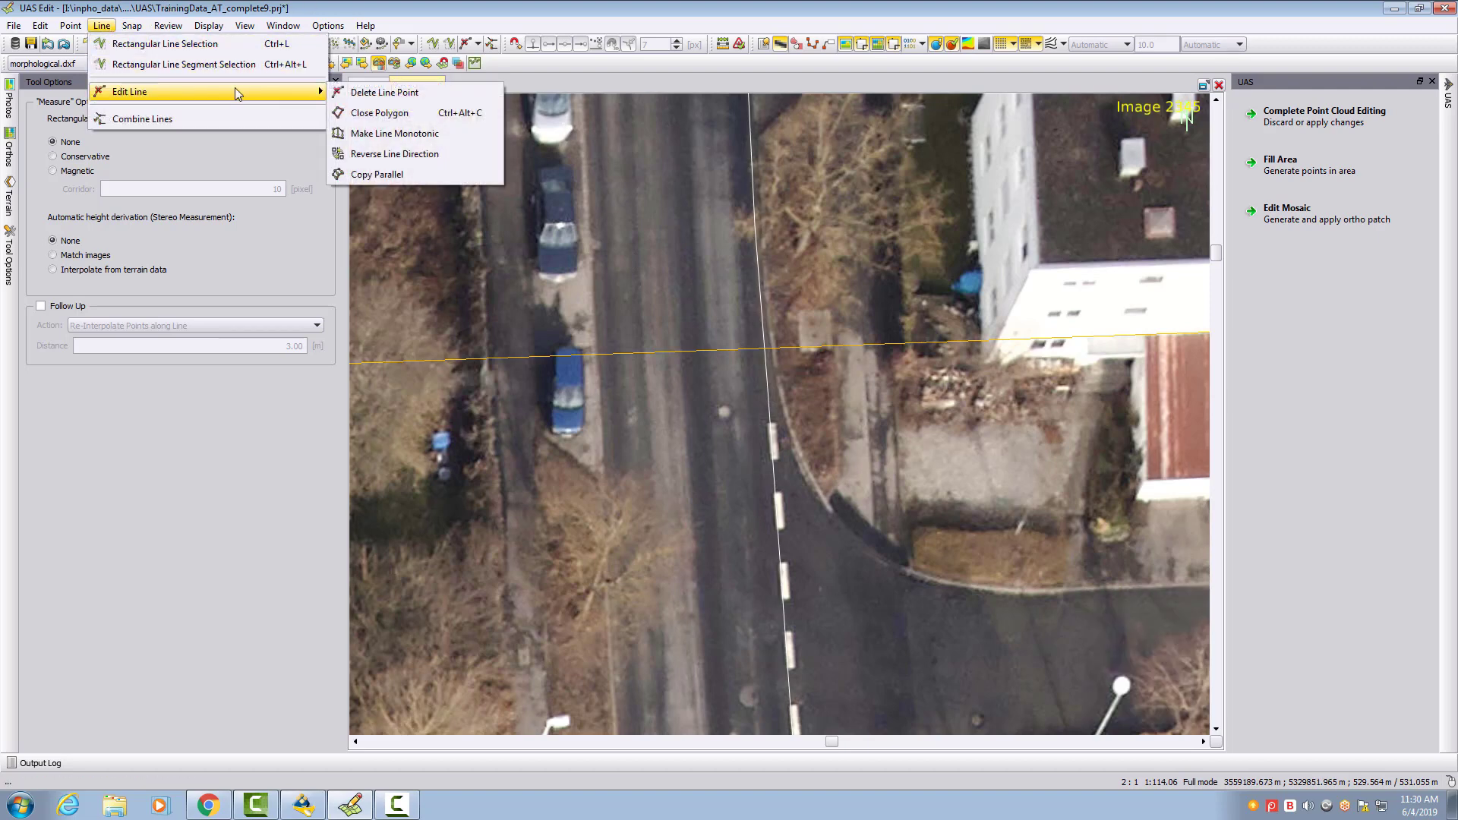
left_click(376, 174)
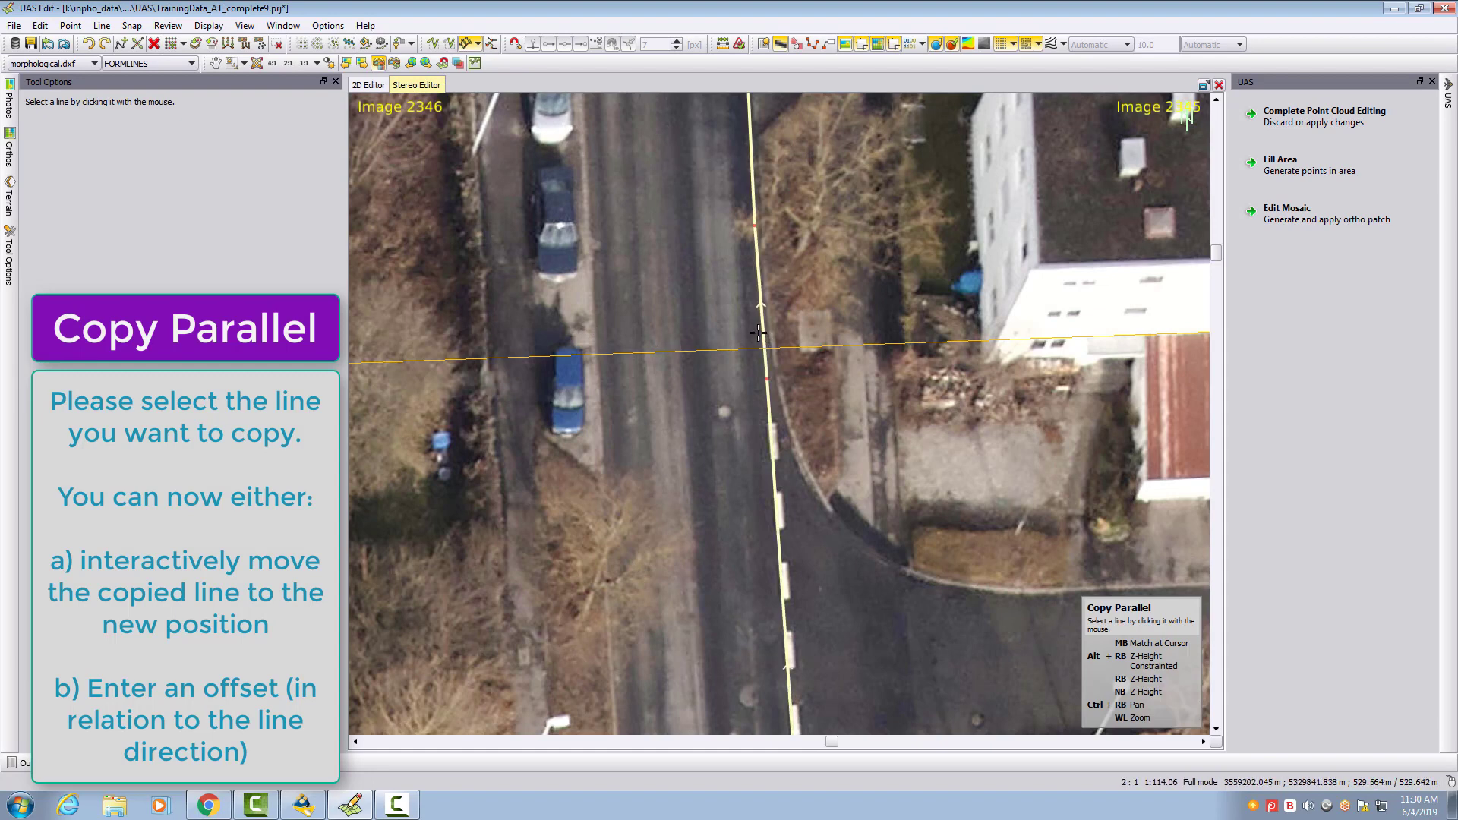
mouse_move(762, 360)
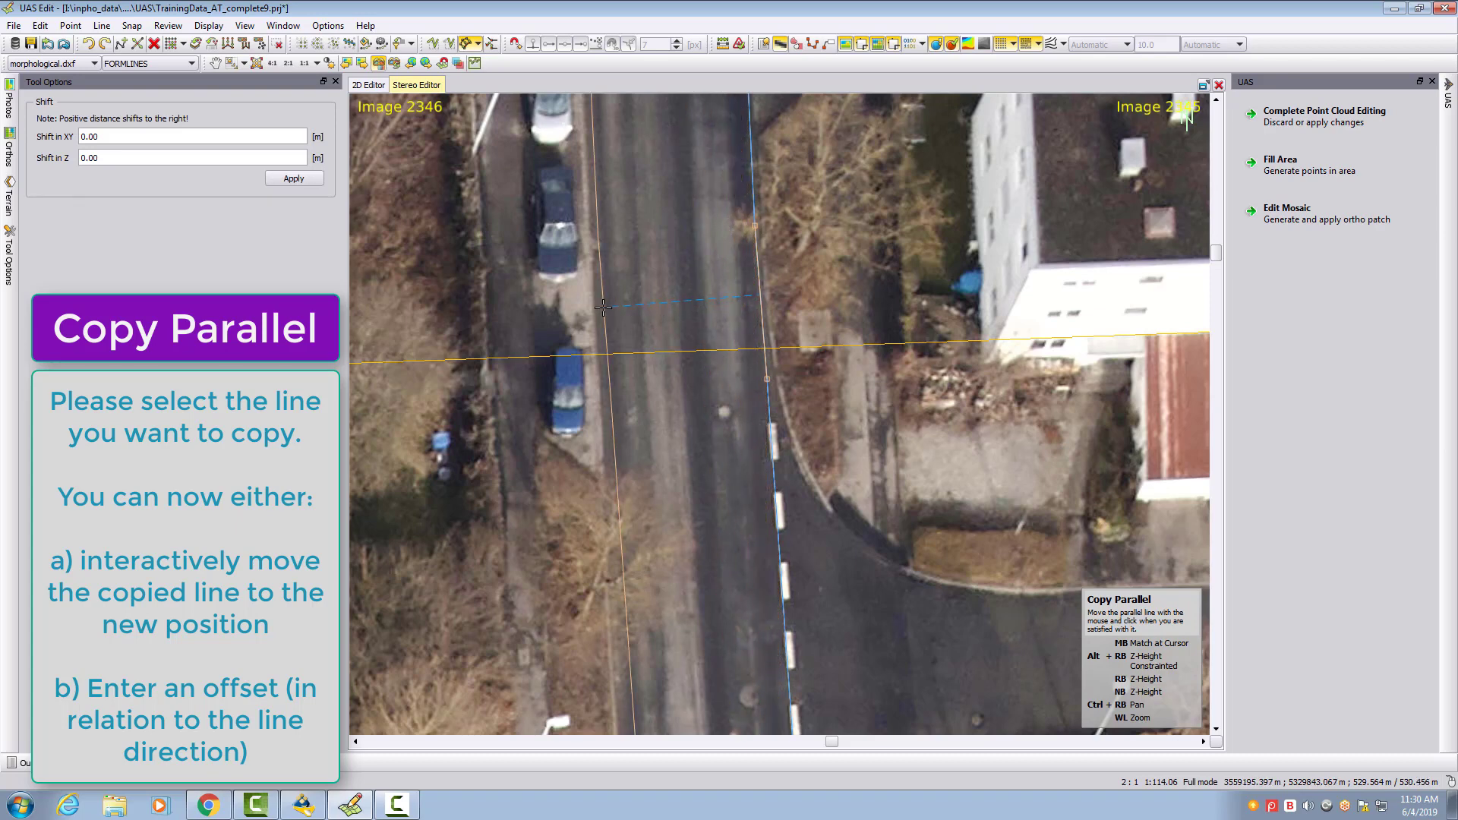
mouse_move(600, 324)
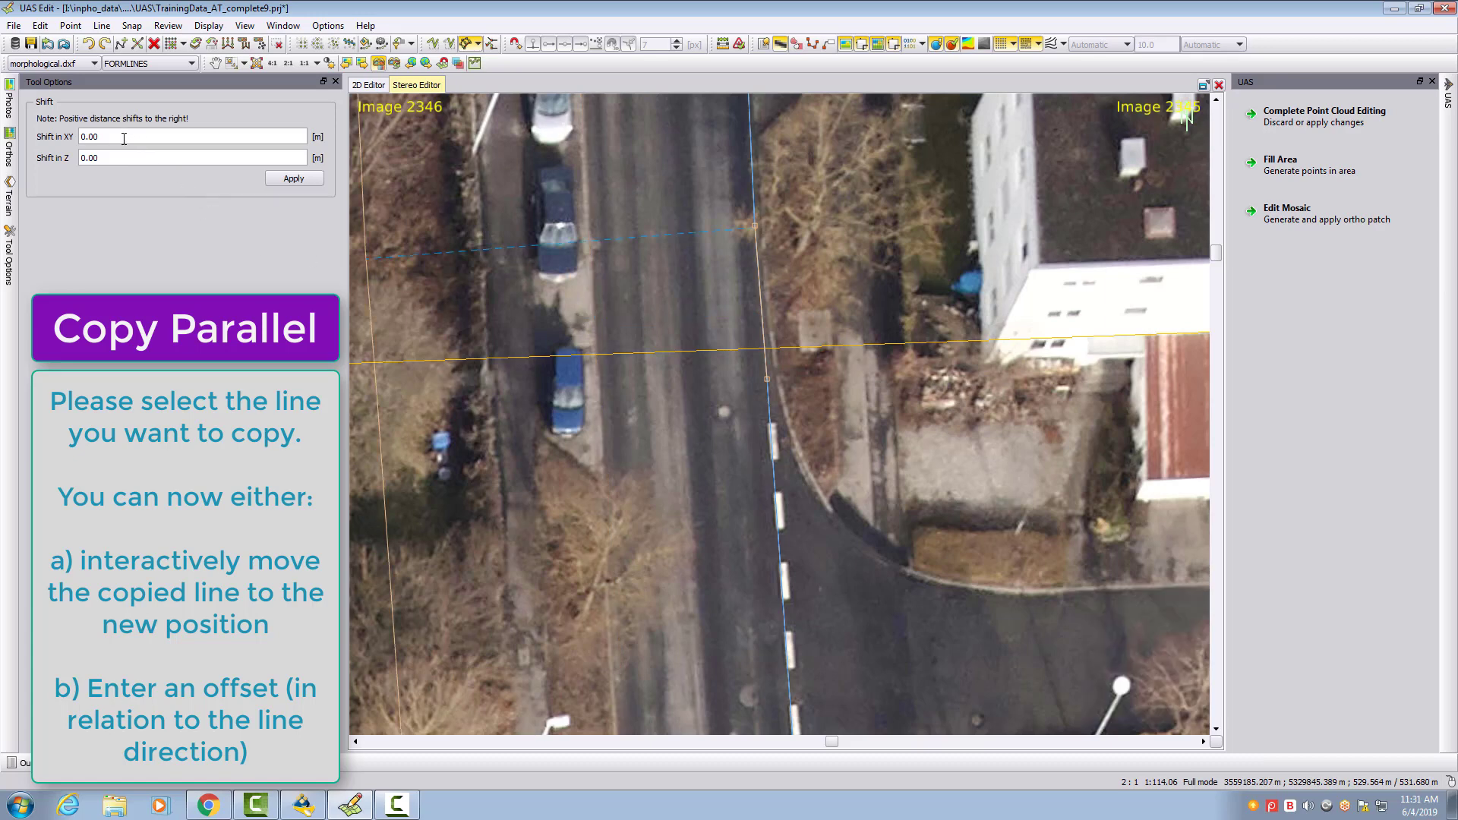
mouse_move(121, 155)
type("7.65")
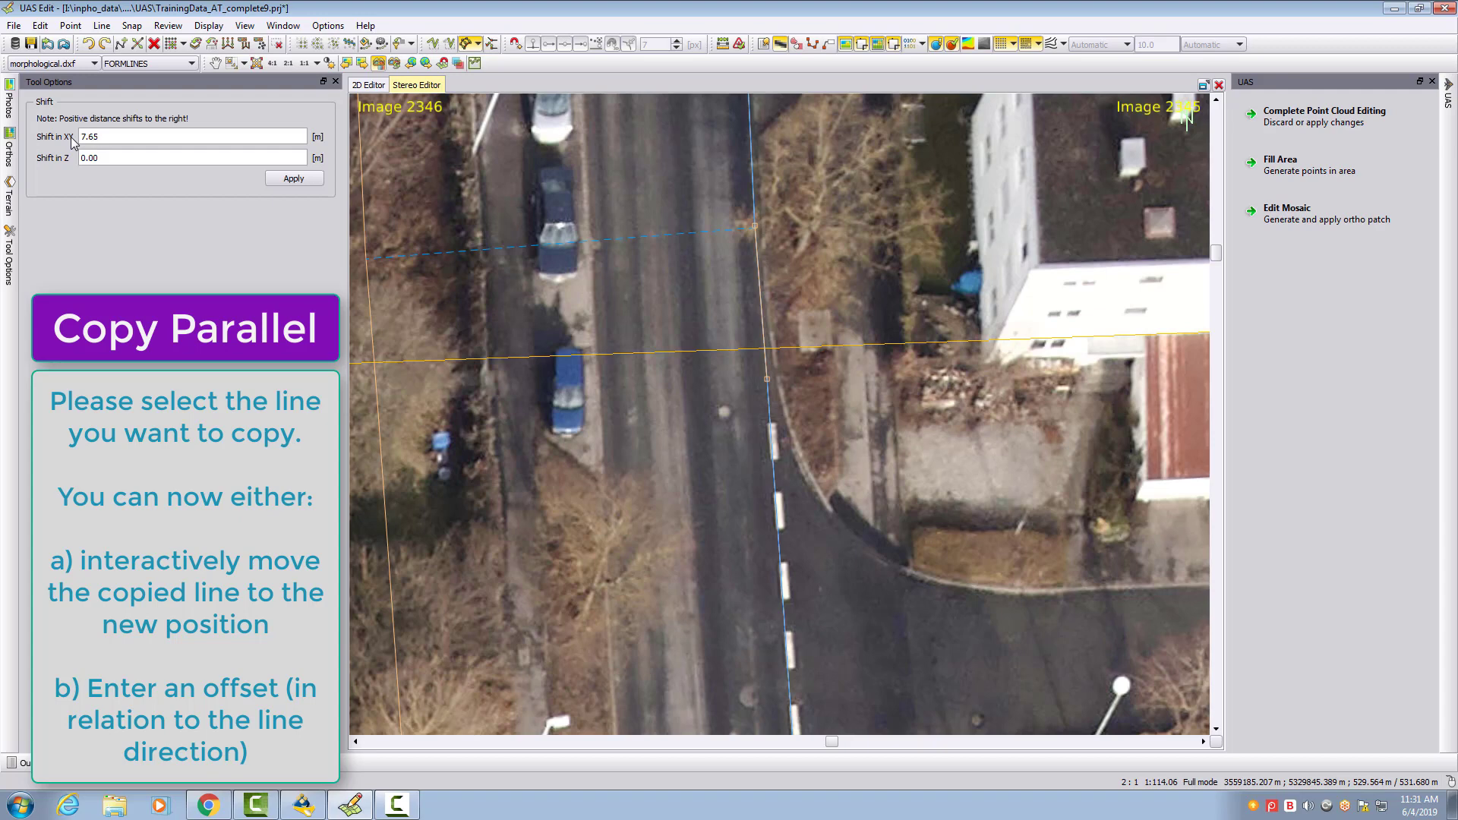
mouse_move(240, 196)
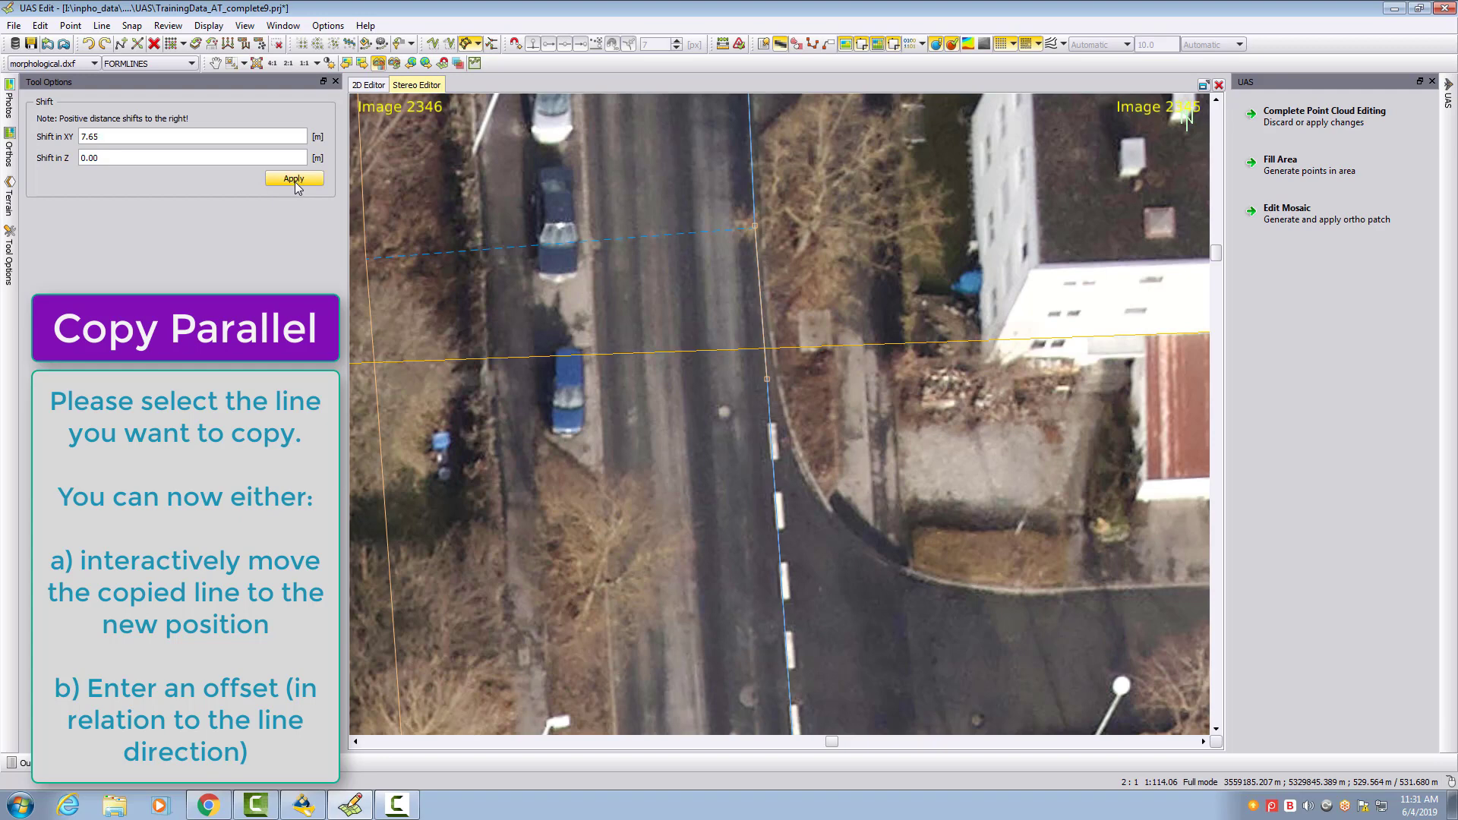
- Create the parallel road-edge copy with a 7.65 m XY shift
left_click(293, 178)
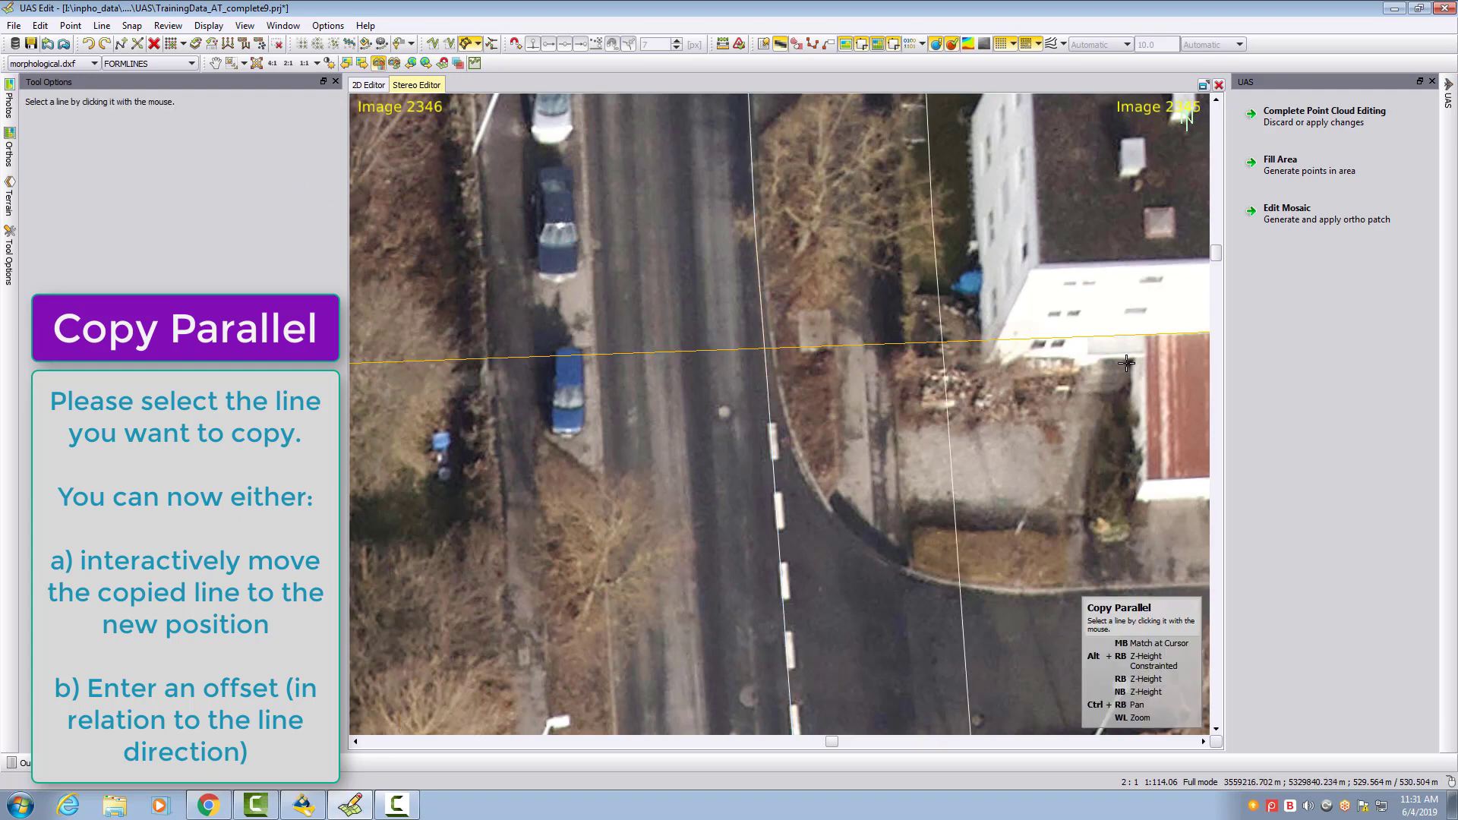
mouse_move(919, 314)
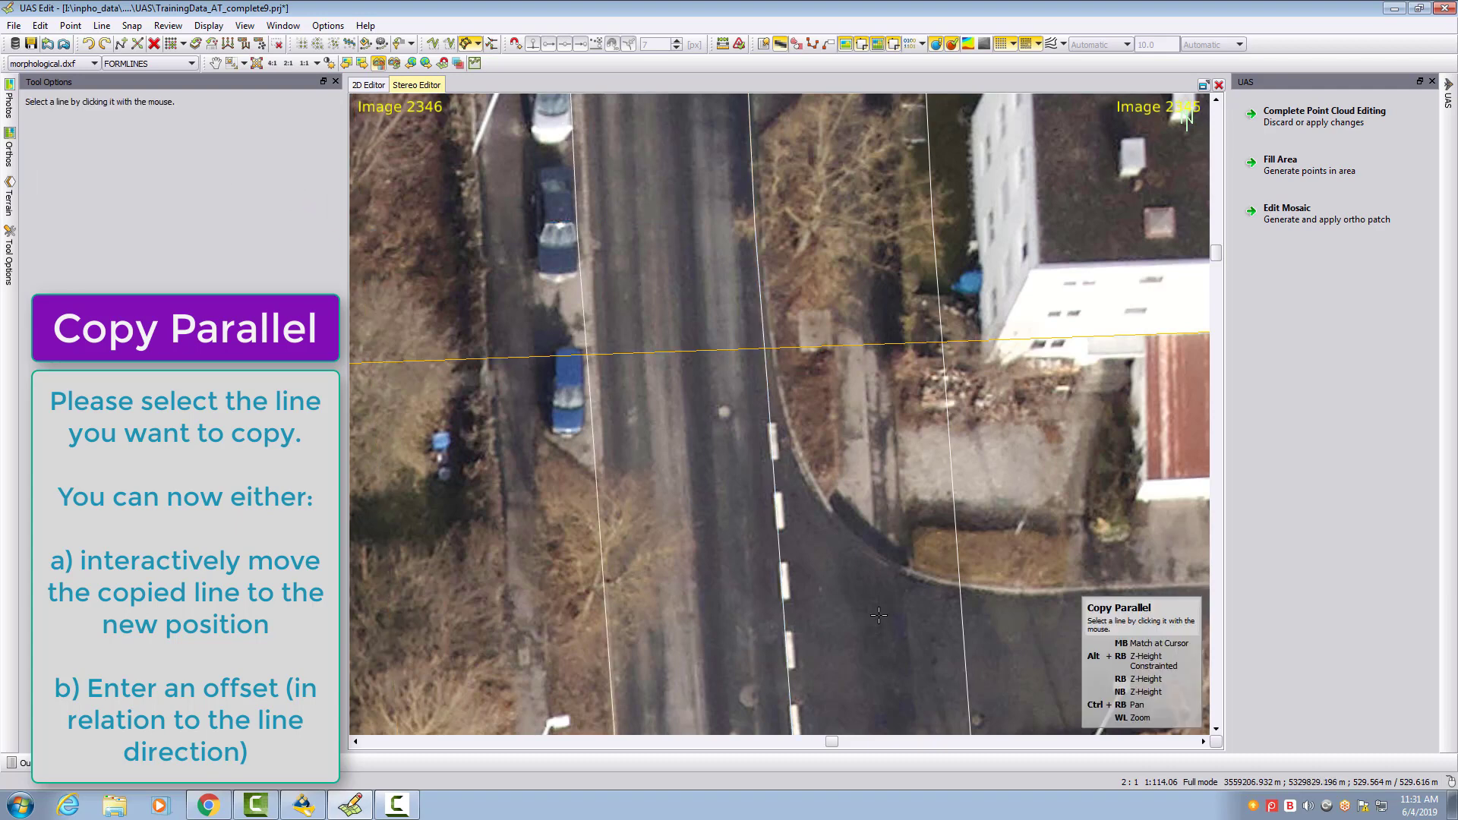
mouse_move(575, 270)
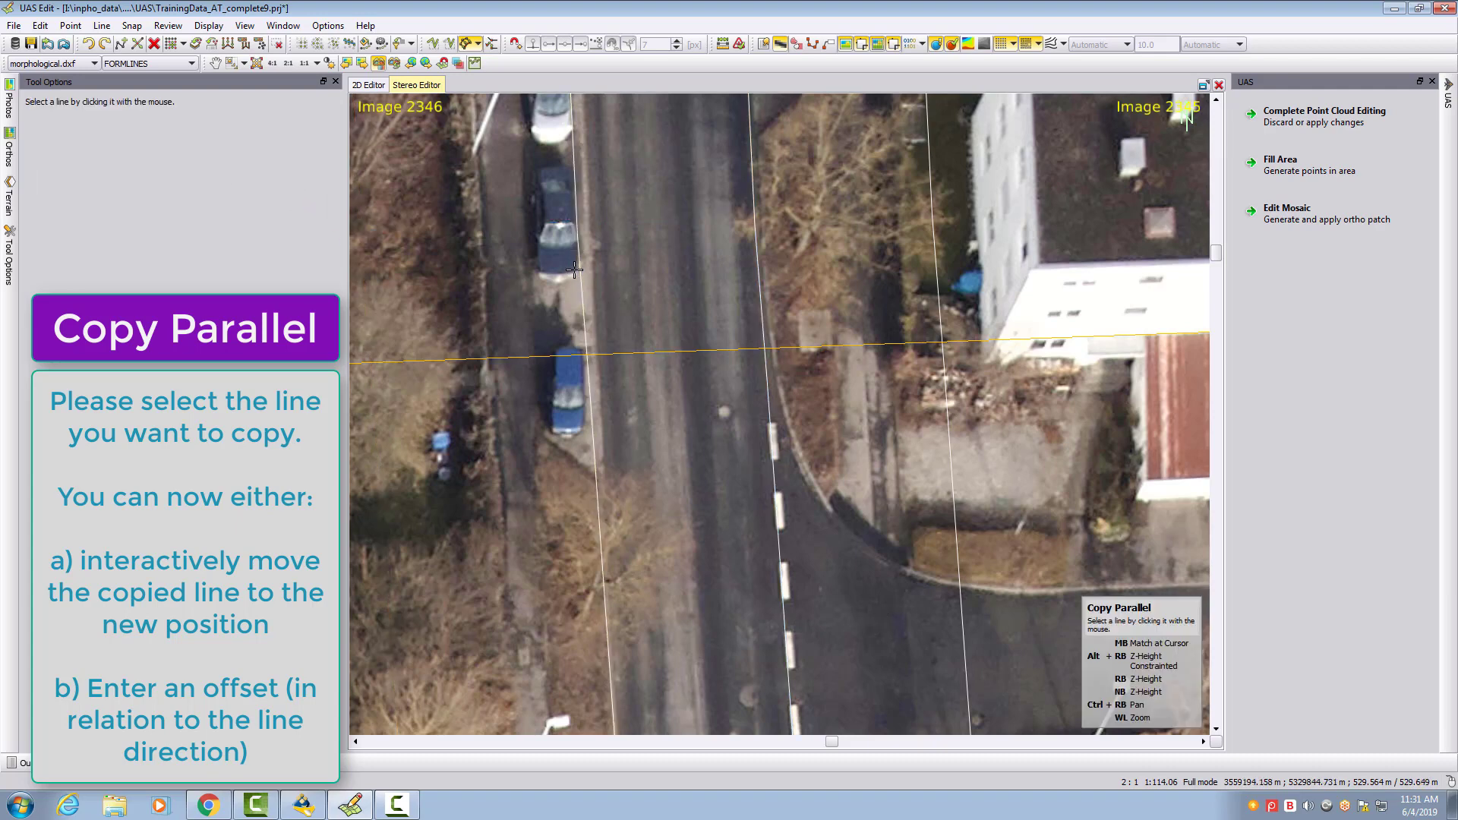
- Copy the road-edge line parallel with a -7 m XY shift onto the opposite edge
left_click(576, 270)
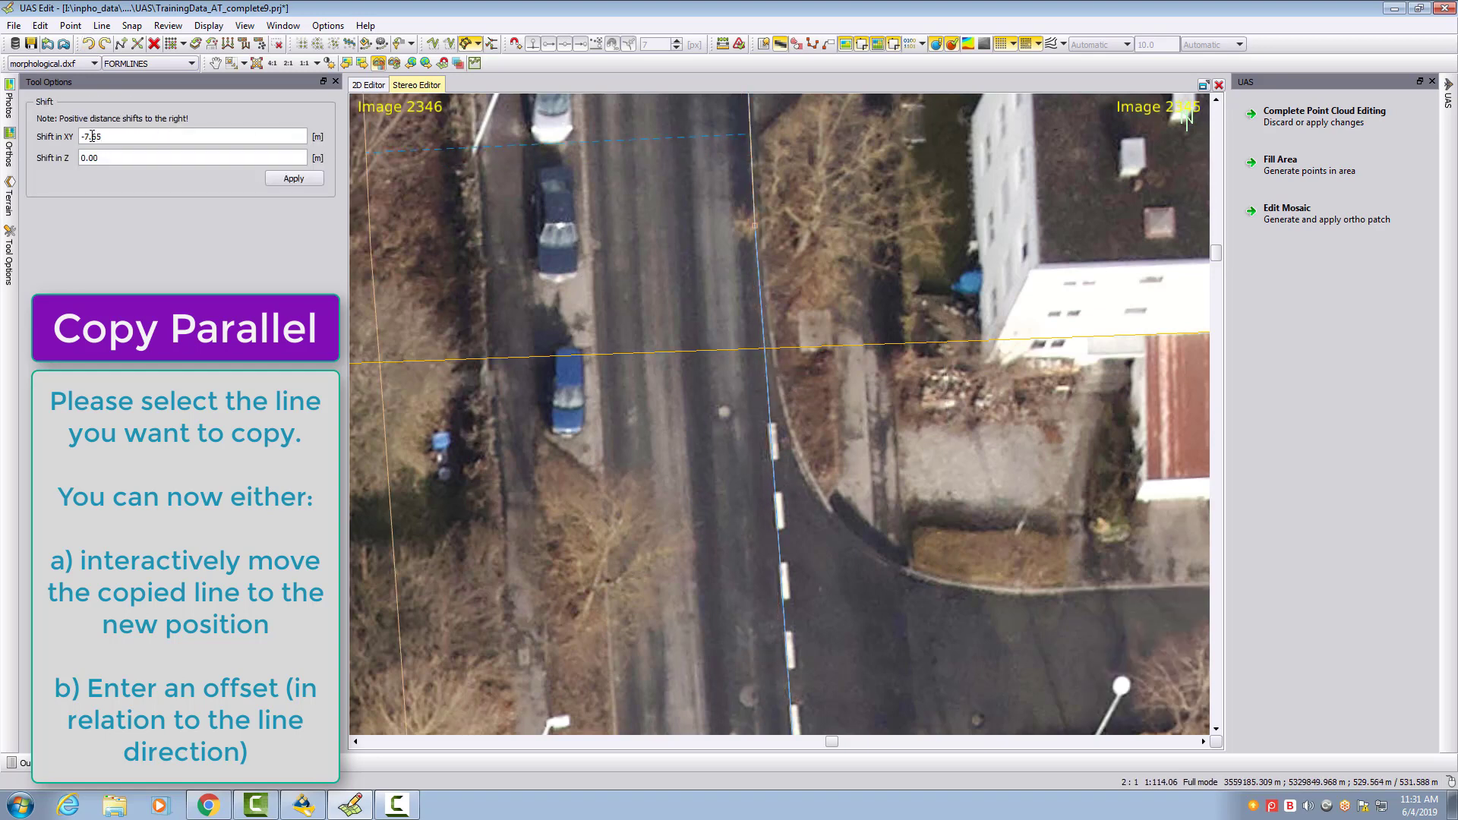
triple_click(193, 136)
type("-7")
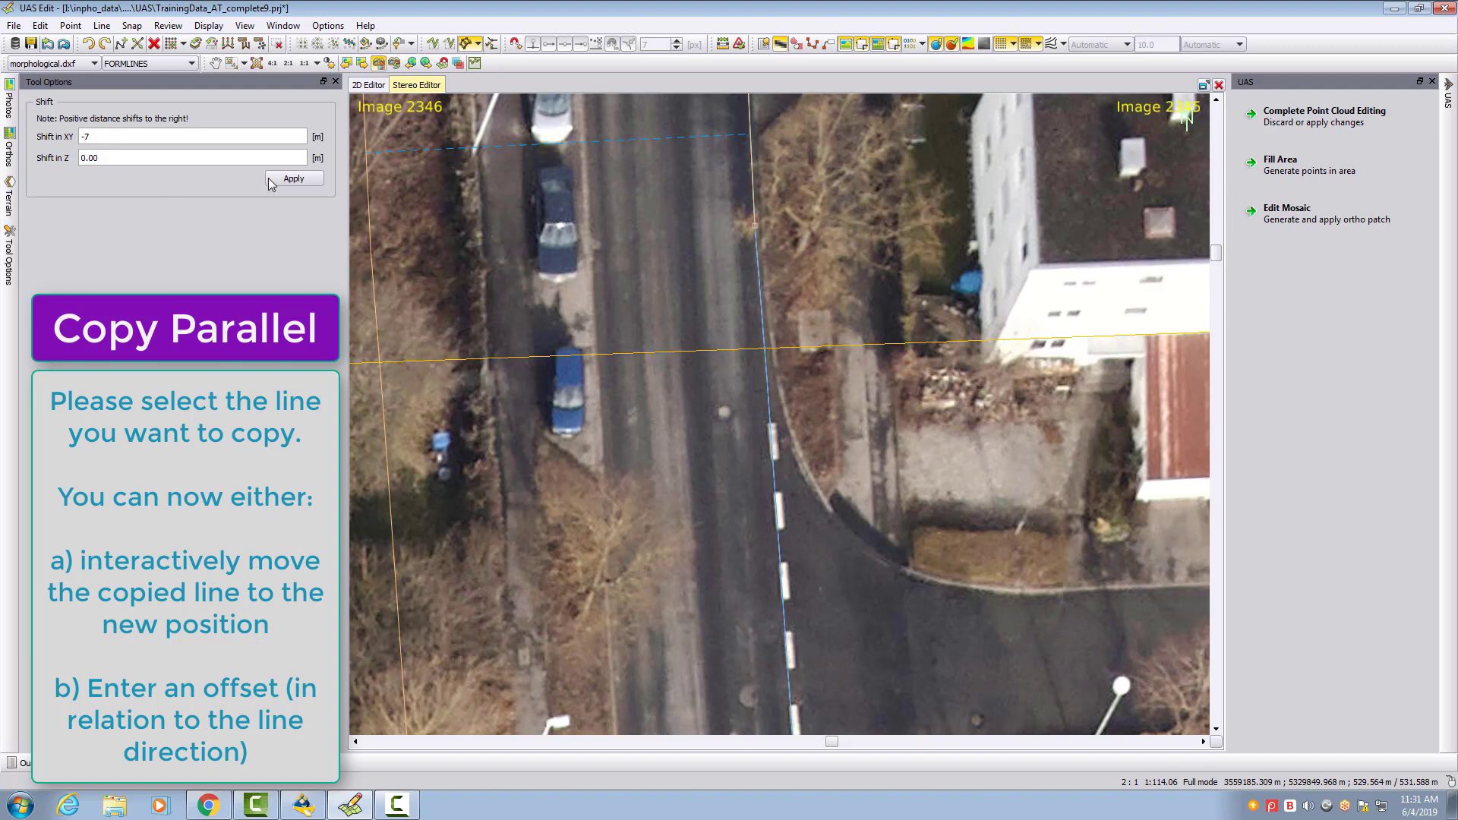
left_click(293, 178)
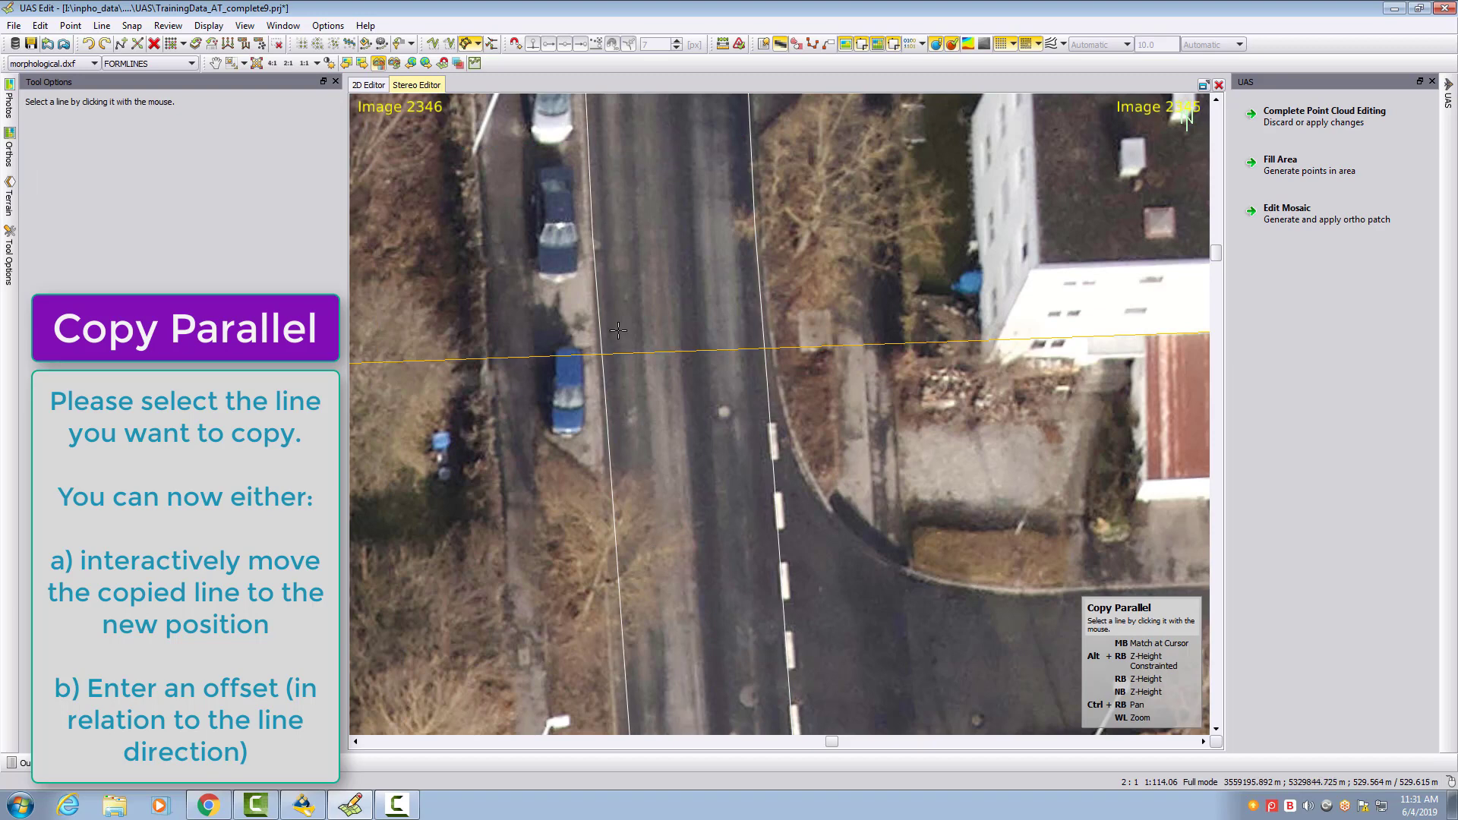
mouse_move(630, 363)
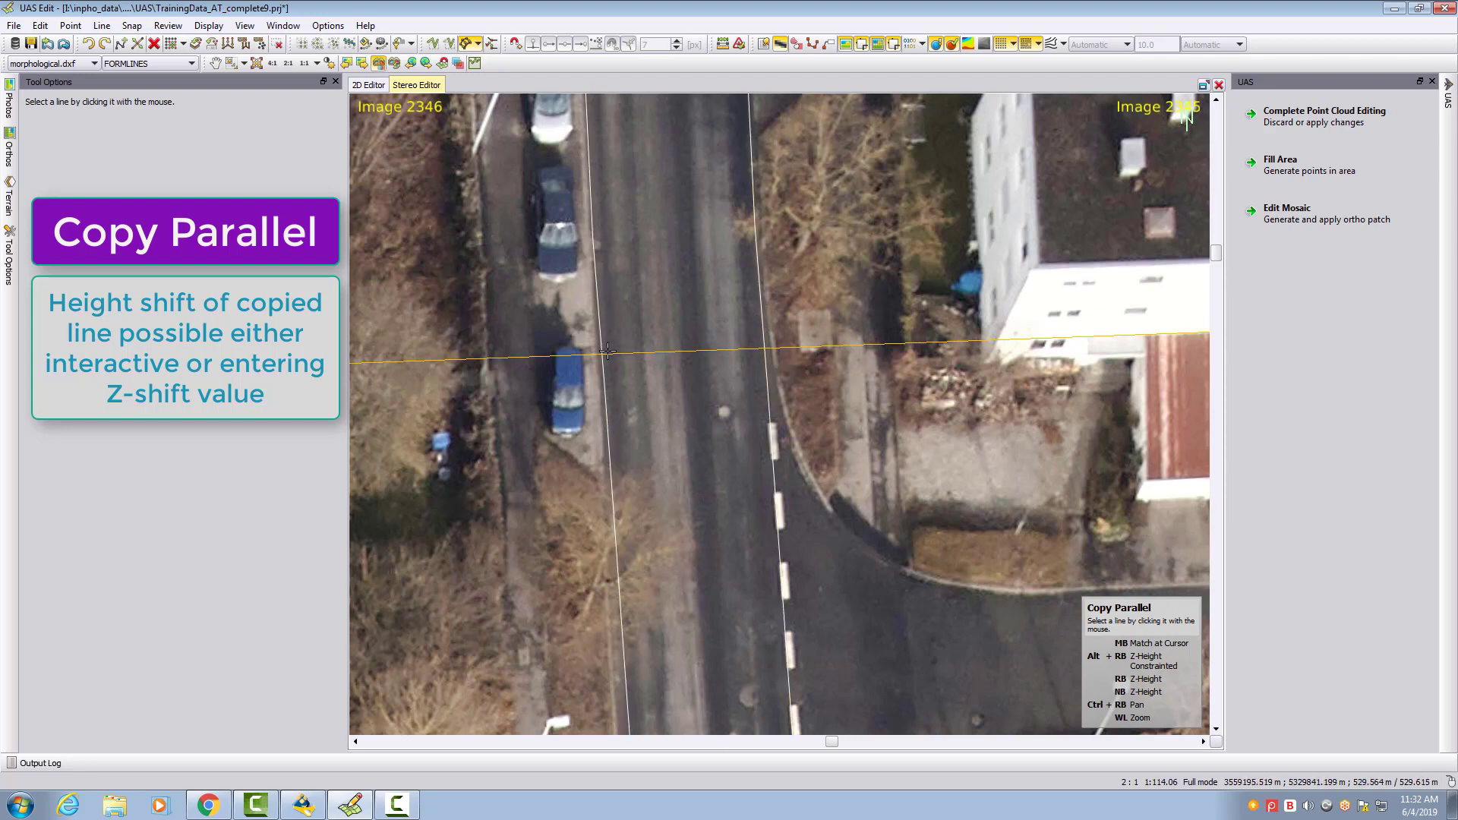
- Pick the left road-edge line for a new parallel copy to position interactively
left_click(605, 401)
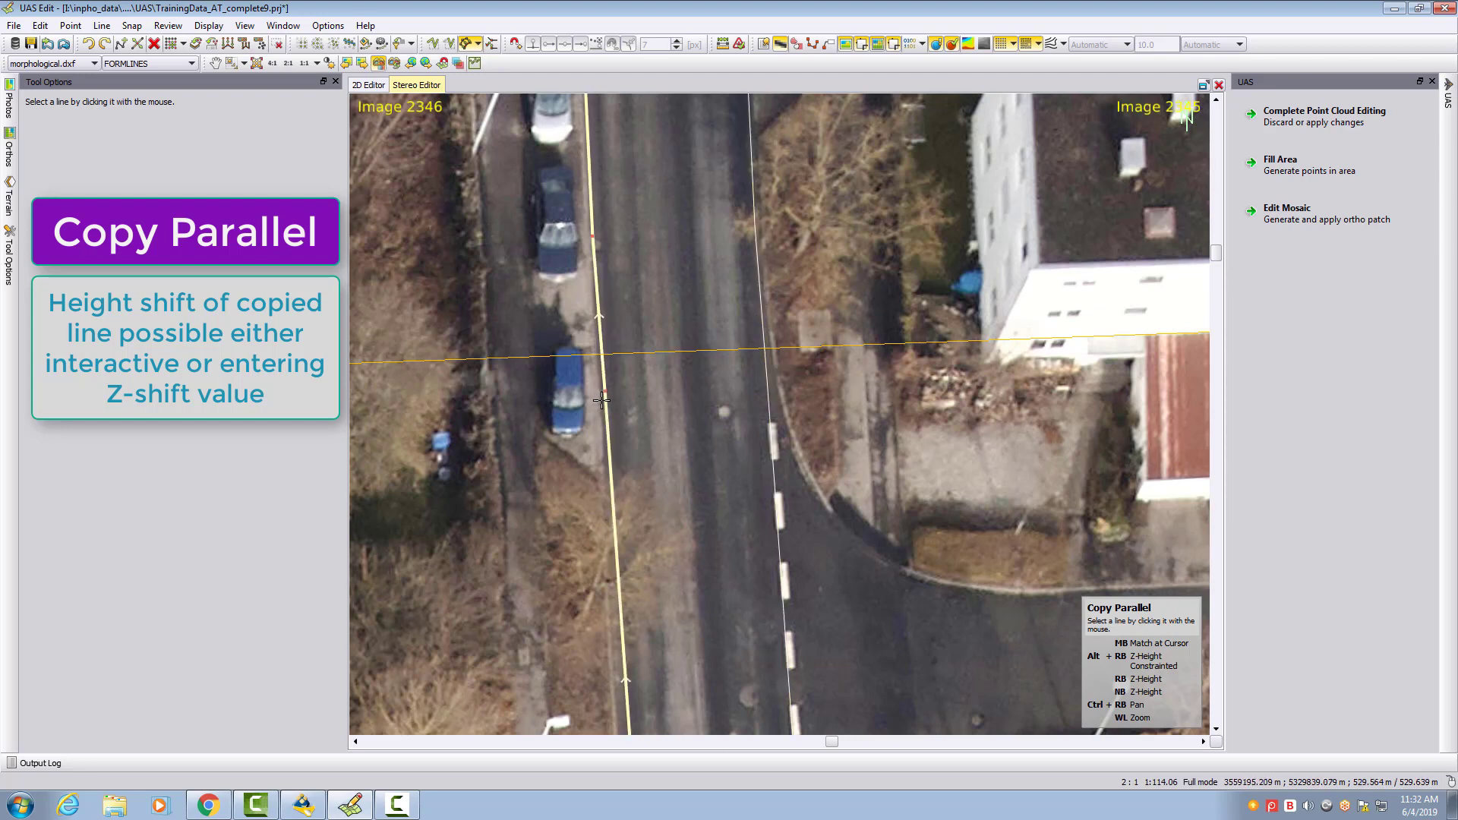
left_click(90, 44)
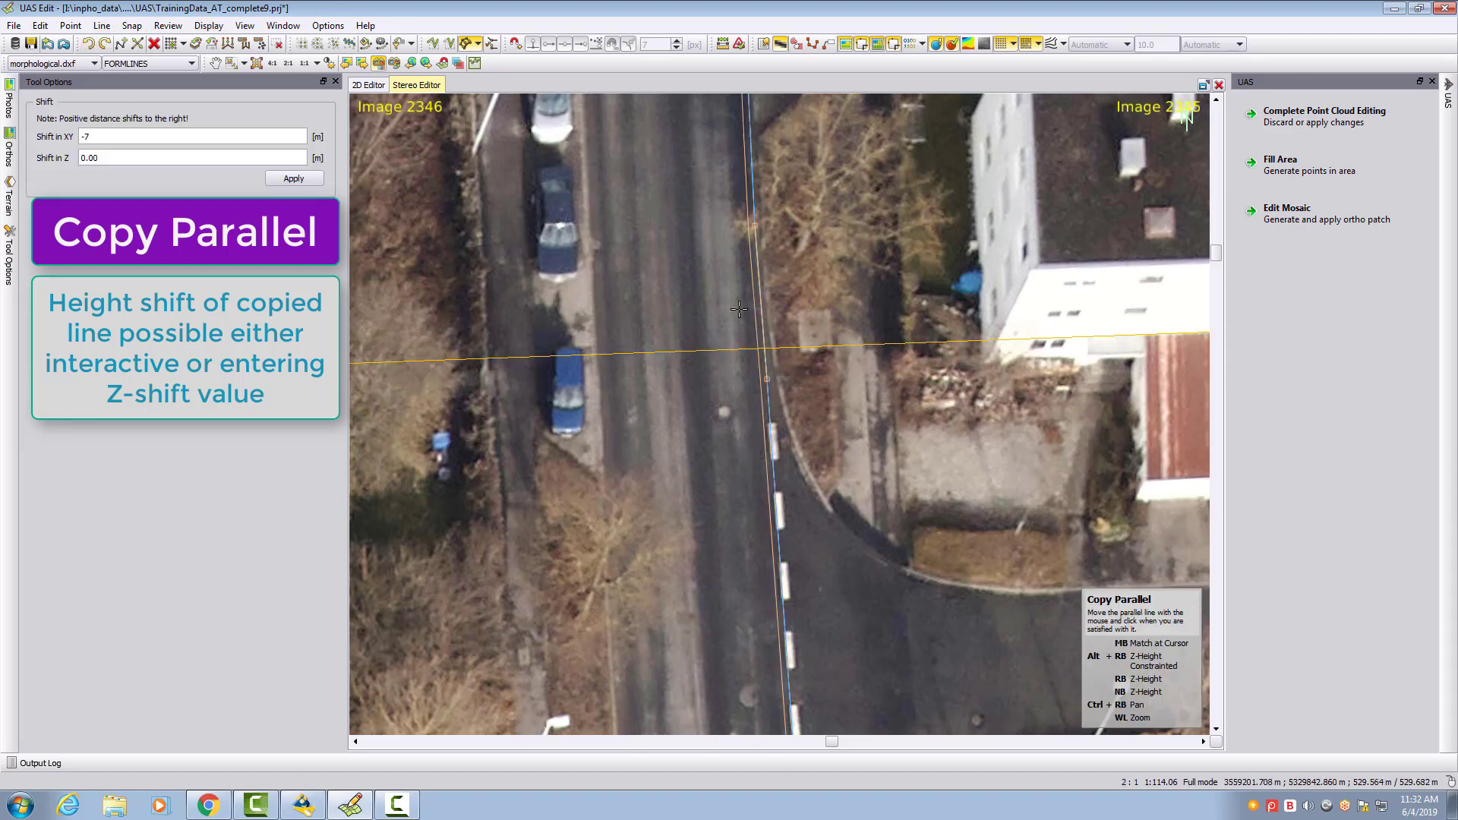
mouse_move(595, 320)
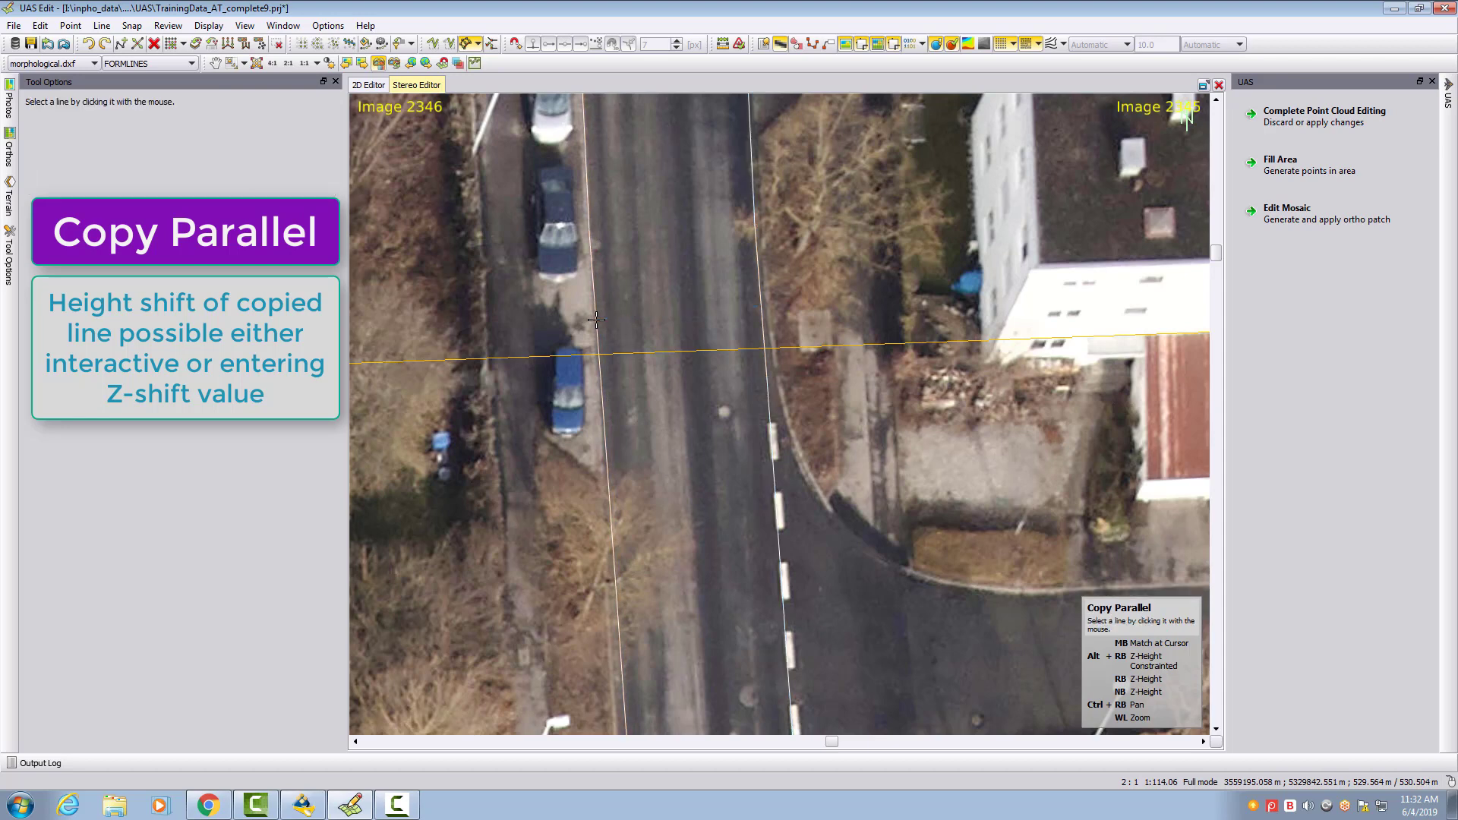
mouse_move(618, 323)
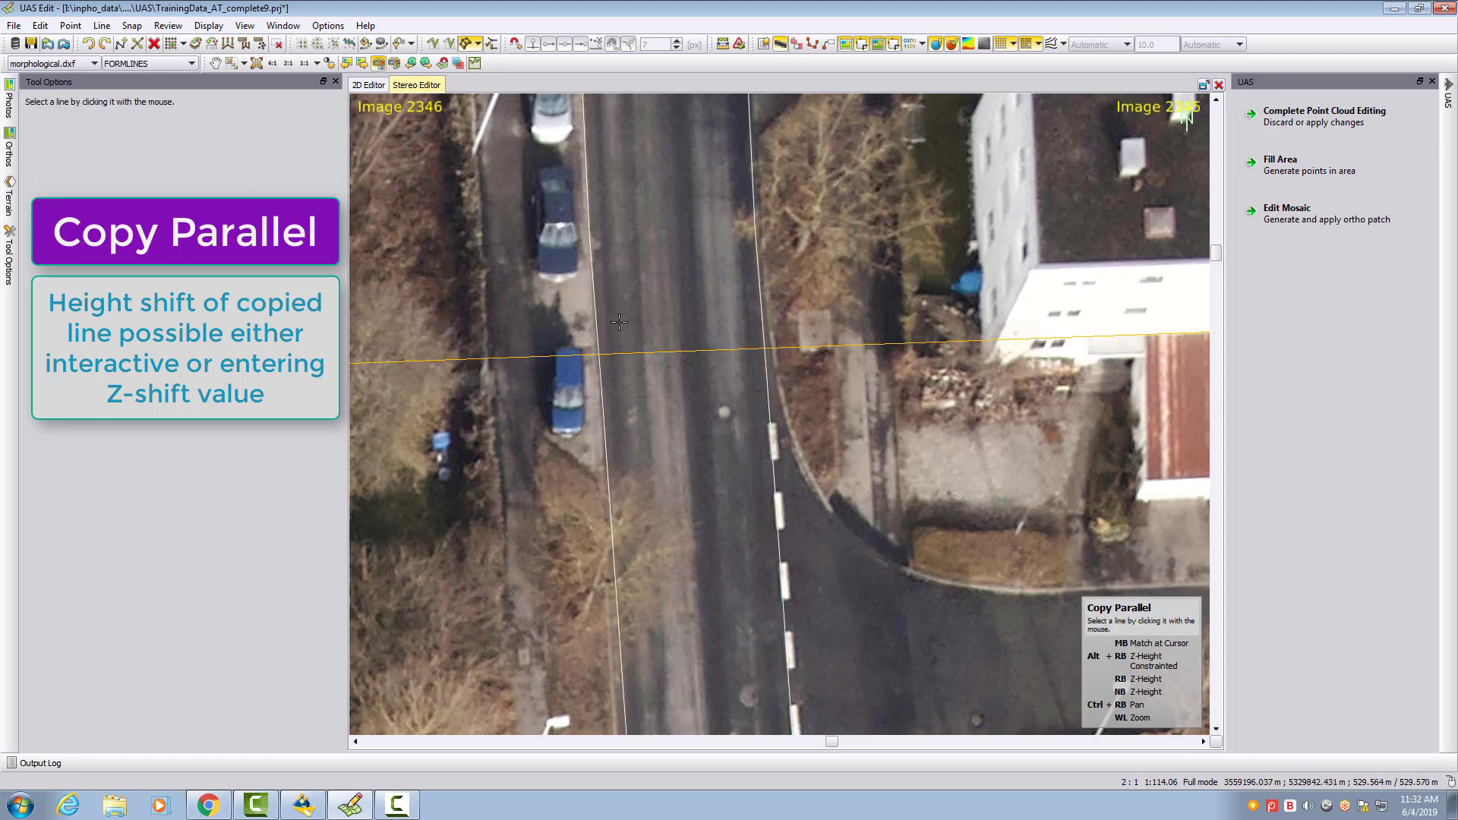
mouse_move(807, 321)
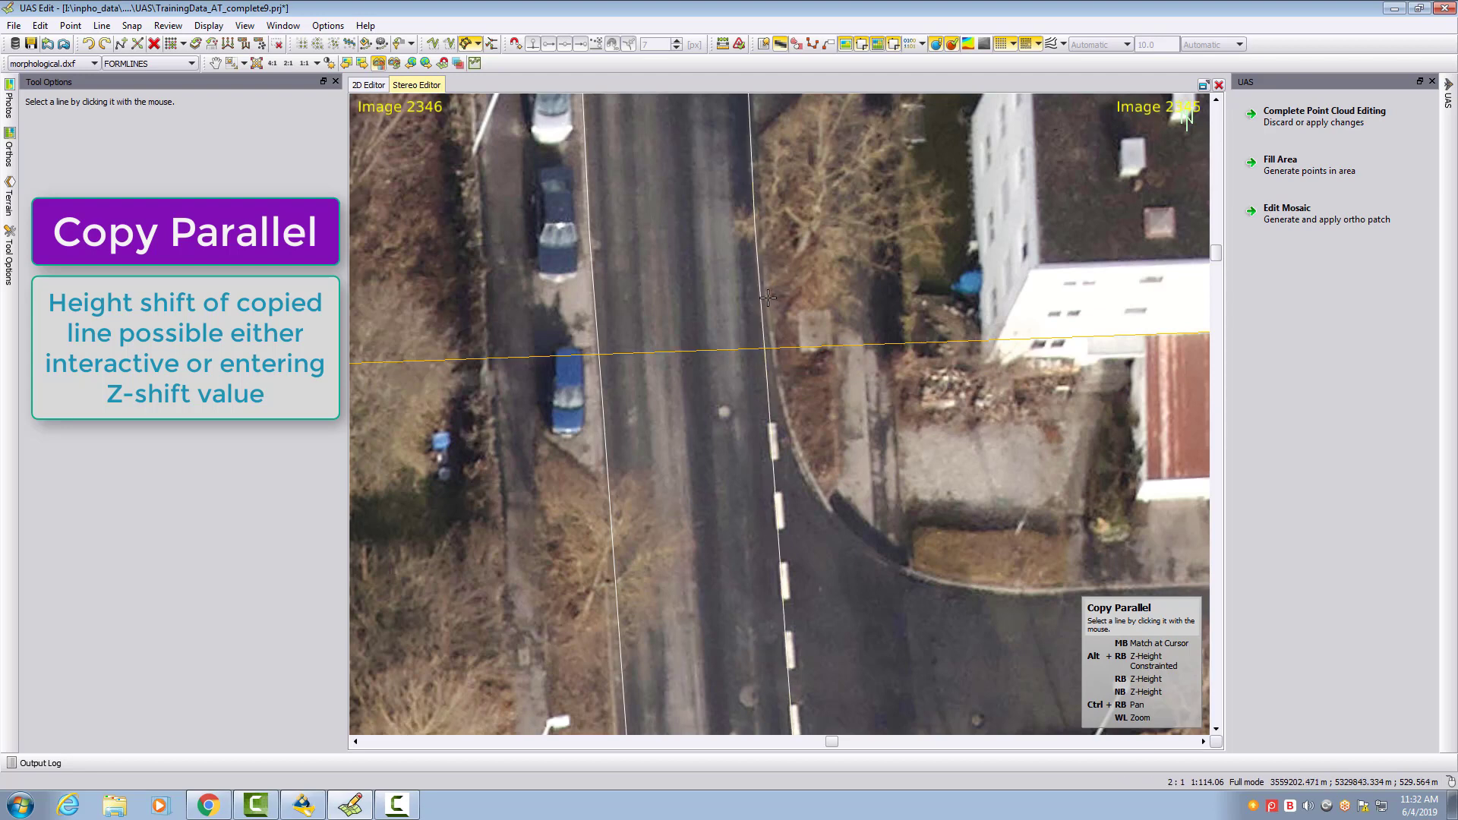
left_click(88, 44)
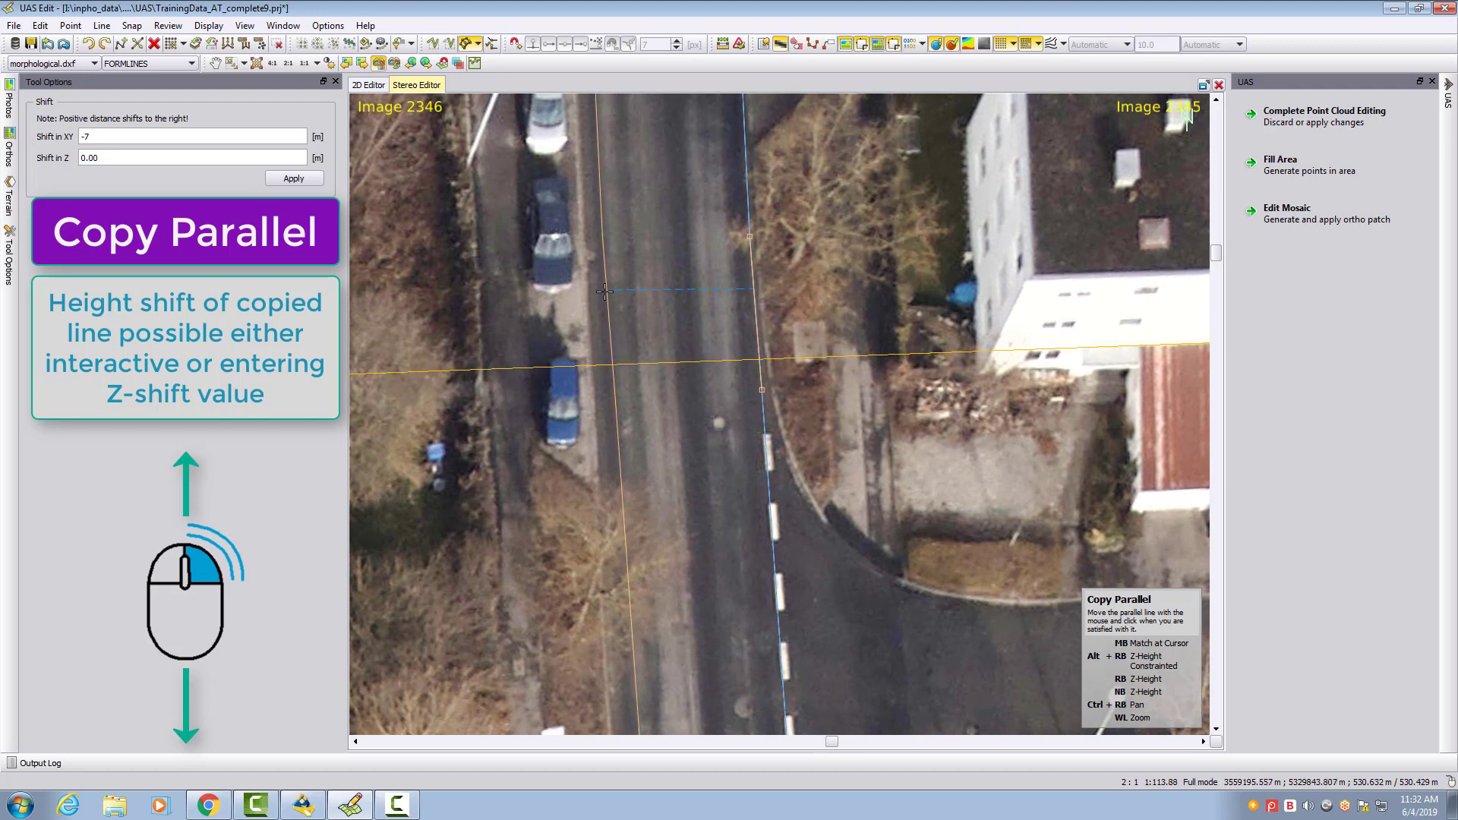
mouse_move(595, 330)
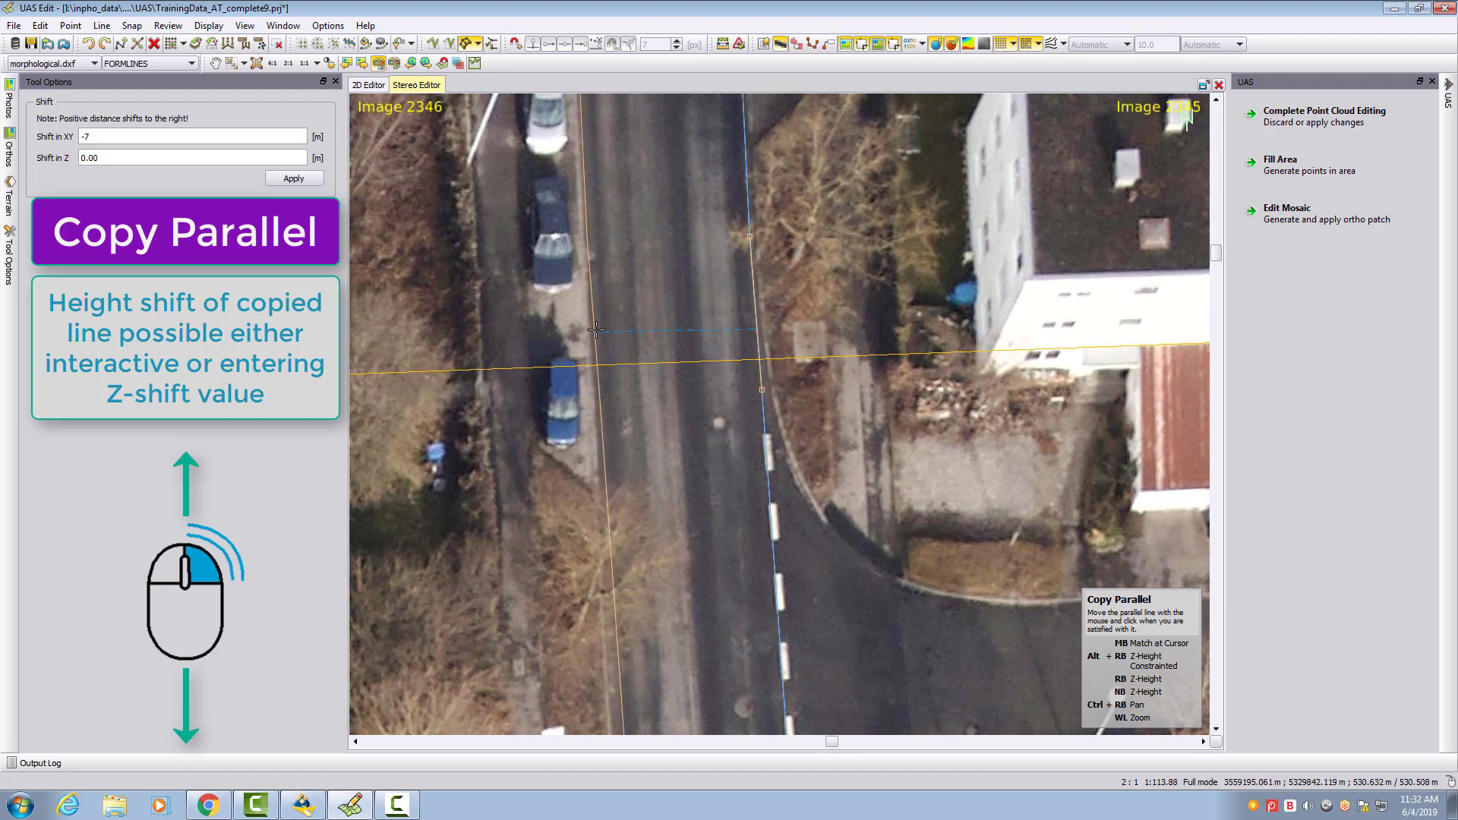